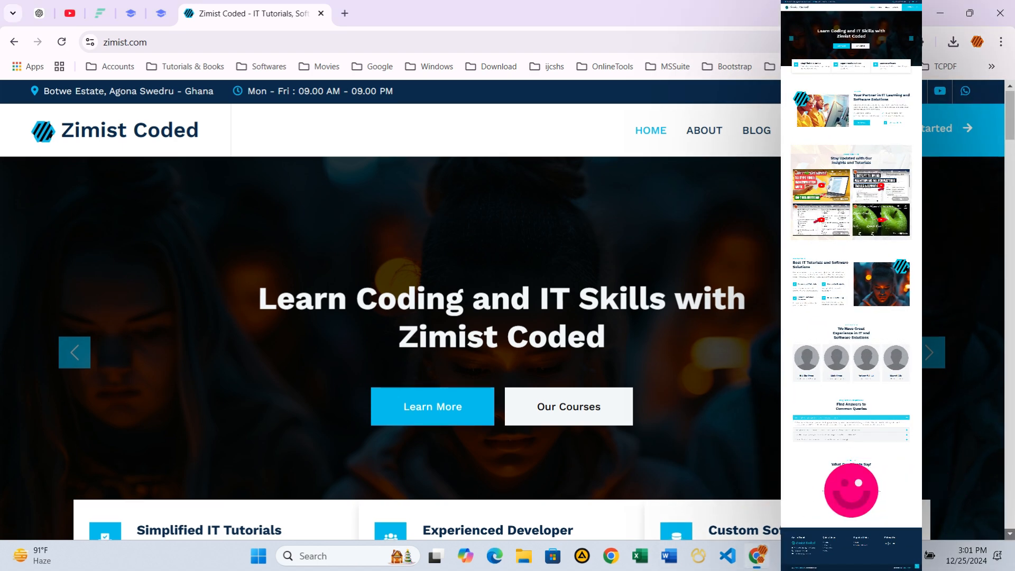
# Scroll through the MrColes blog post, then start a Full Page Screen Capture.
pyautogui.scroll(-3)
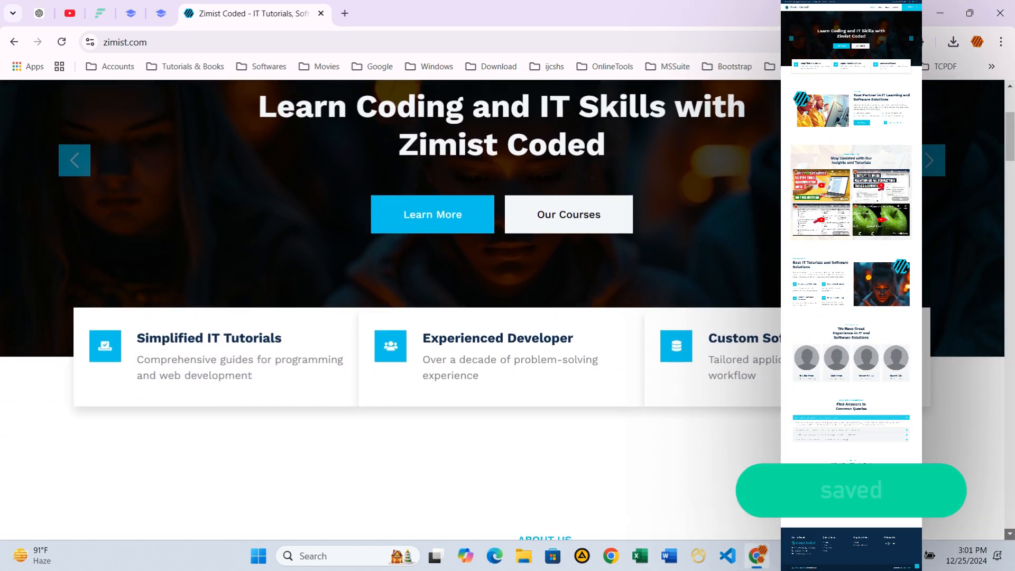
pyautogui.scroll(-3)
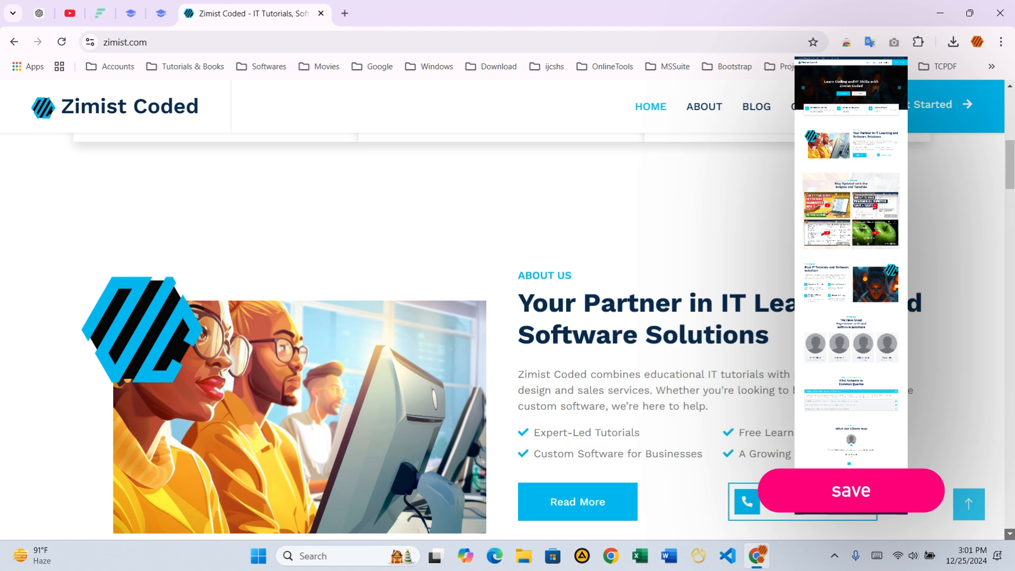
pyautogui.scroll(-3)
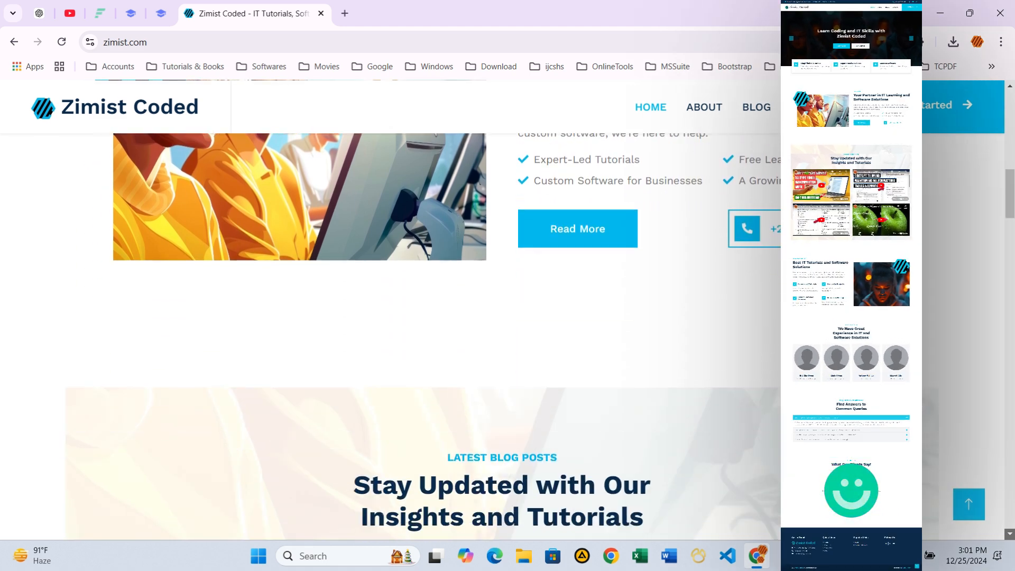
pyautogui.scroll(-3)
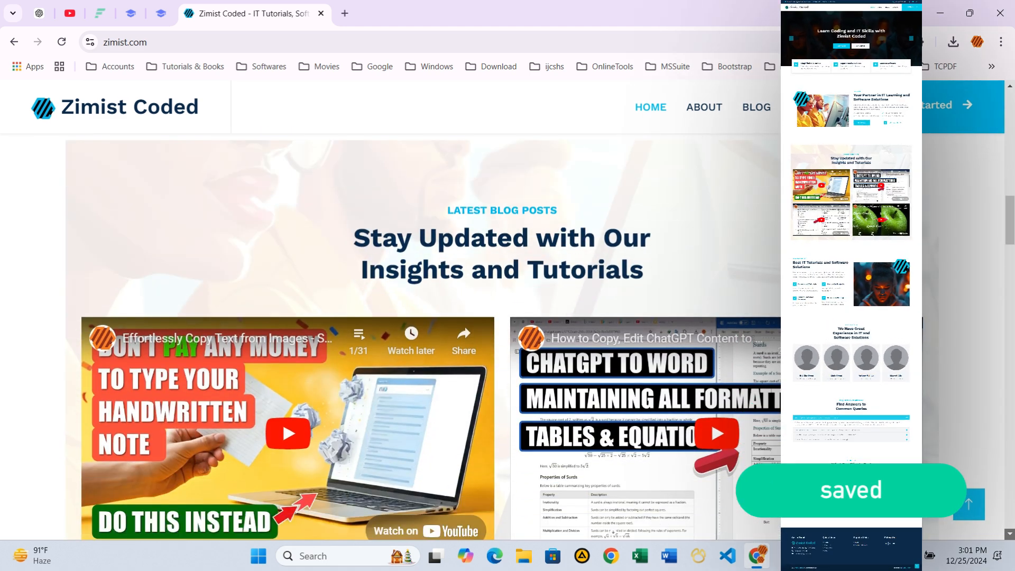
pyautogui.scroll(-3)
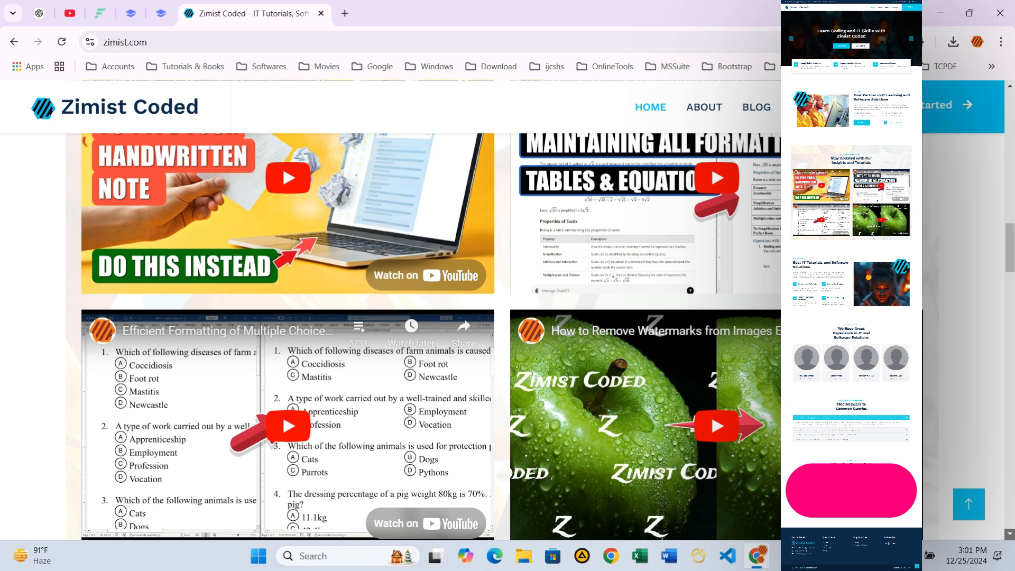
pyautogui.scroll(-3)
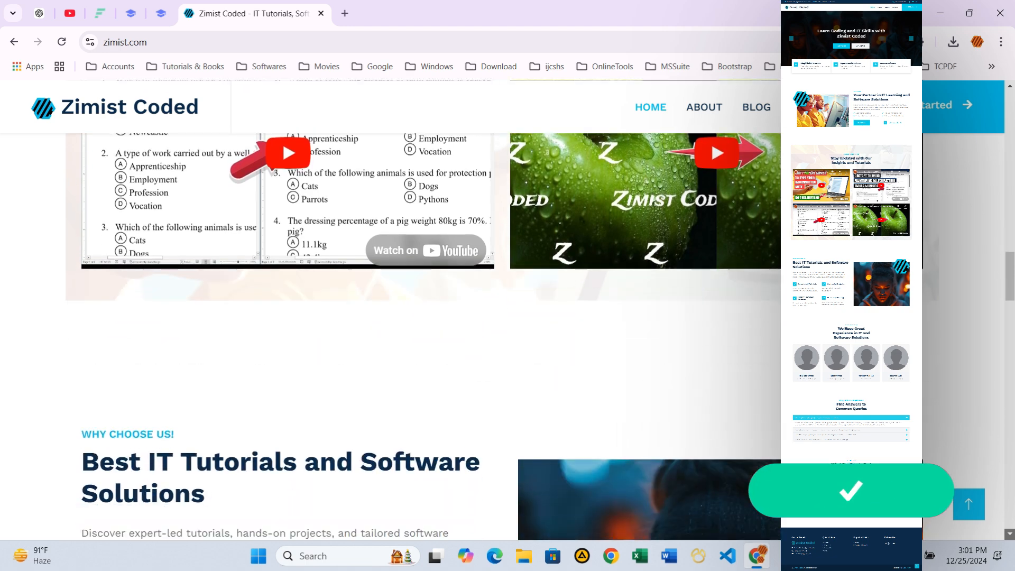
pyautogui.scroll(-3)
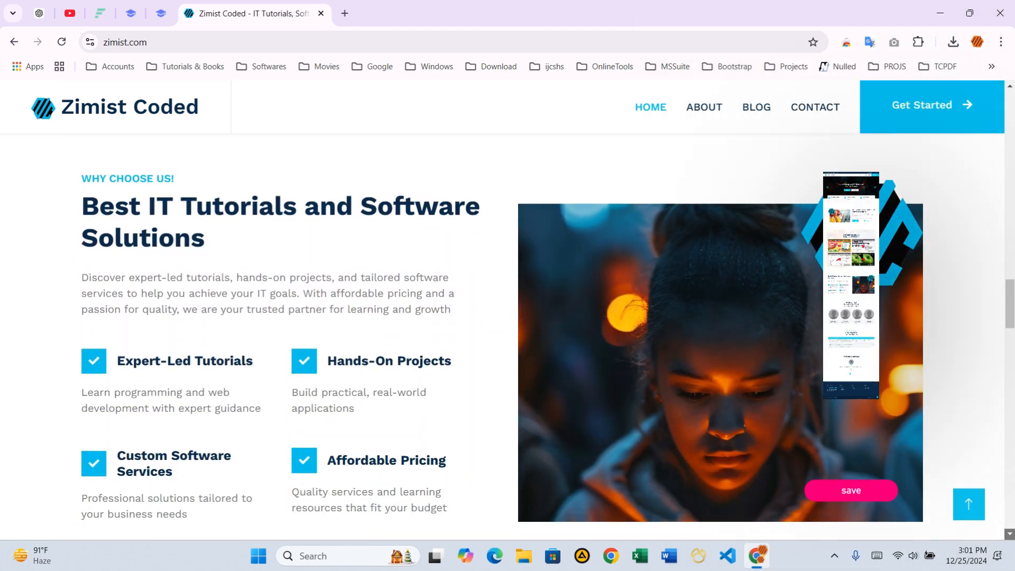
pyautogui.scroll(-3)
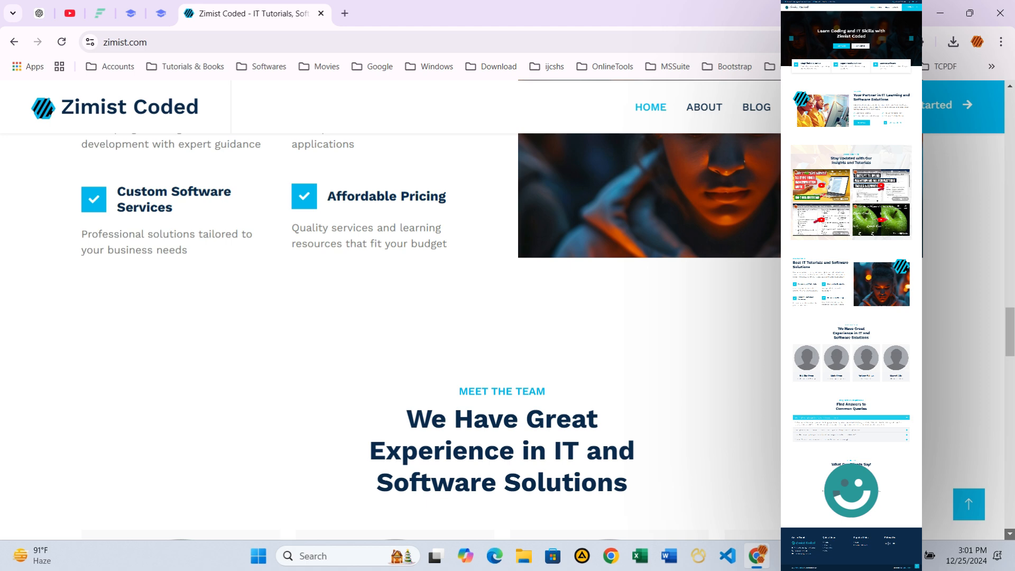
pyautogui.scroll(-3)
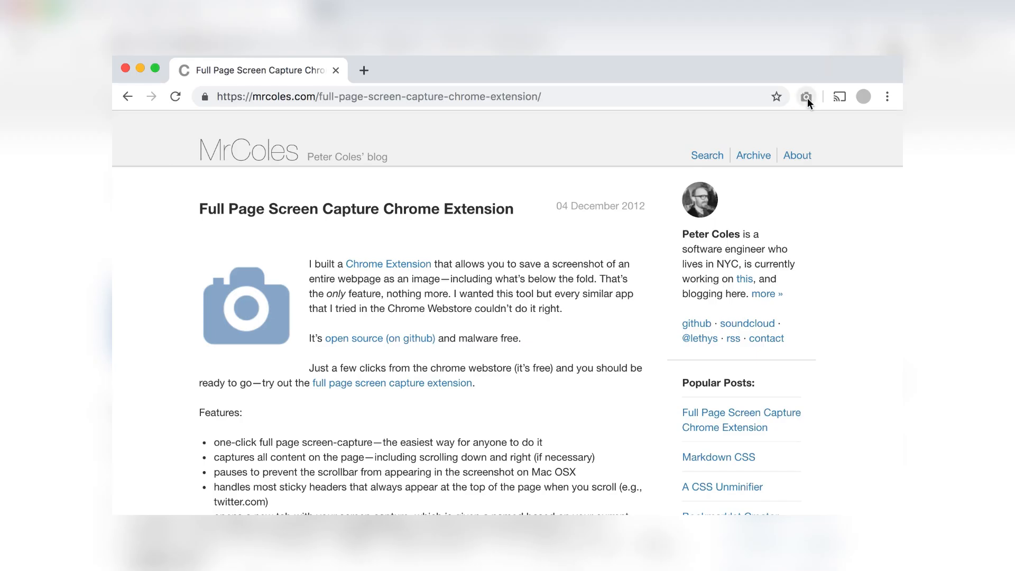
pyautogui.click(805, 96)
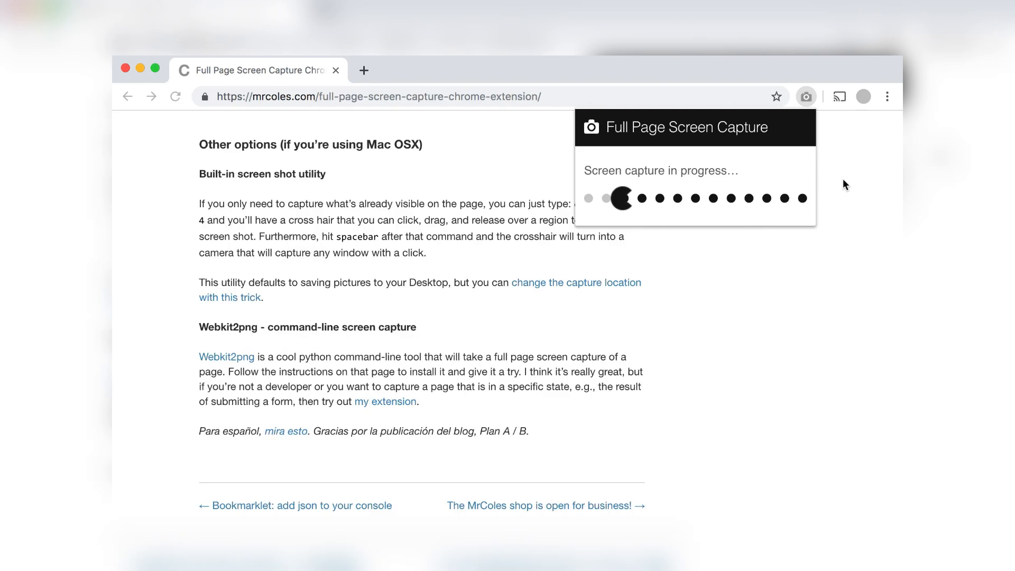
# View the capture at full size, download it as a PNG, and dismiss the download notice.
pyautogui.scroll(-3)
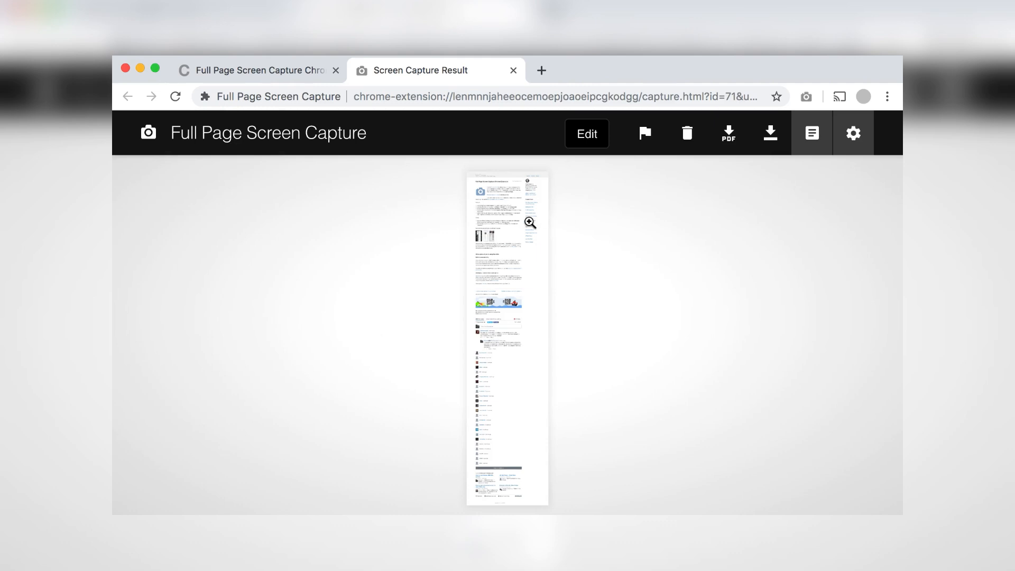
pyautogui.click(530, 223)
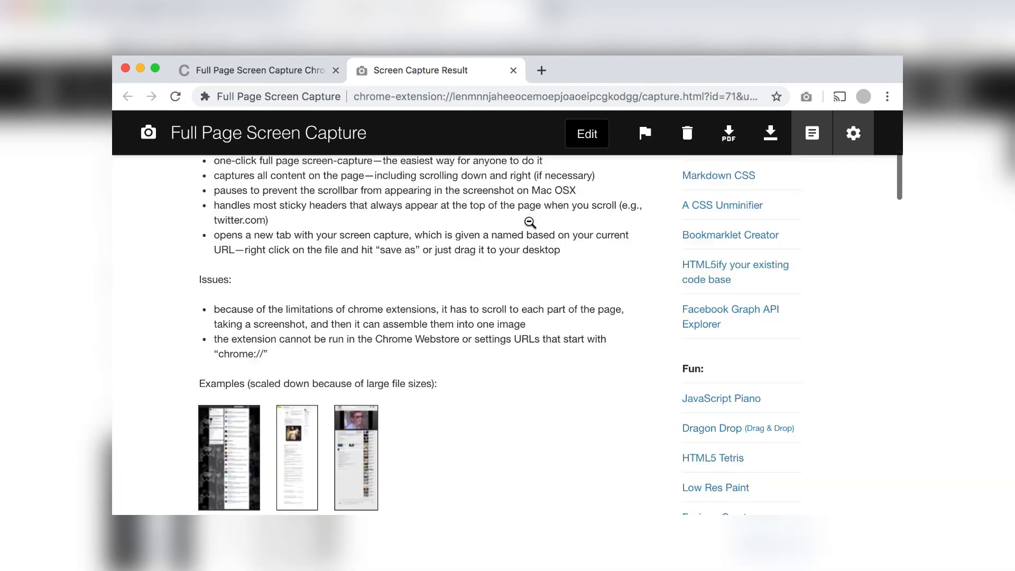
pyautogui.scroll(3)
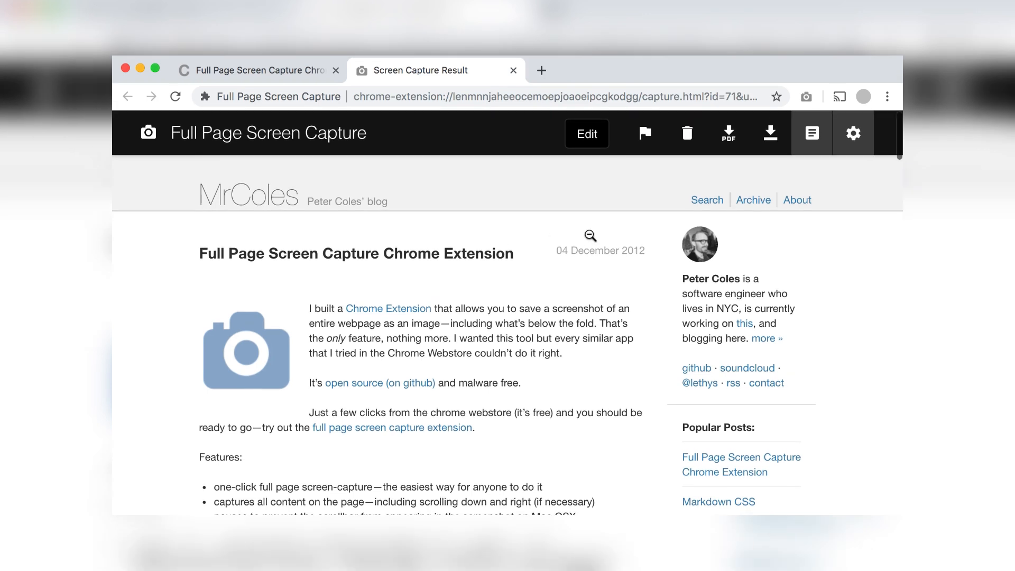
pyautogui.moveTo(728, 133)
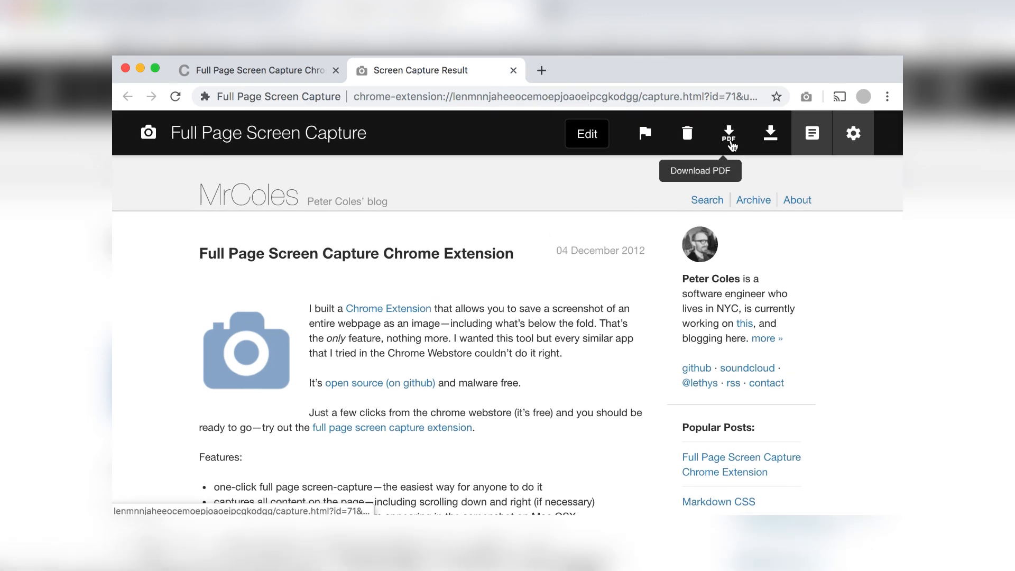
pyautogui.moveTo(770, 133)
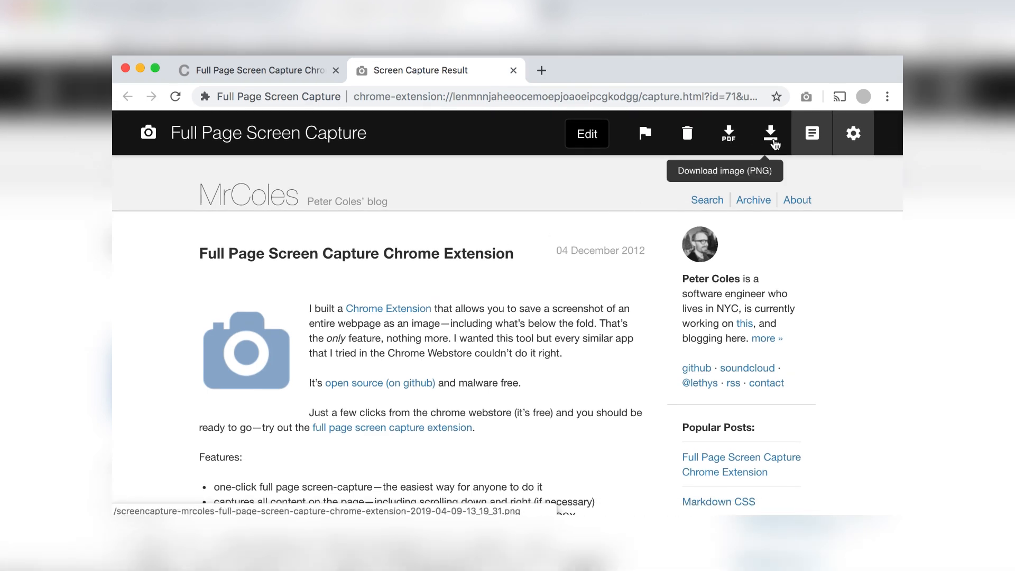
pyautogui.click(770, 133)
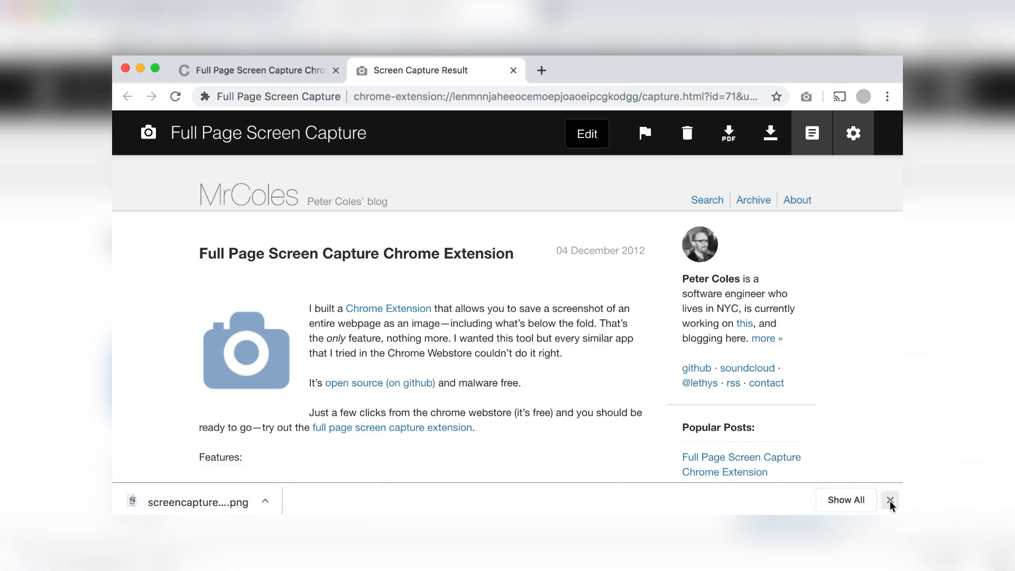
pyautogui.click(890, 500)
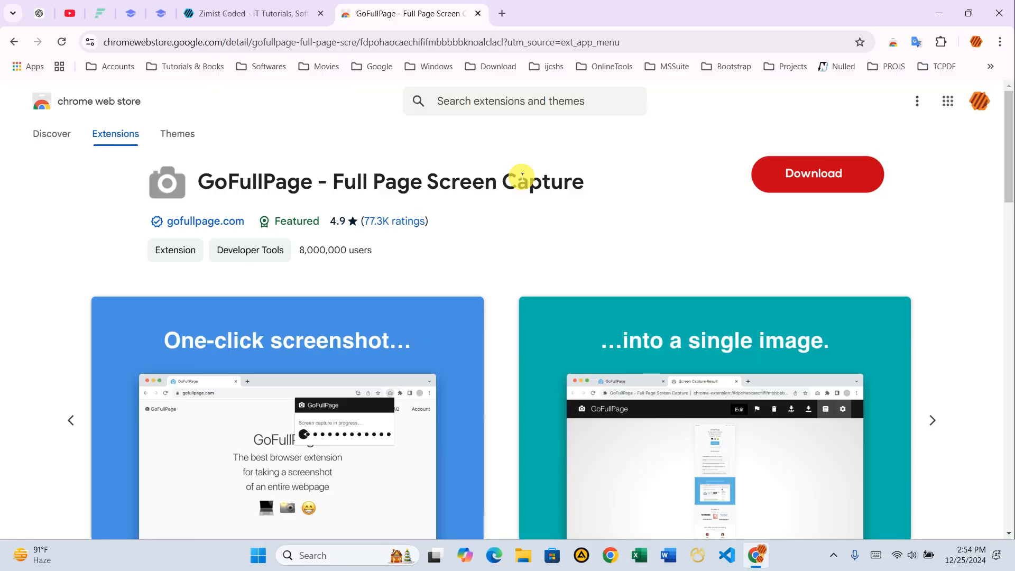
# Let the GoFullPage Web Store install finish, then return to the Zimist Coded tab.
pyautogui.click(816, 174)
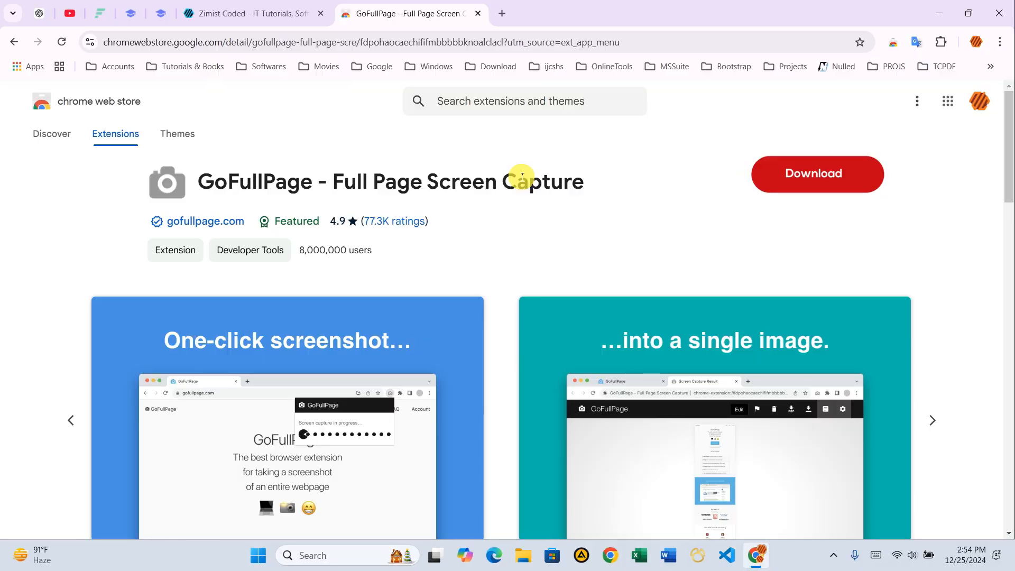
pyautogui.click(816, 173)
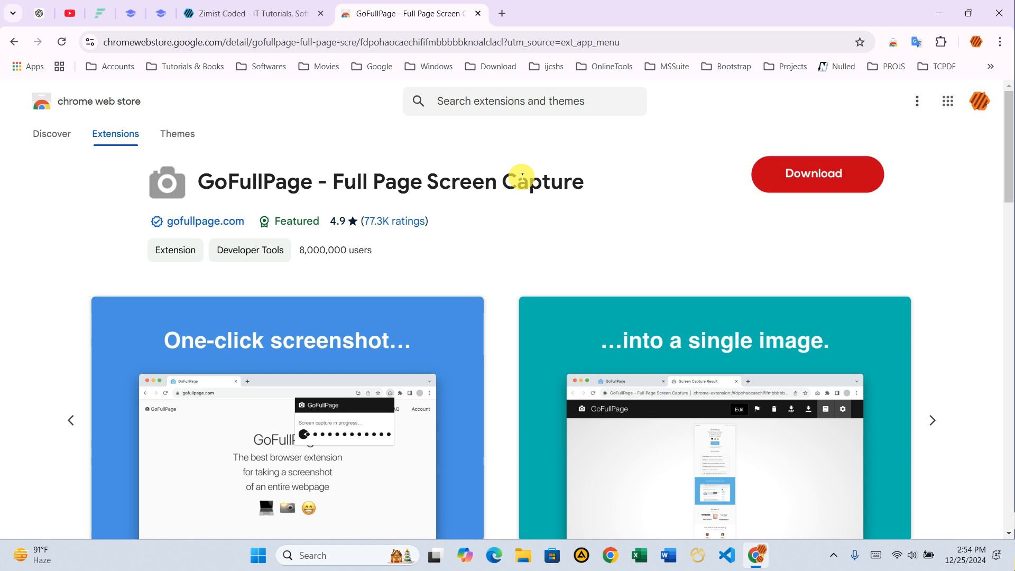
pyautogui.click(816, 174)
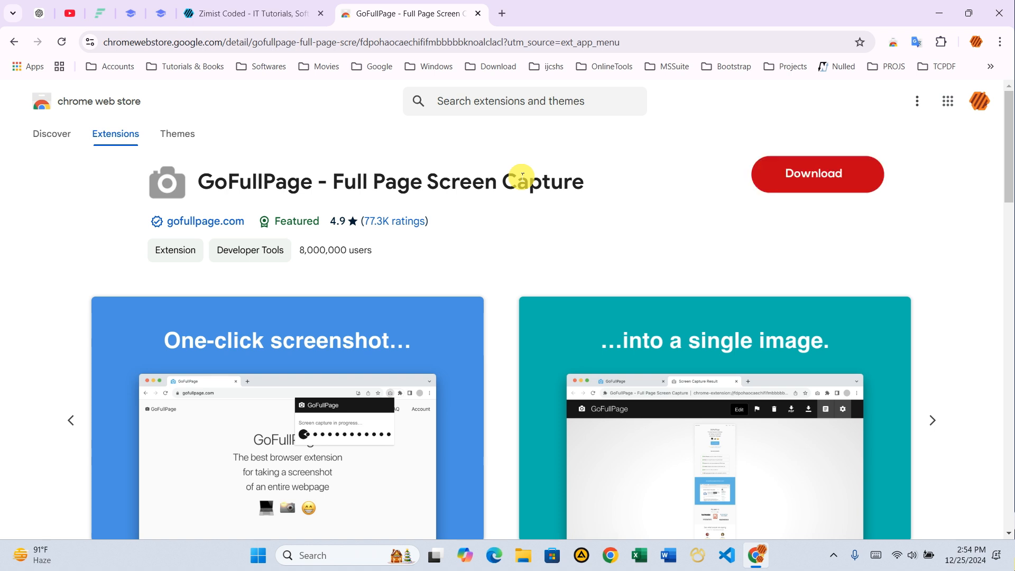
pyautogui.click(816, 174)
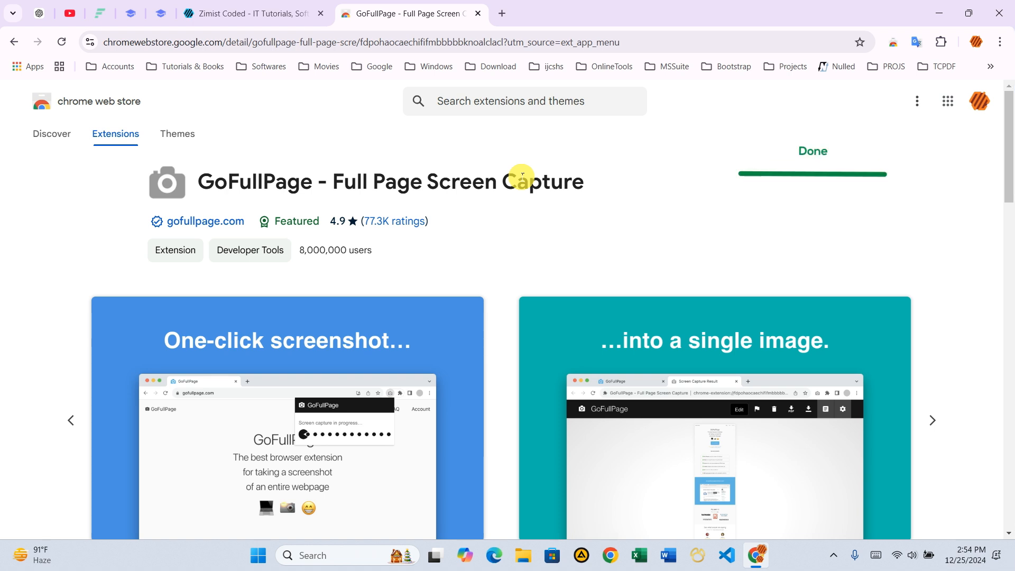
pyautogui.click(252, 13)
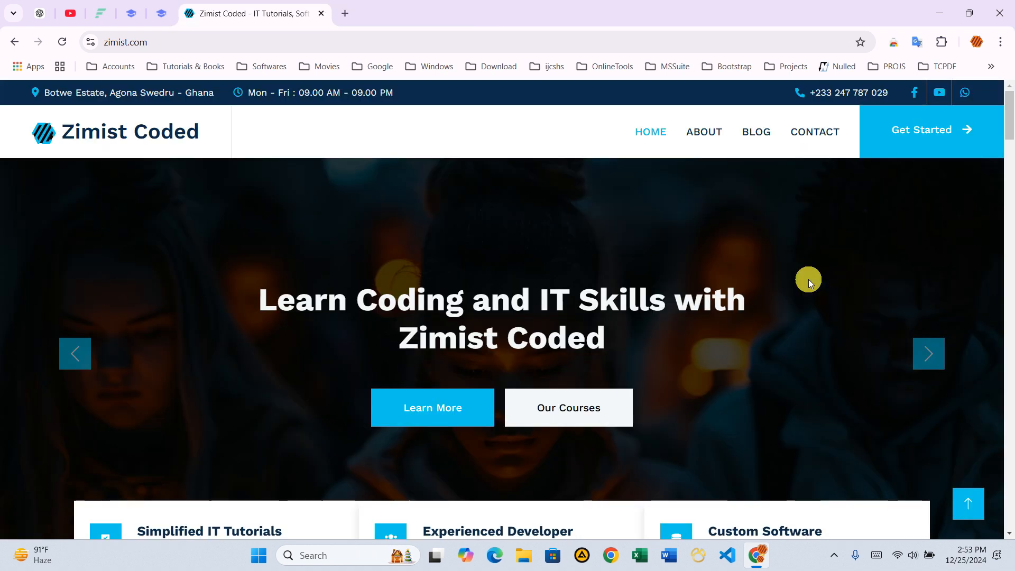
pyautogui.scroll(-3)
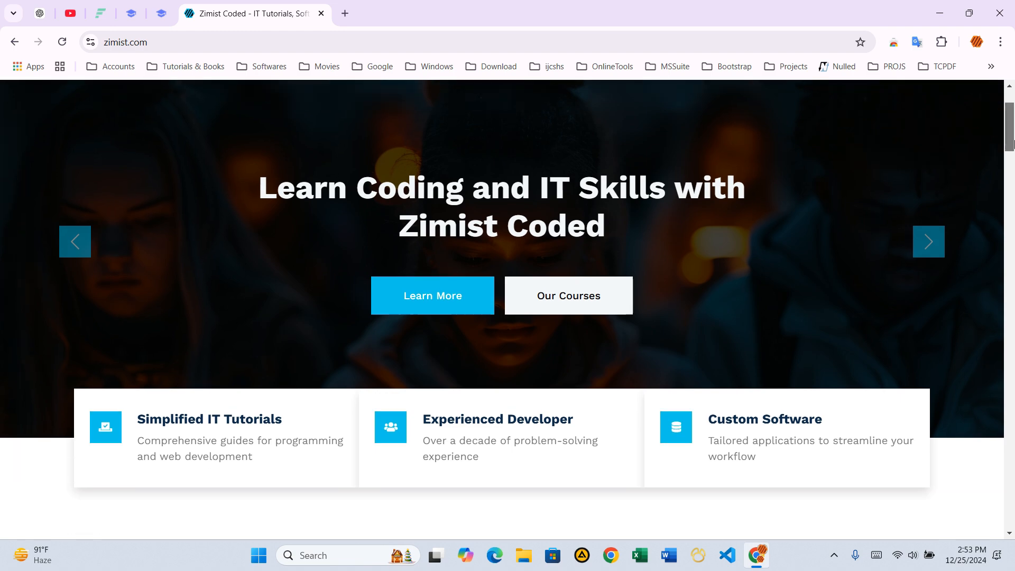
pyautogui.scroll(-3)
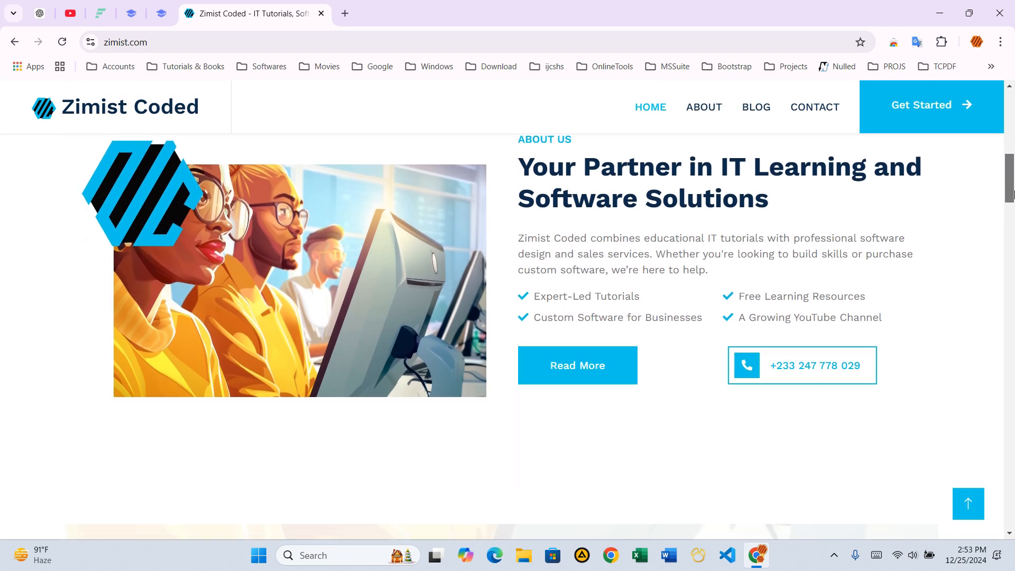
pyautogui.scroll(-3)
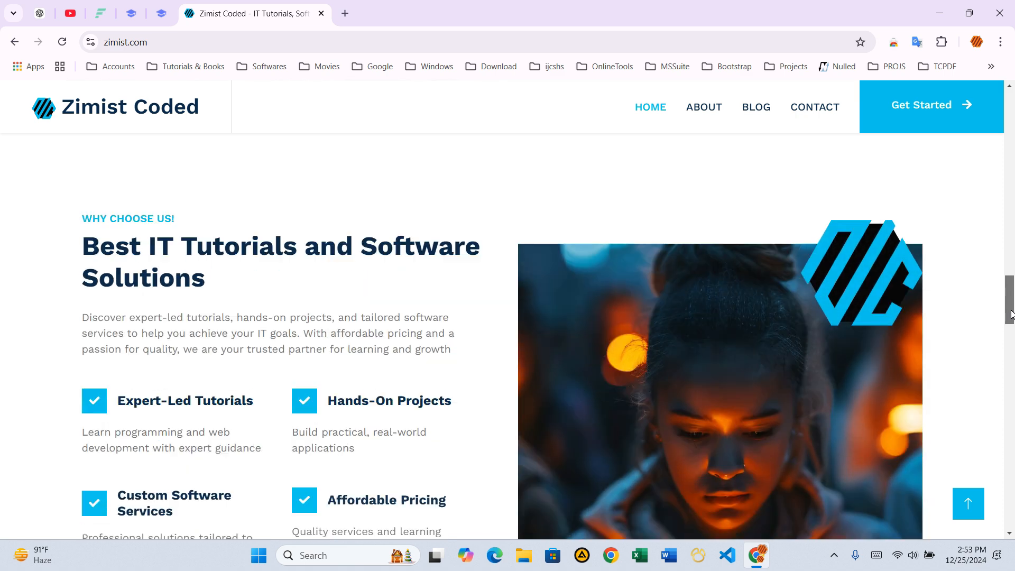
pyautogui.scroll(-3)
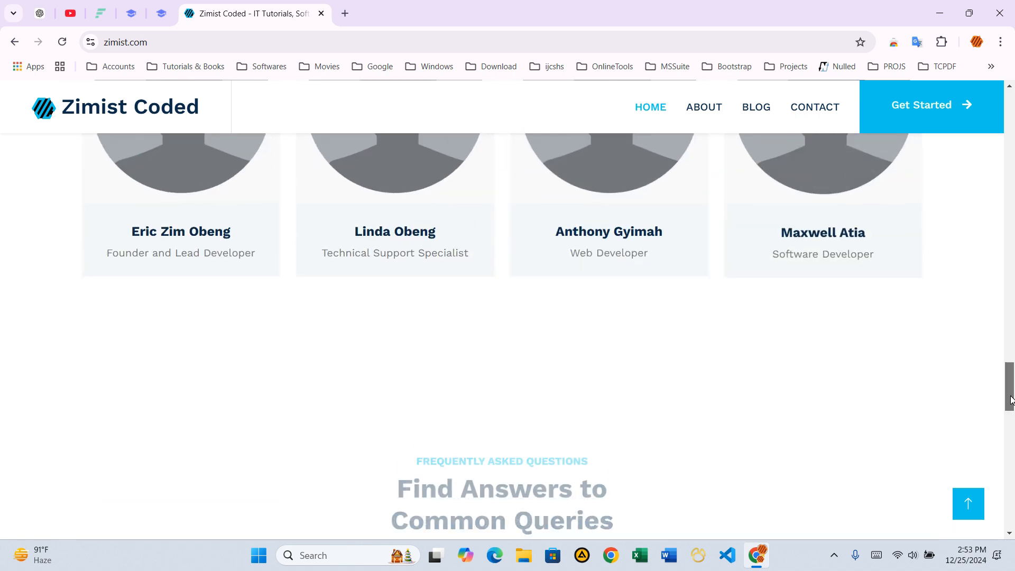
pyautogui.scroll(-3)
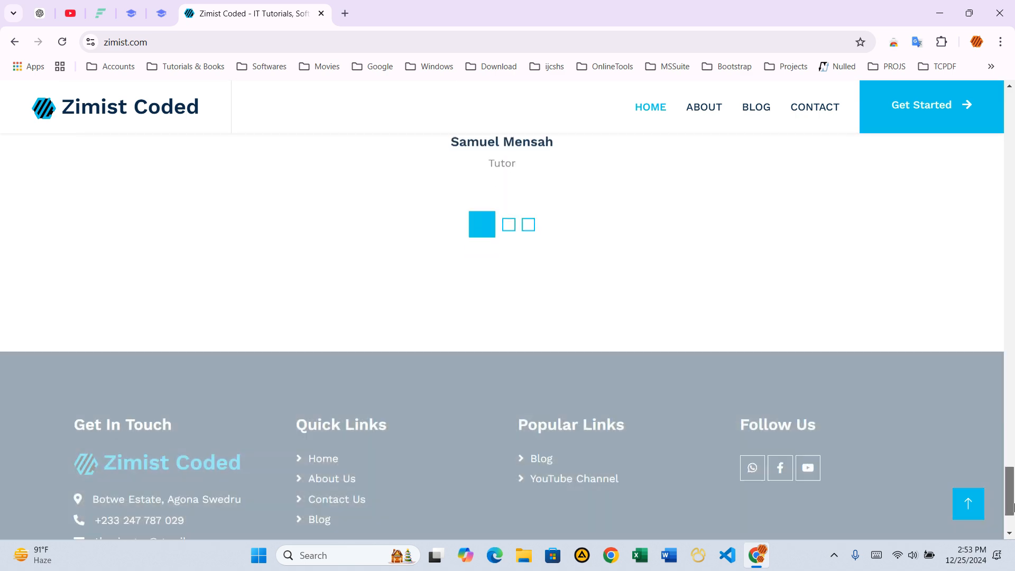
pyautogui.scroll(3)
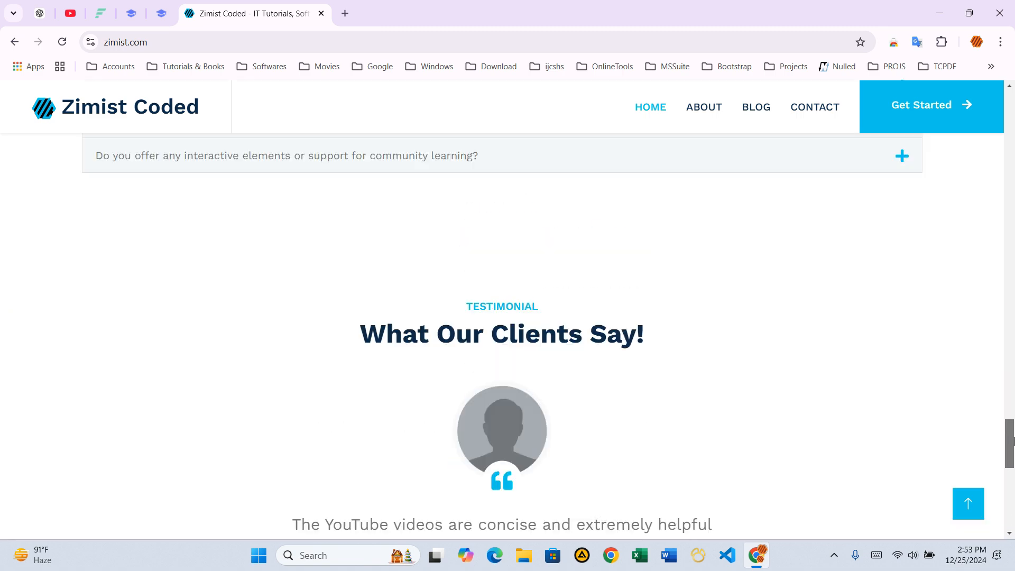
pyautogui.scroll(3)
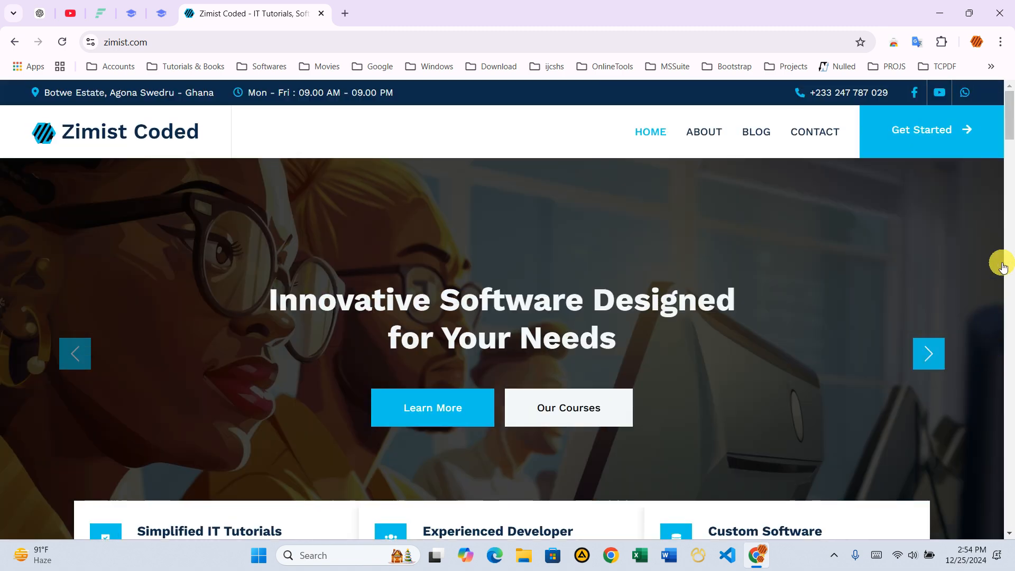
# Open the Chrome Web Store through the Chrome menu's Extensions submenu.
pyautogui.click(1002, 42)
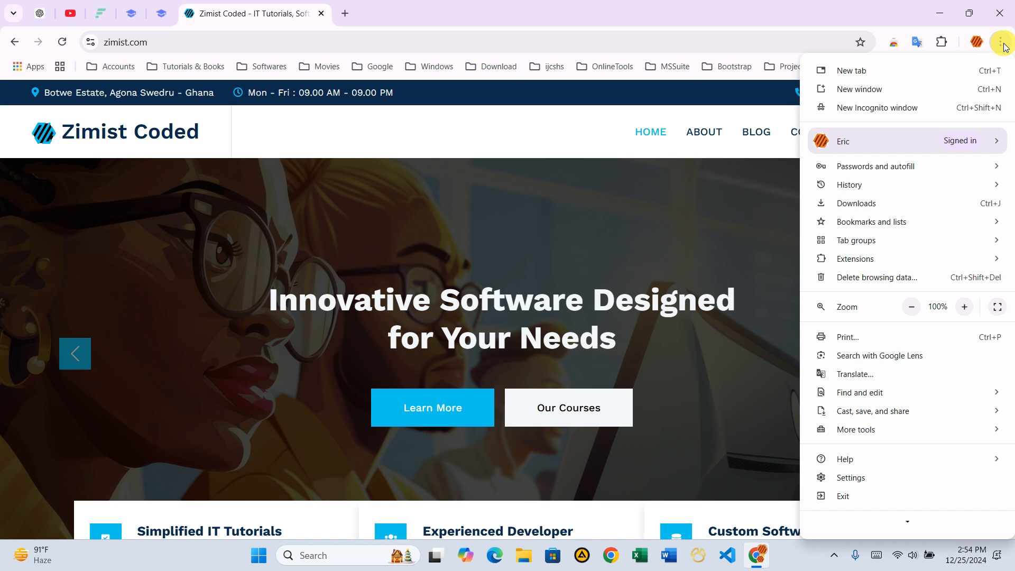
pyautogui.moveTo(917, 258)
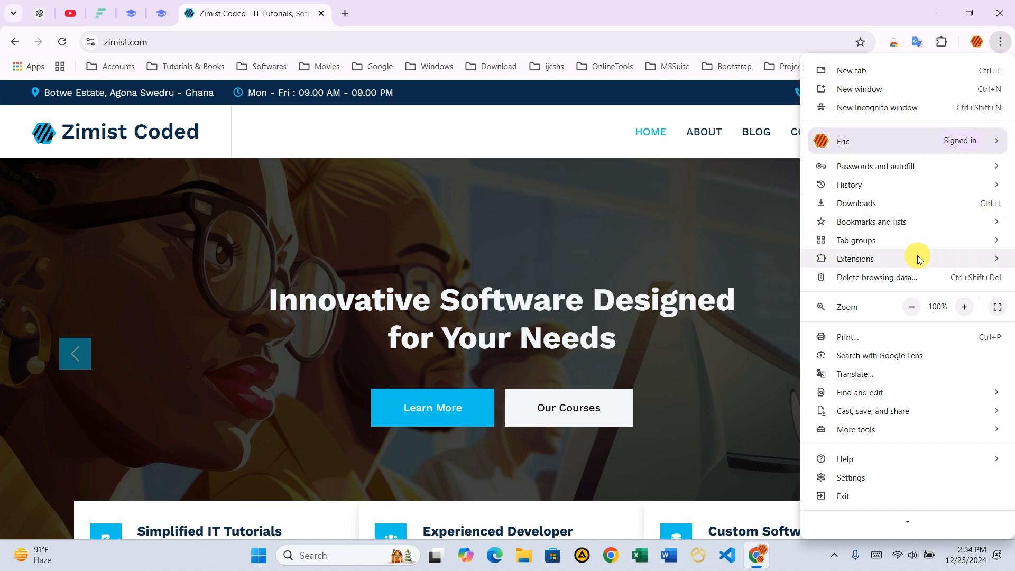
pyautogui.click(857, 259)
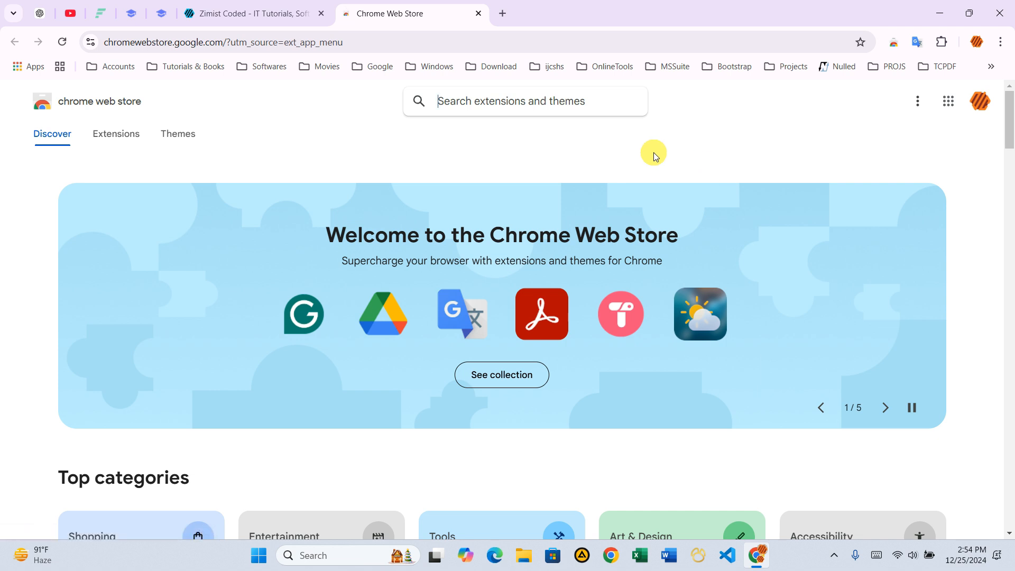
pyautogui.moveTo(471, 126)
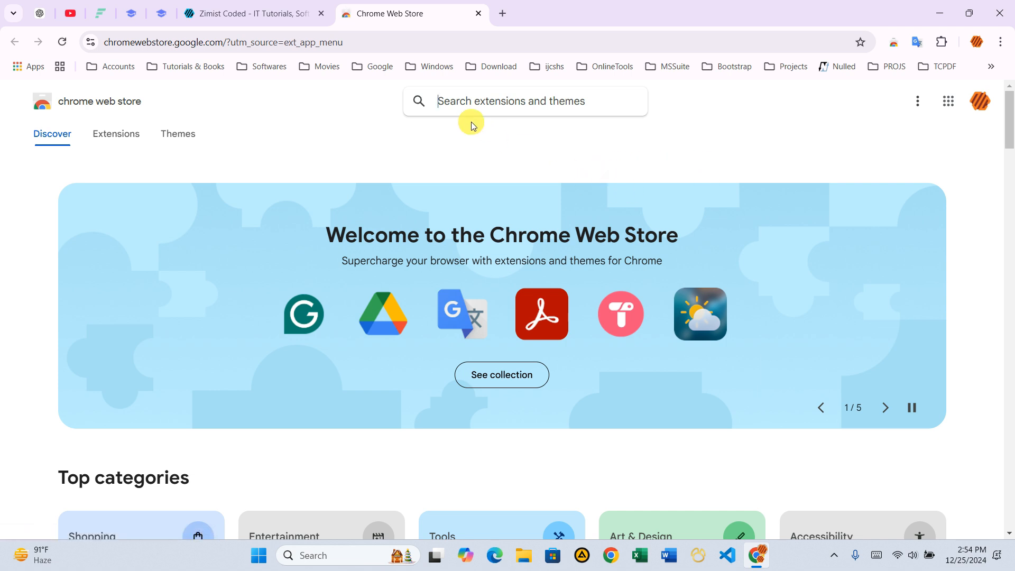
# Search the Web Store for 'gofullpage' and open the GoFullPage - Full Page Screen Capture listing.
pyautogui.write('gofull')
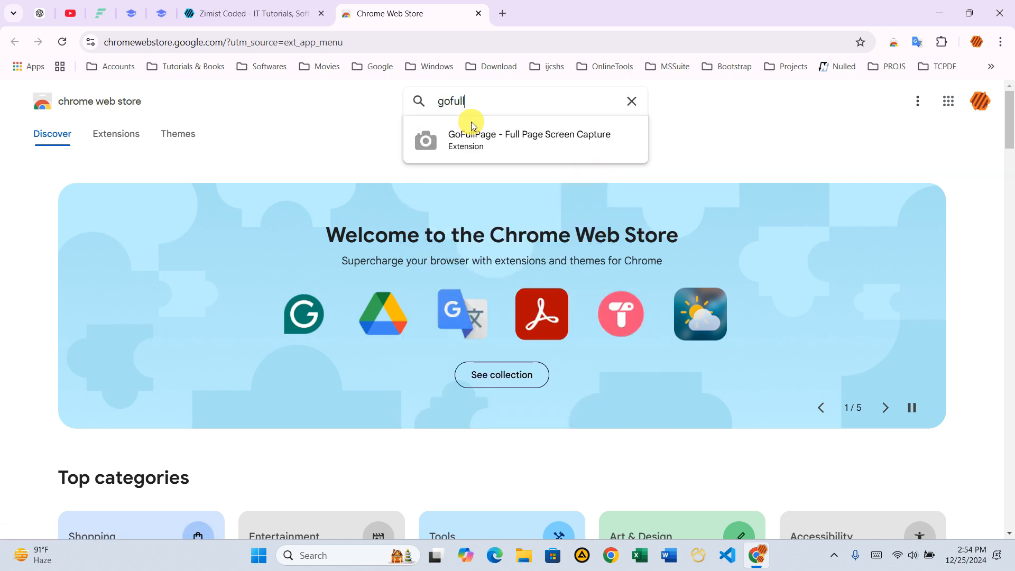
pyautogui.write('page')
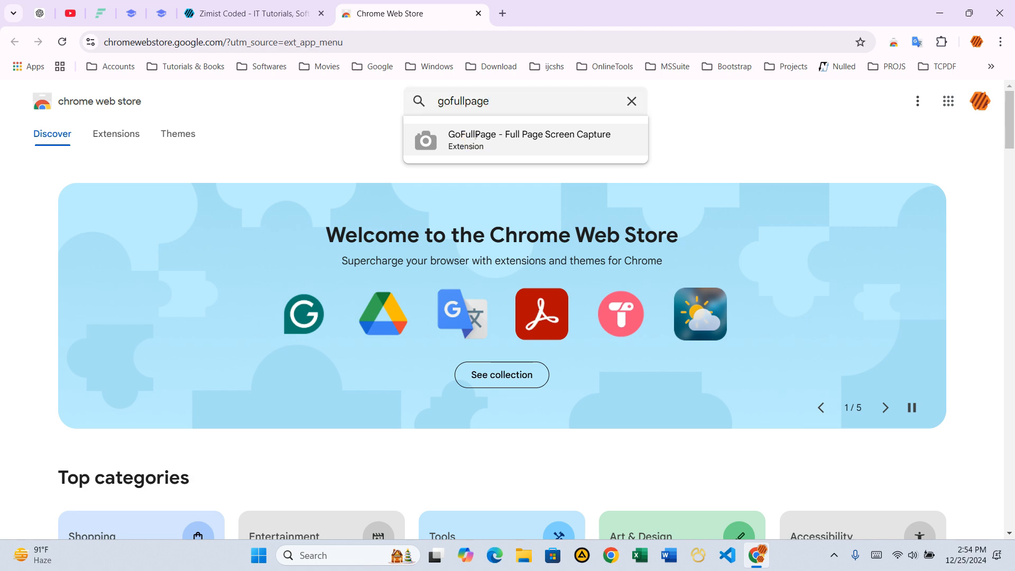
pyautogui.click(528, 138)
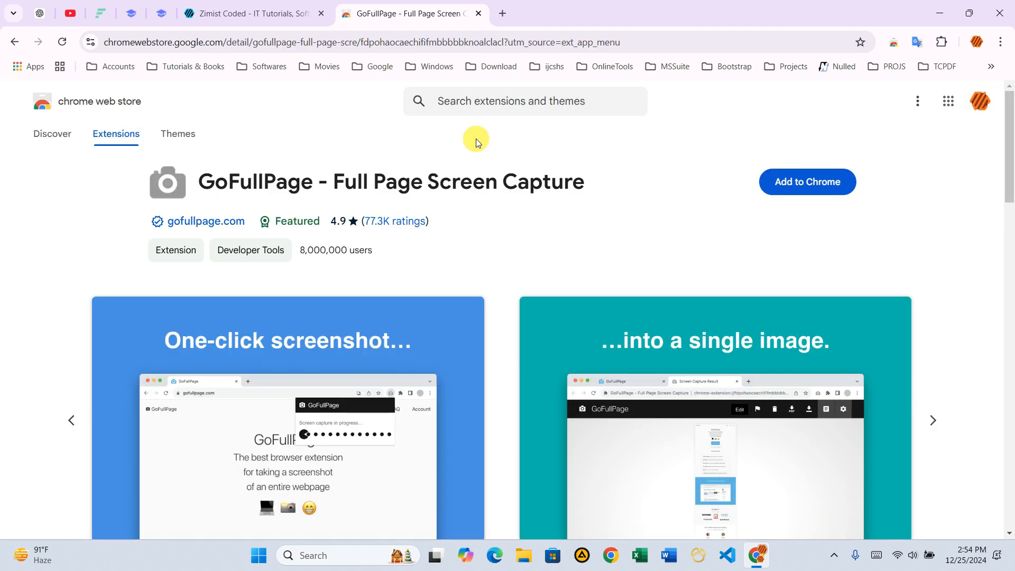
# Review the GoFullPage overview, then add it to Chrome and confirm Add extension.
pyautogui.scroll(-3)
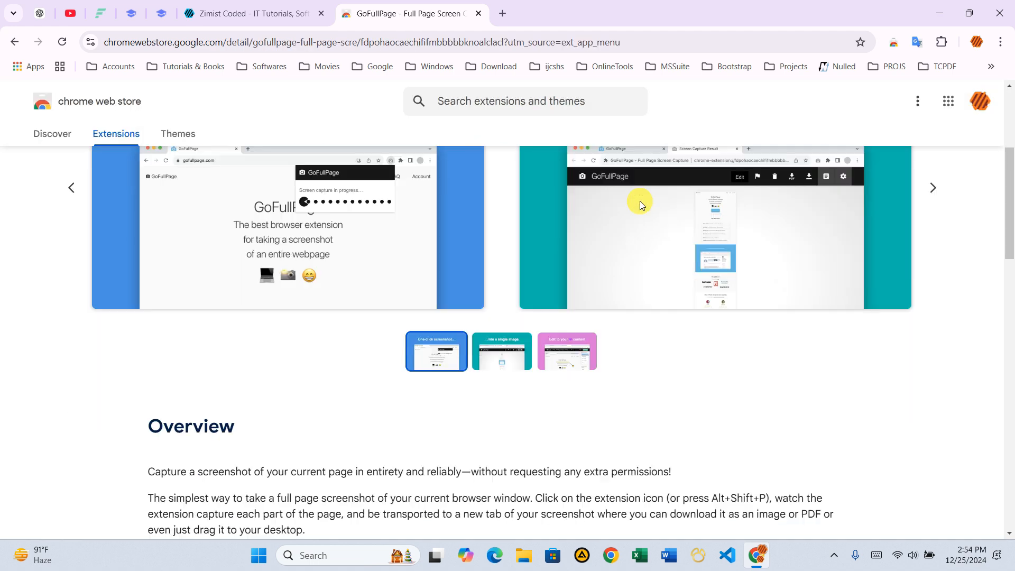
pyautogui.scroll(-3)
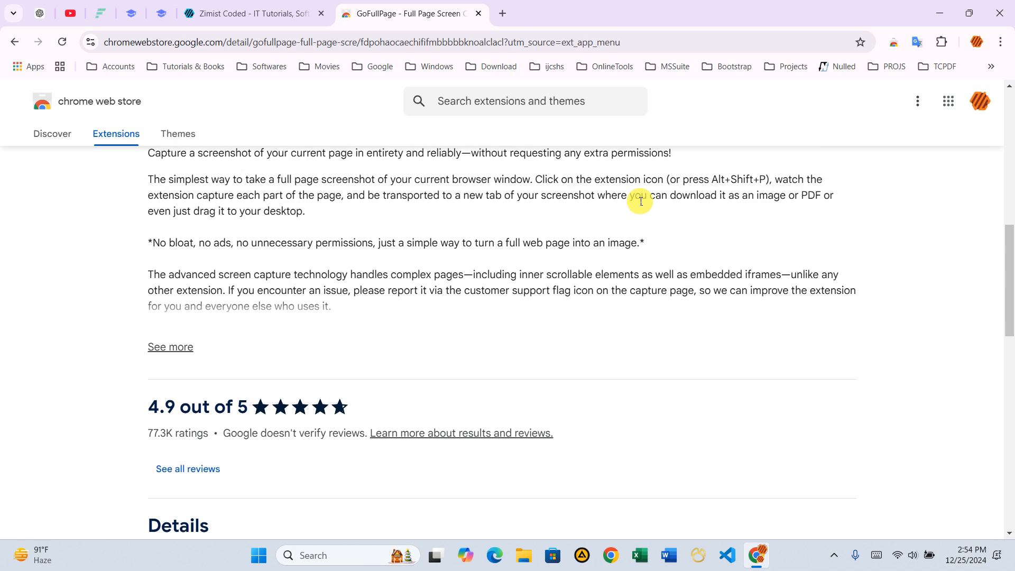
pyautogui.scroll(3)
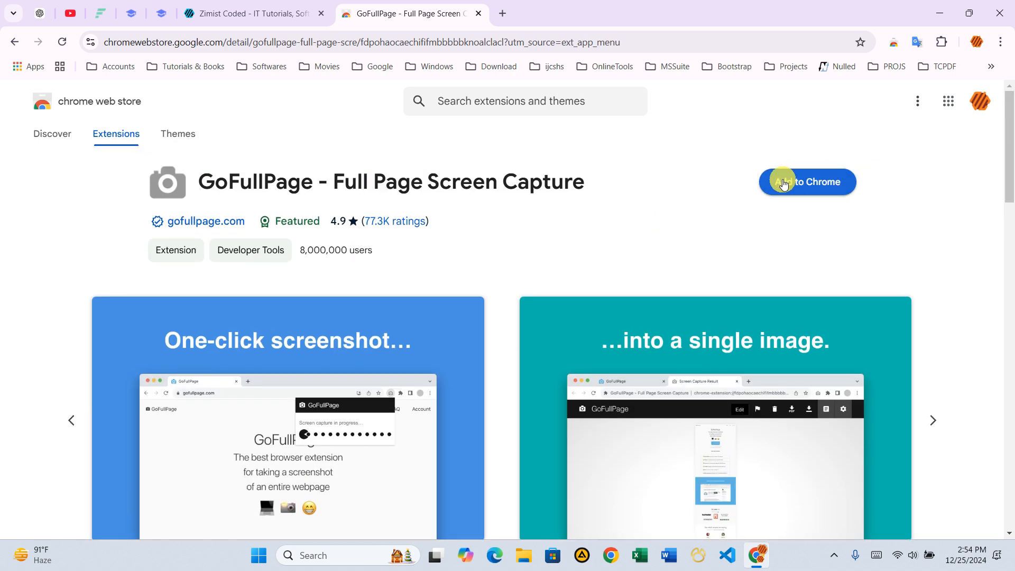
pyautogui.click(807, 182)
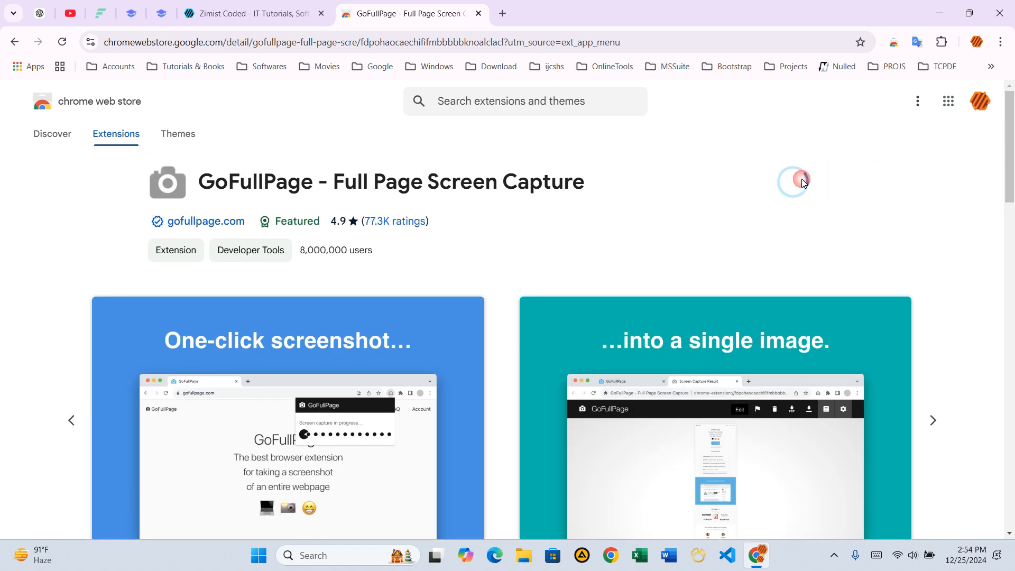
pyautogui.click(793, 181)
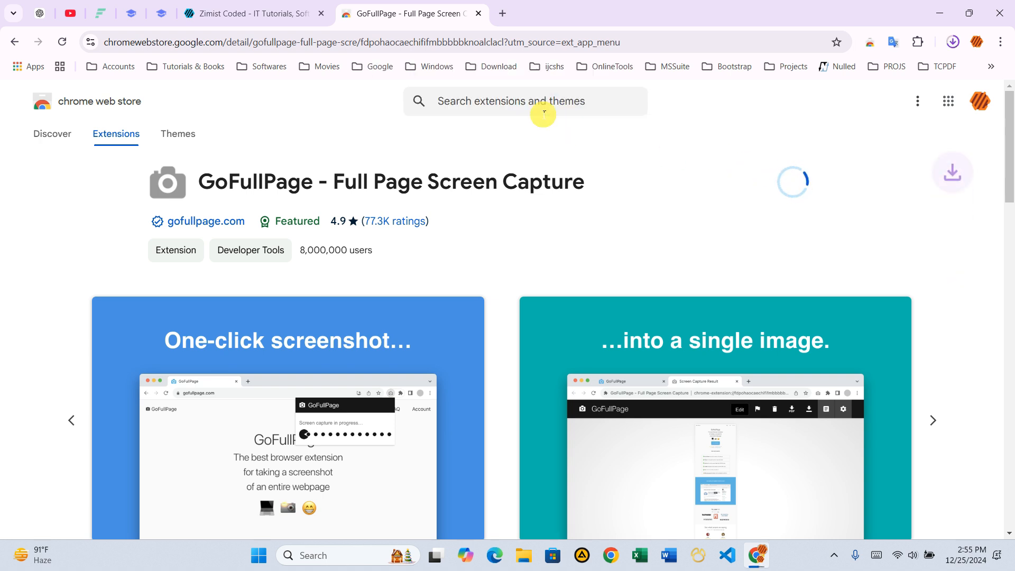
pyautogui.moveTo(668, 199)
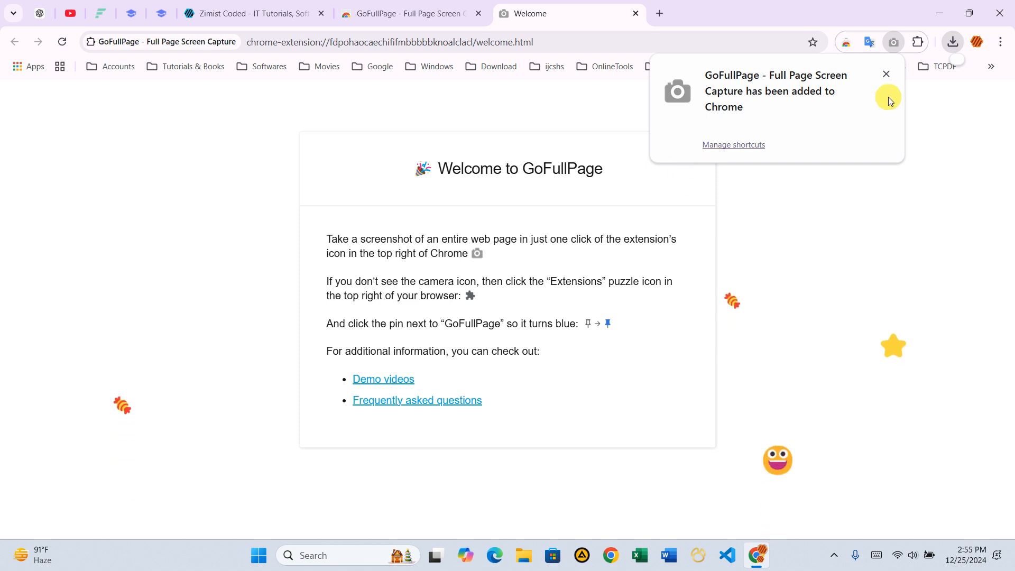
pyautogui.moveTo(886, 74)
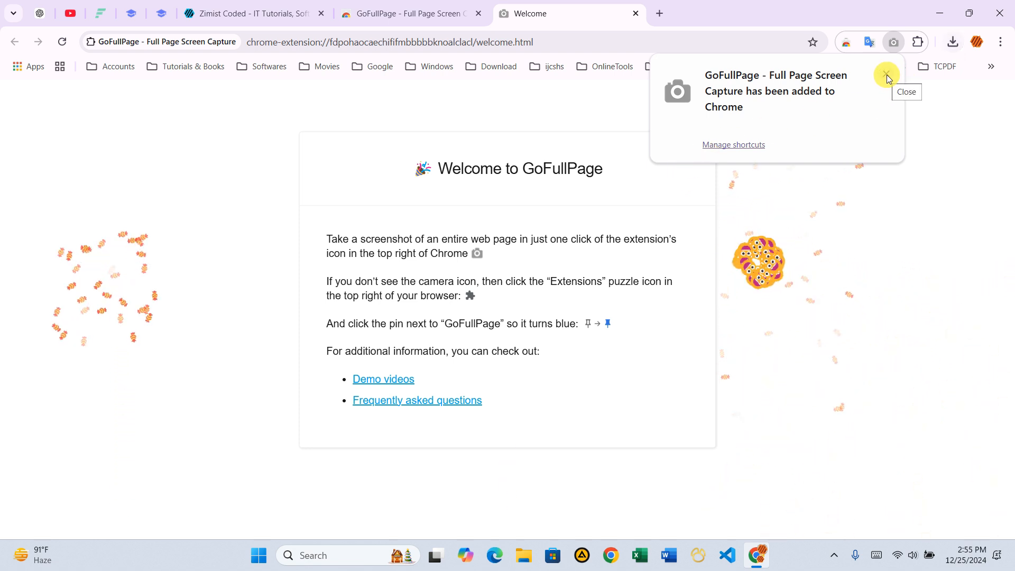
# Close the 'GoFullPage has been added to Chrome' popup.
pyautogui.click(886, 75)
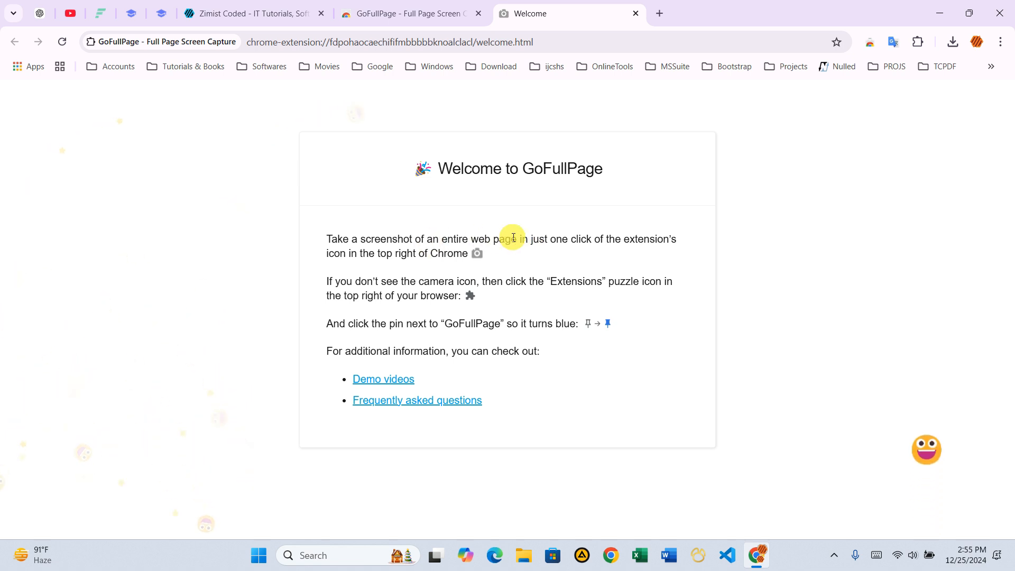
pyautogui.moveTo(537, 229)
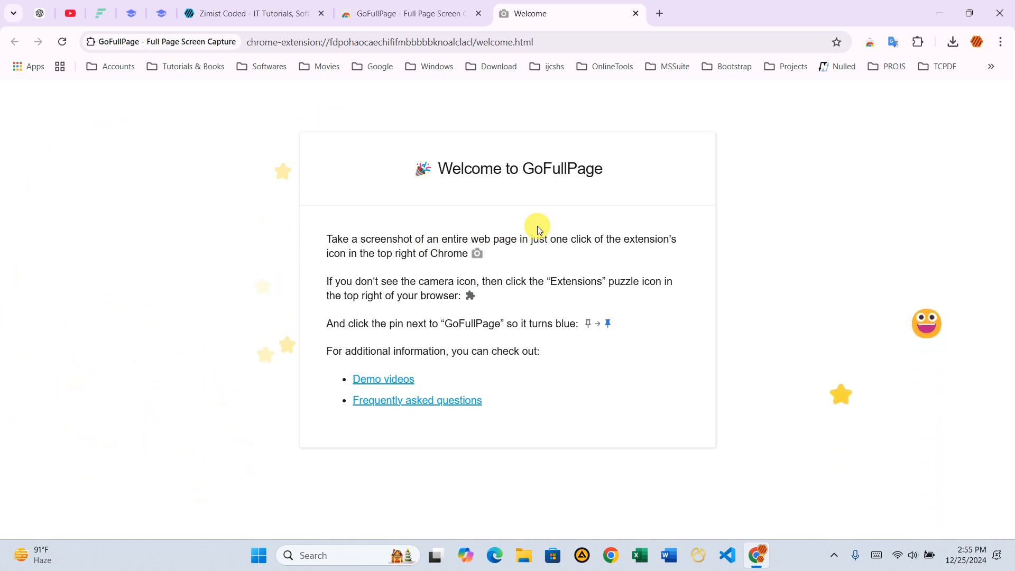
pyautogui.moveTo(914, 41)
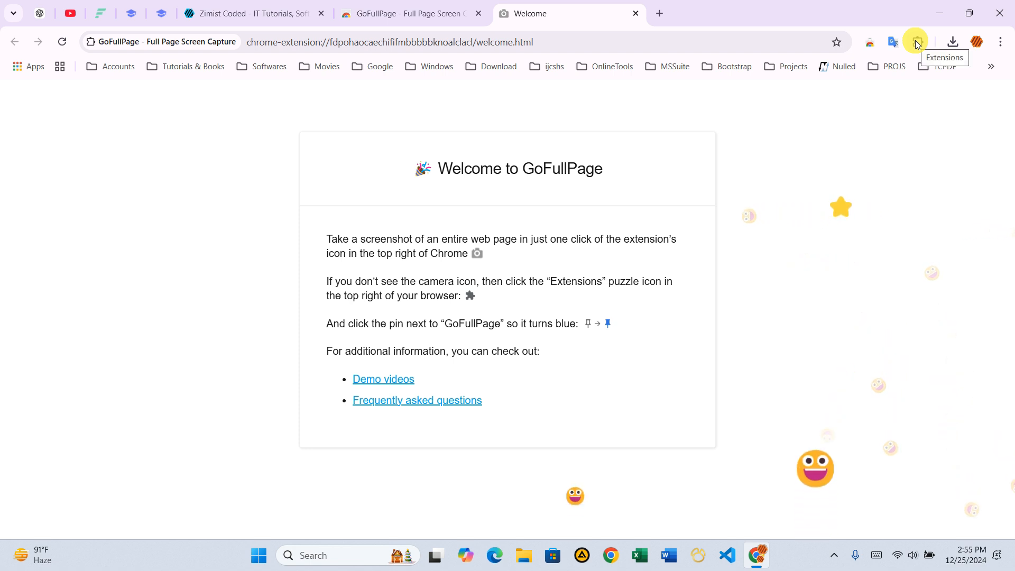
# Pin GoFullPage from the Extensions menu, then switch to the Zimist Coded homepage tab.
pyautogui.click(914, 42)
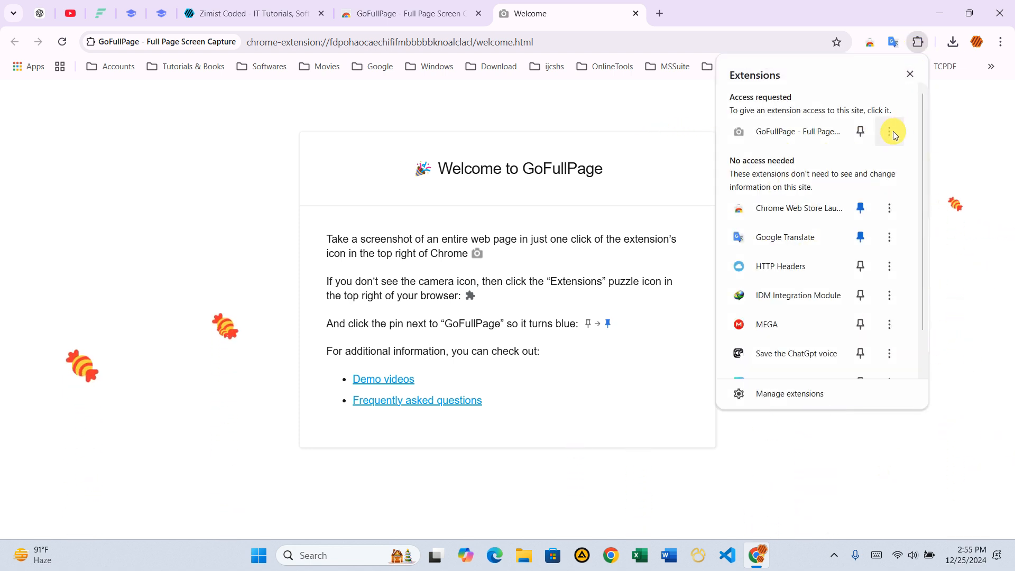
pyautogui.moveTo(860, 132)
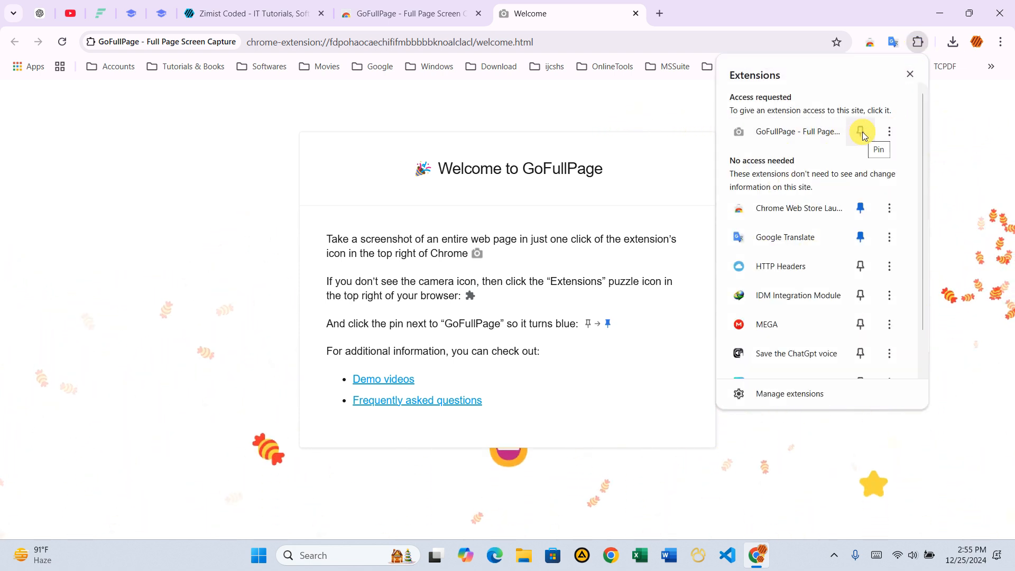
pyautogui.click(861, 132)
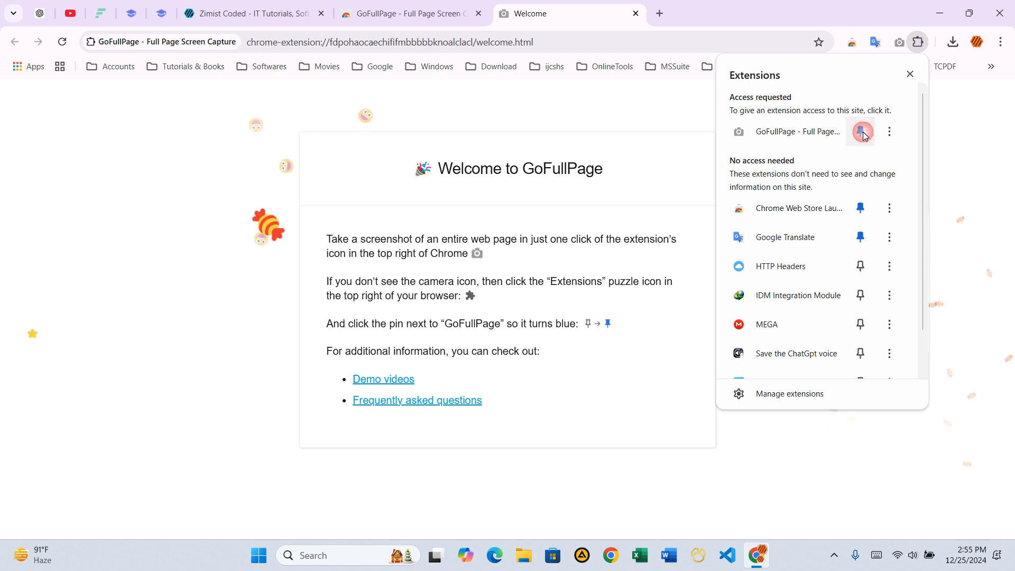
pyautogui.click(860, 132)
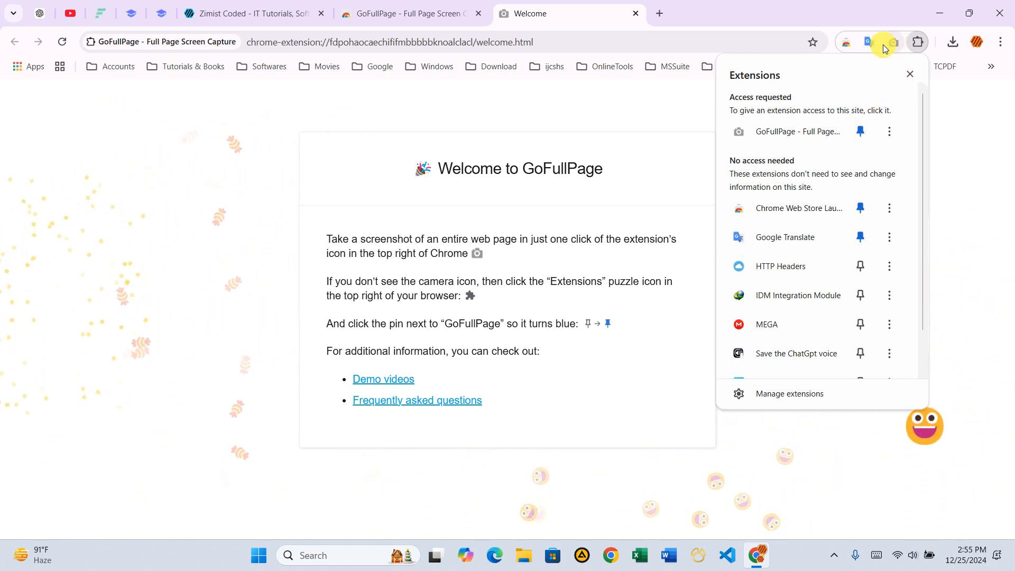
pyautogui.moveTo(971, 159)
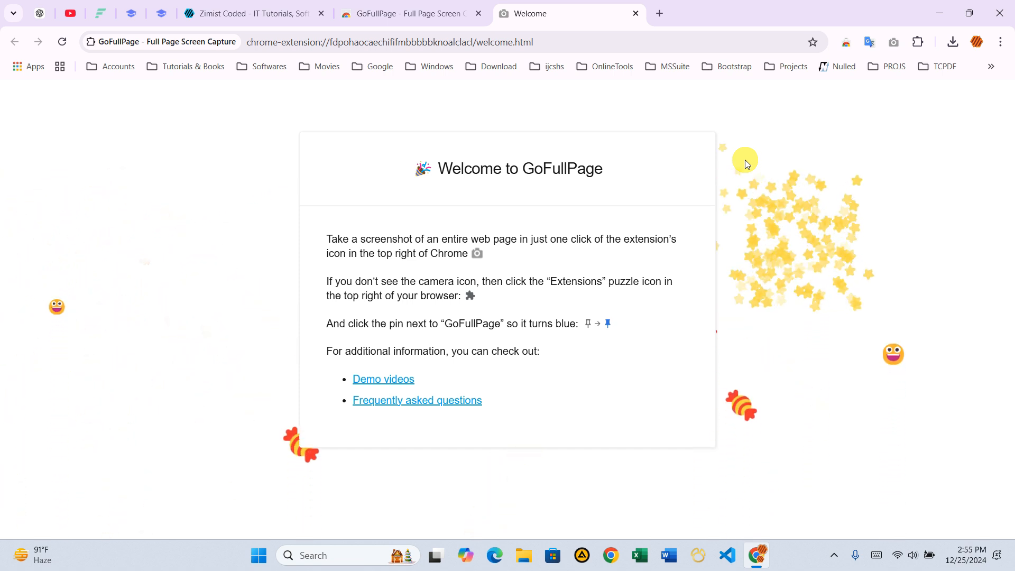
pyautogui.click(634, 12)
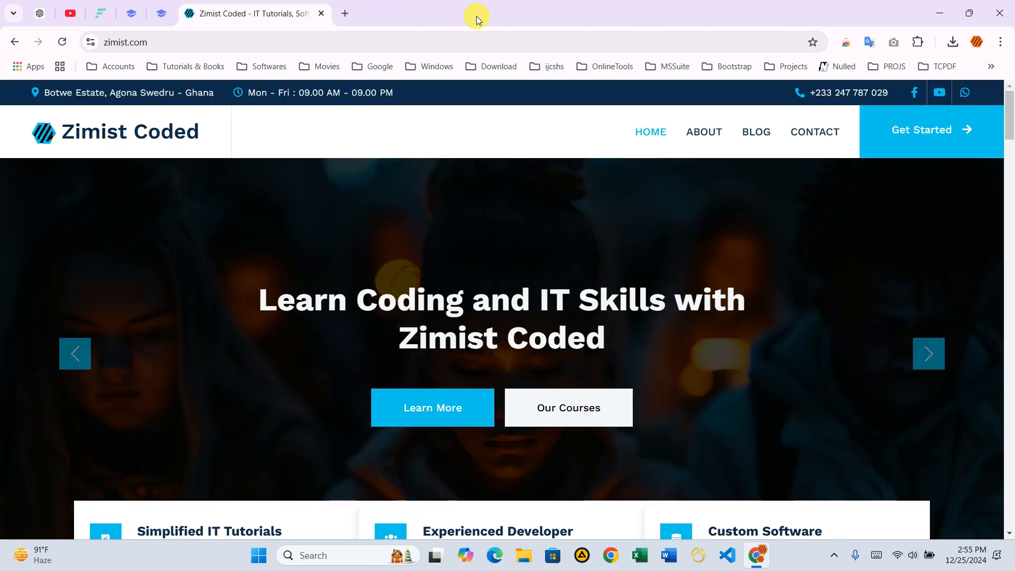
# Scroll the zimist.com homepage back to the top and launch GoFullPage's camera capture.
pyautogui.scroll(-3)
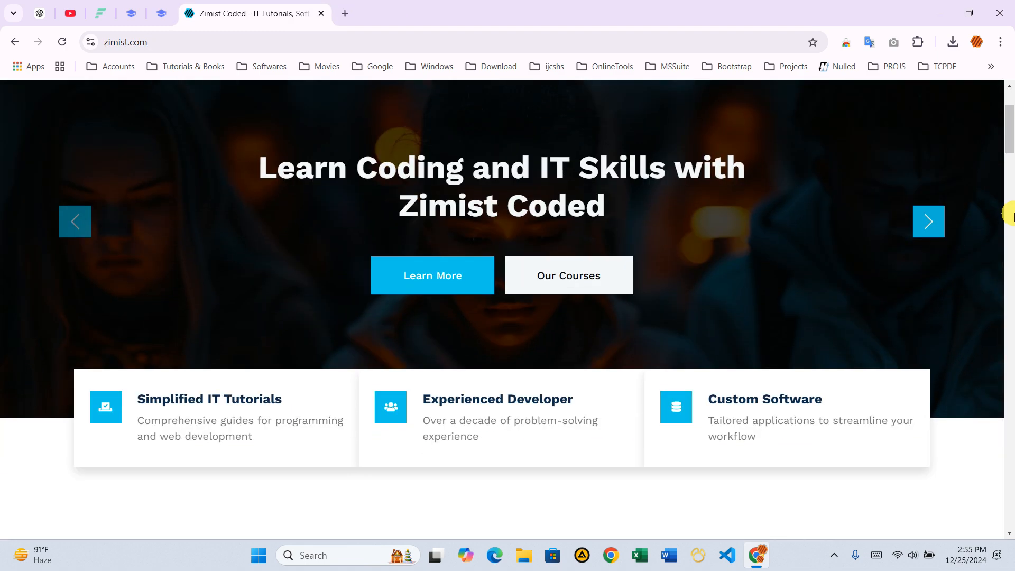
pyautogui.scroll(-3)
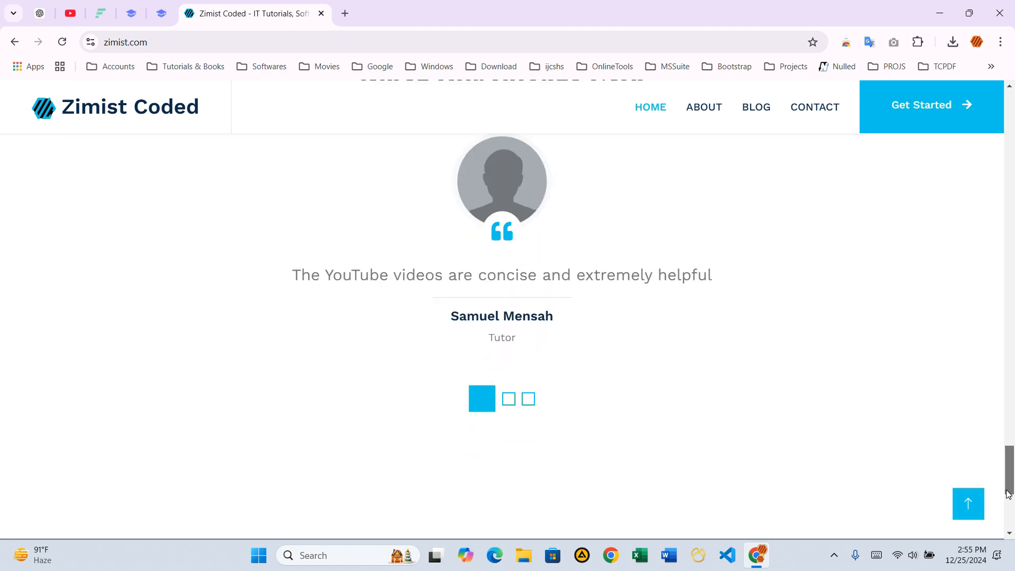
pyautogui.scroll(3)
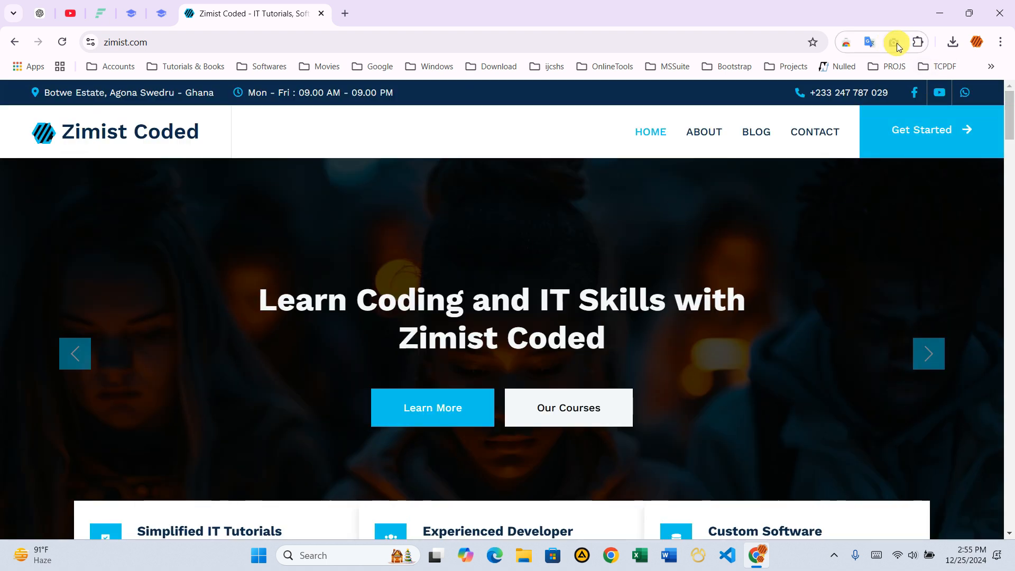
pyautogui.moveTo(896, 43)
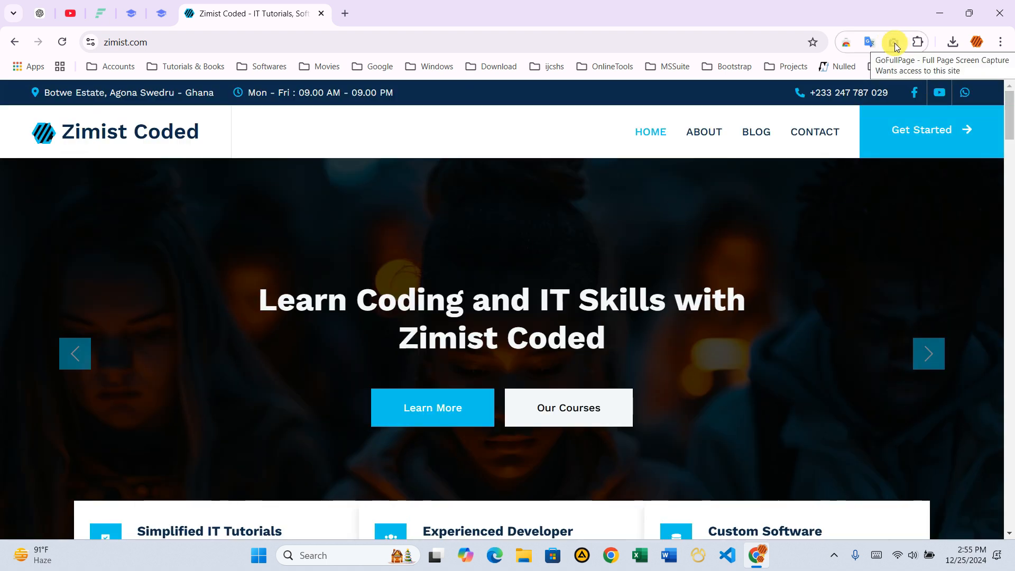
pyautogui.click(895, 43)
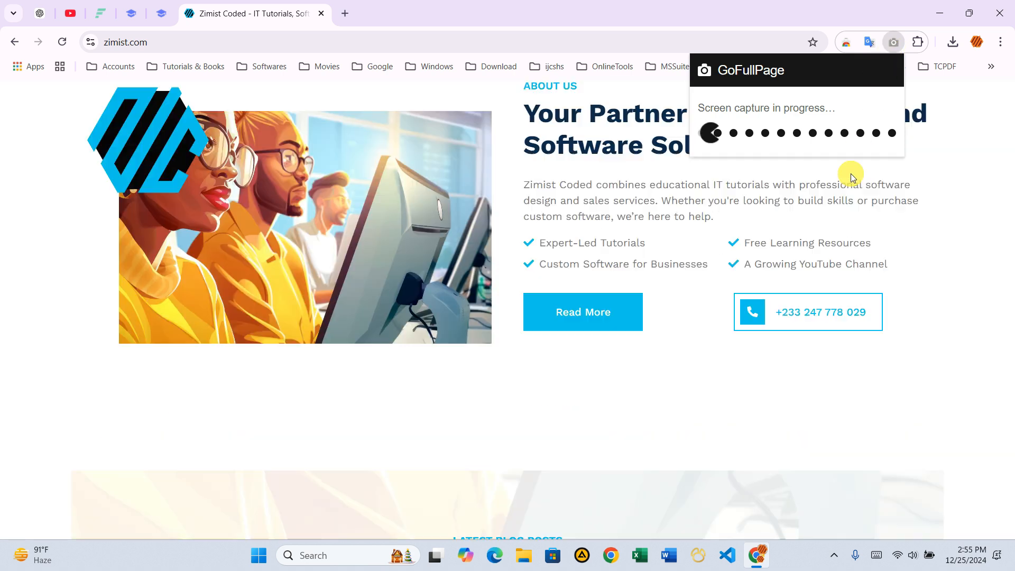
pyautogui.scroll(-3)
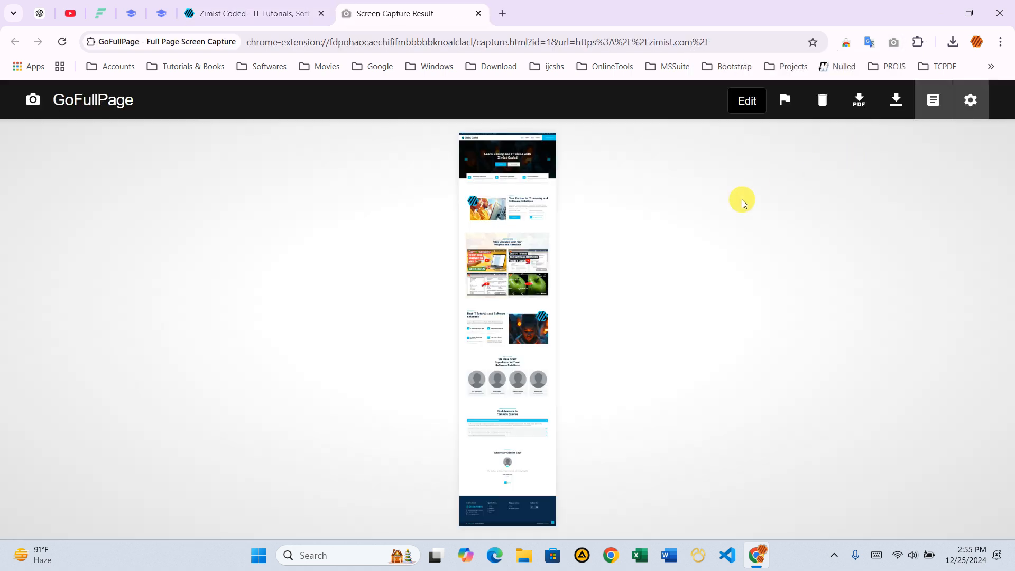
pyautogui.moveTo(638, 233)
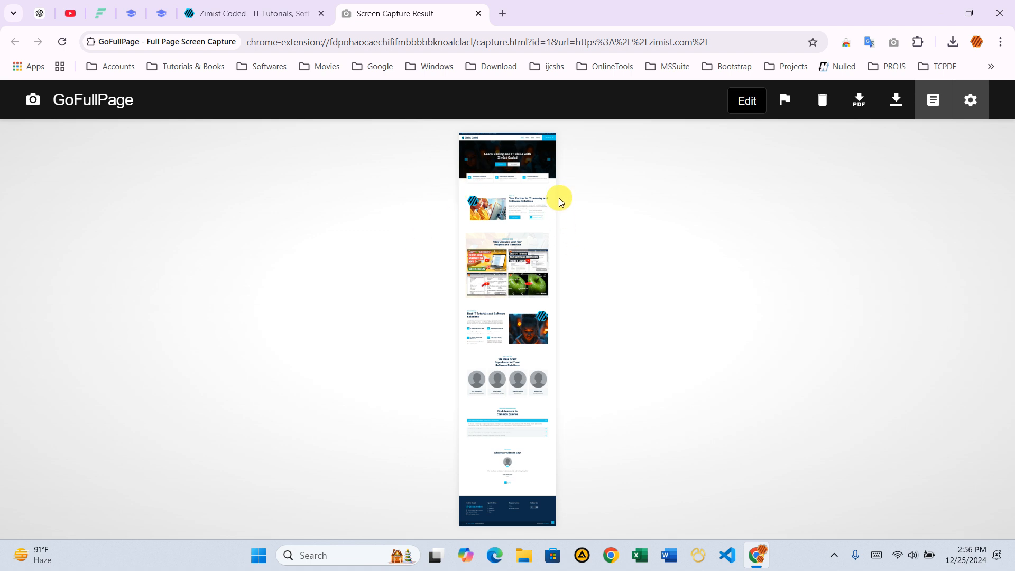
pyautogui.moveTo(530, 193)
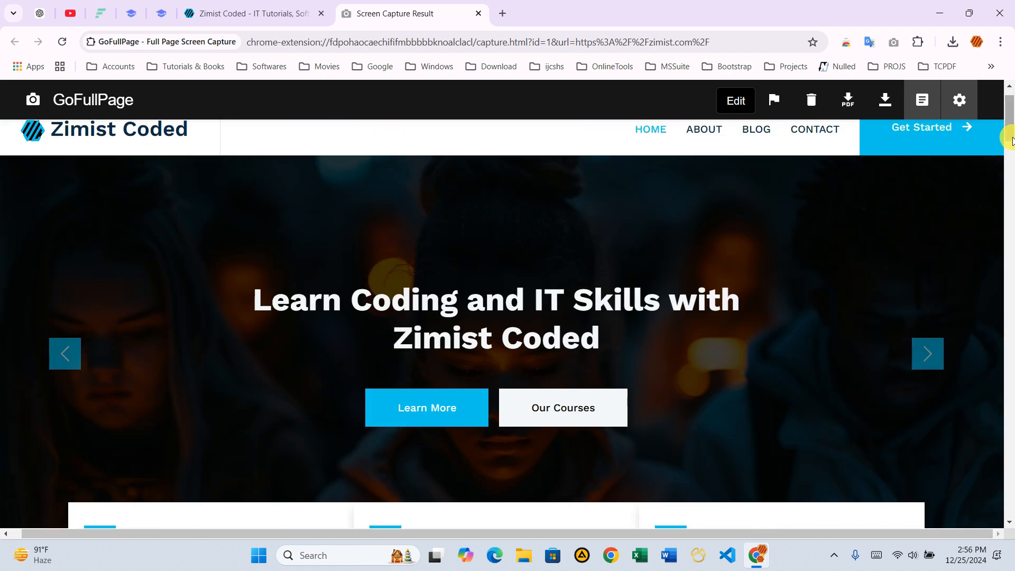
pyautogui.scroll(-3)
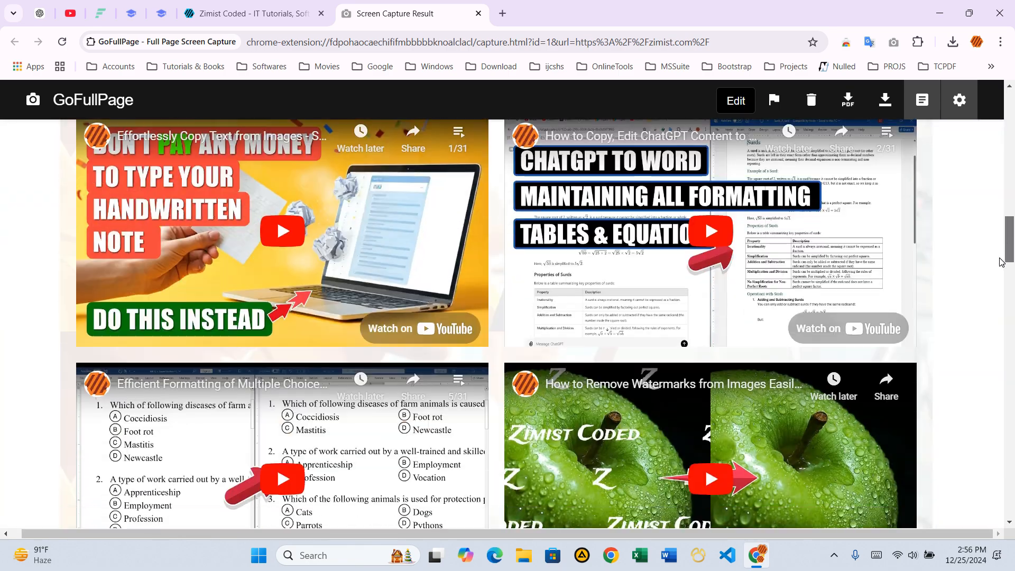
pyautogui.scroll(-3)
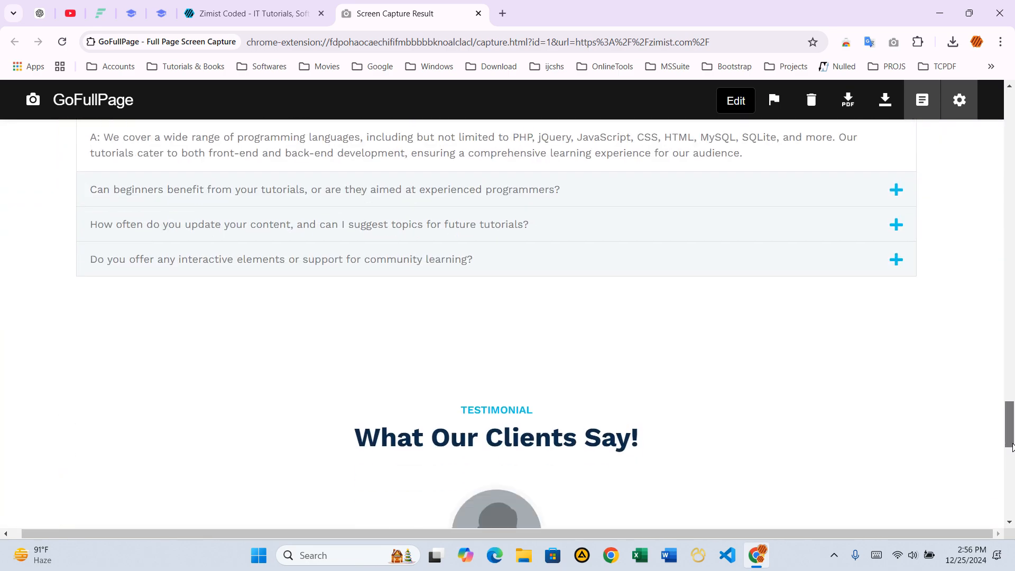
pyautogui.scroll(-3)
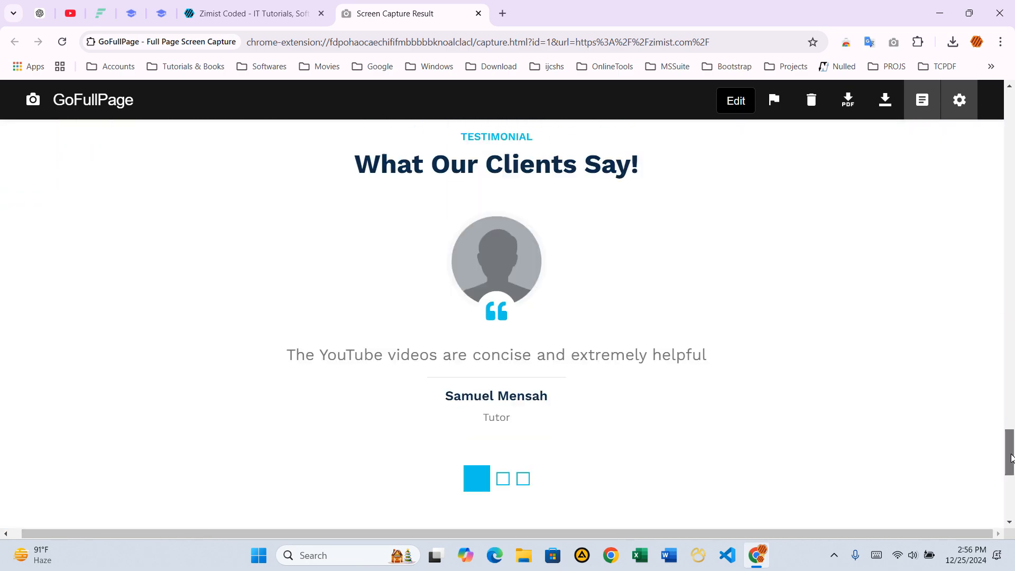
pyautogui.scroll(3)
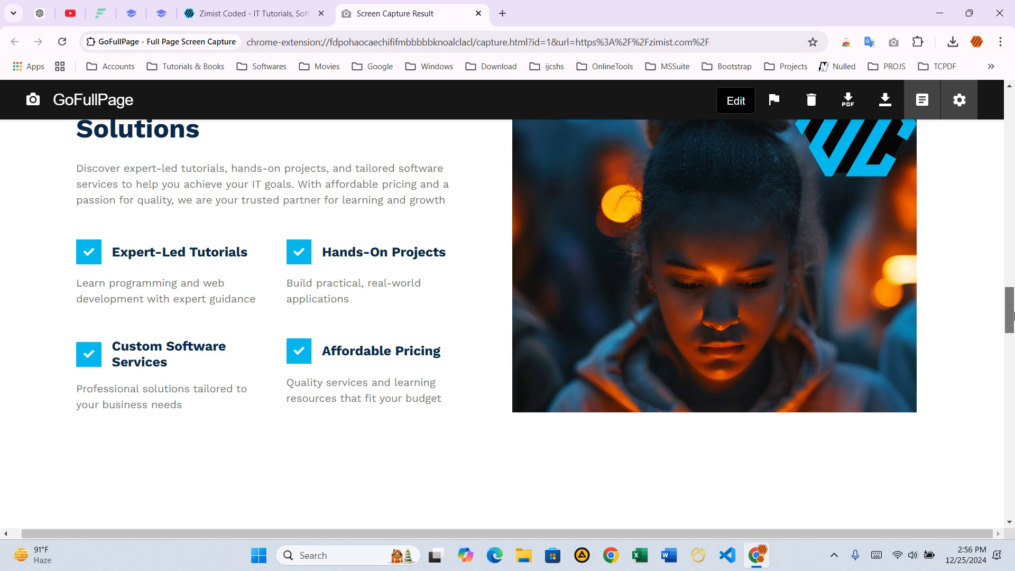
pyautogui.scroll(3)
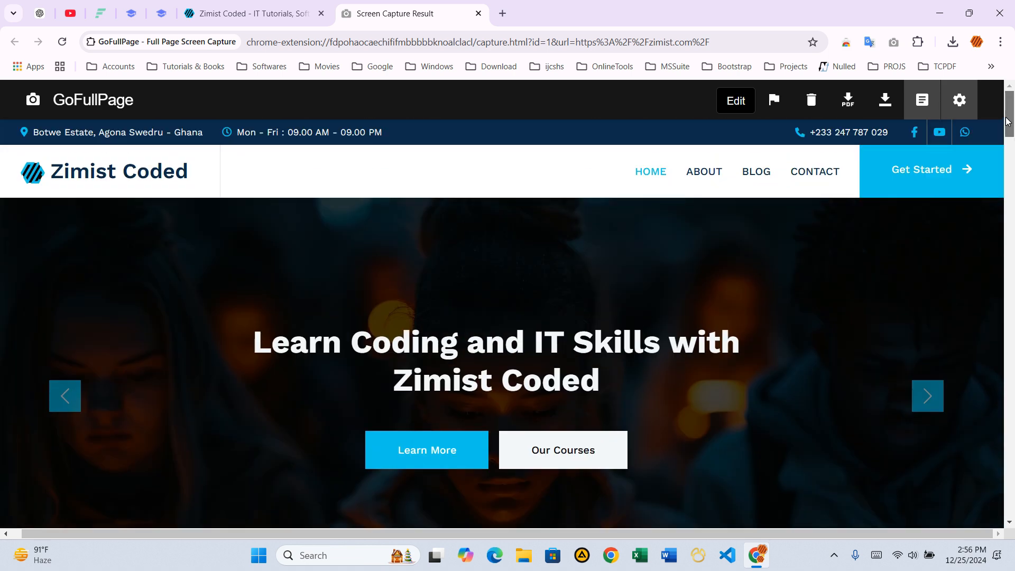
pyautogui.scroll(-3)
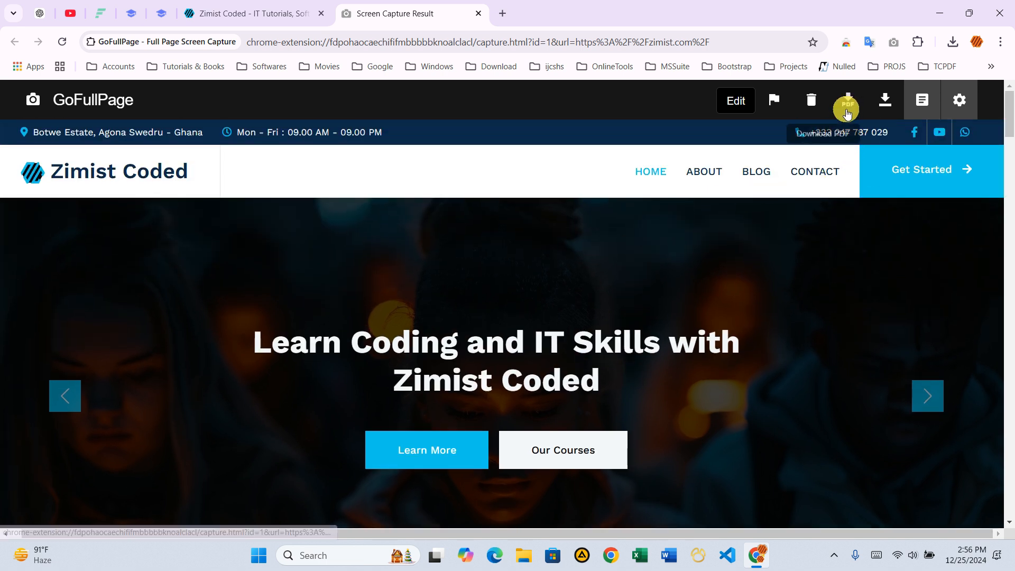
# Download the capture as a PDF, allow download permission, and scroll the four-page PDF.
pyautogui.click(845, 99)
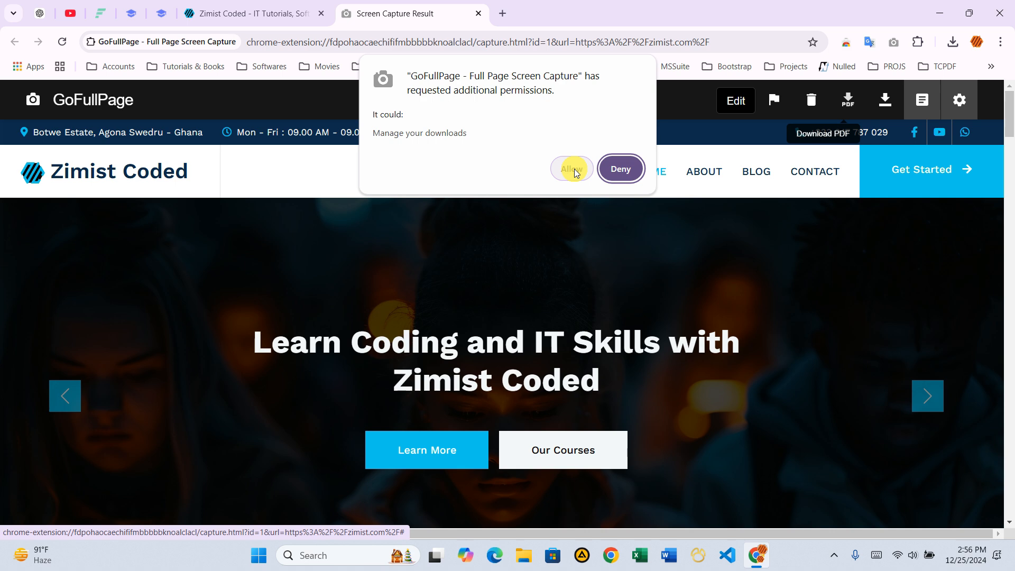
pyautogui.click(571, 168)
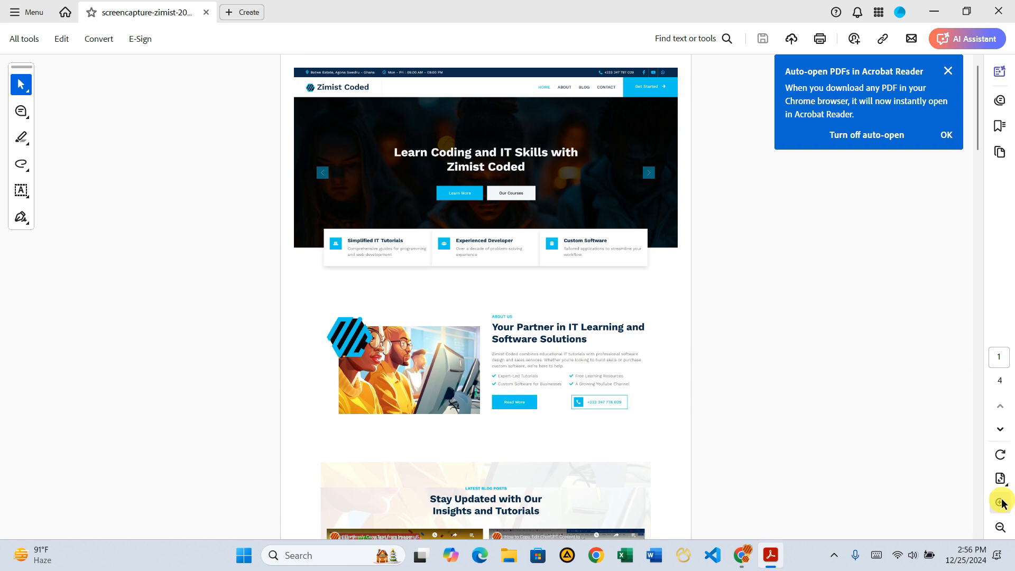
pyautogui.scroll(-3)
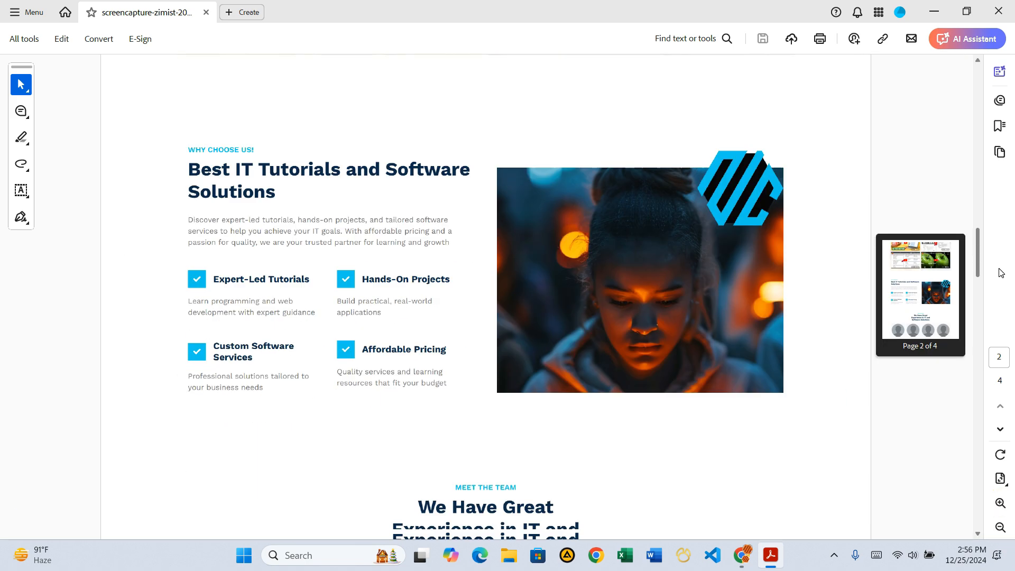
pyautogui.scroll(-3)
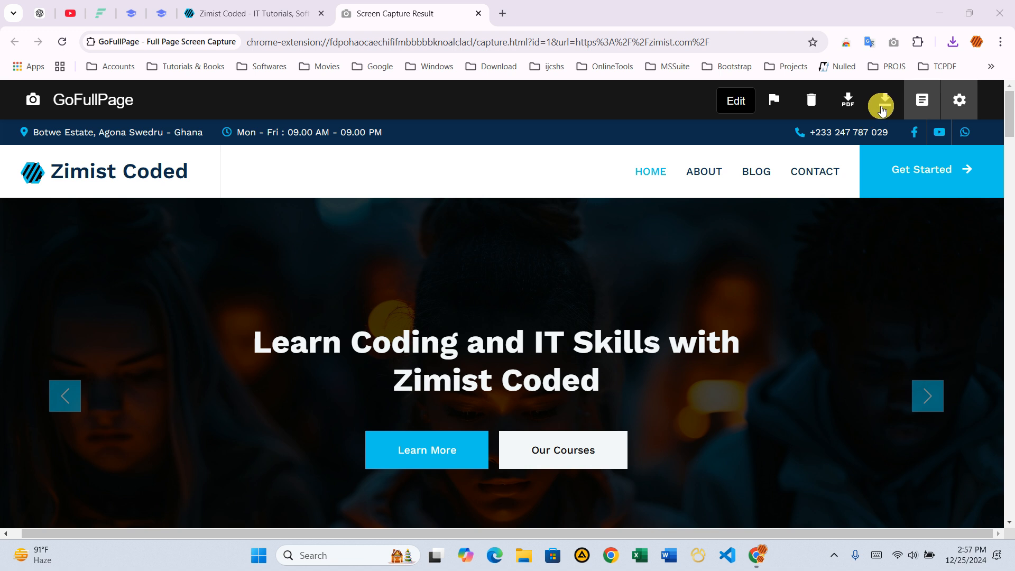
pyautogui.moveTo(881, 100)
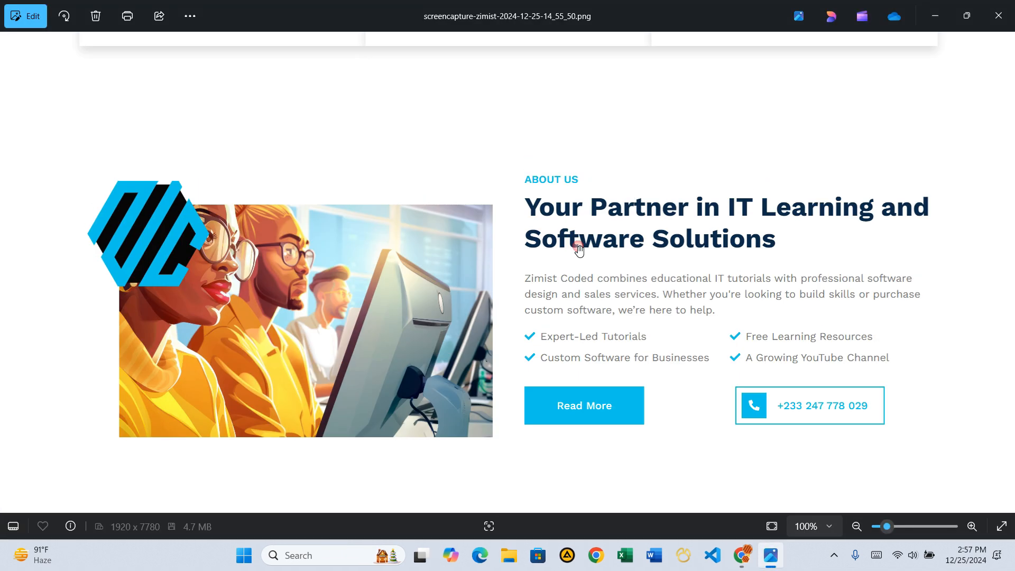
# Scroll through the 1920 x 7780 Zimist Coded homepage PNG in Photos.
pyautogui.scroll(3)
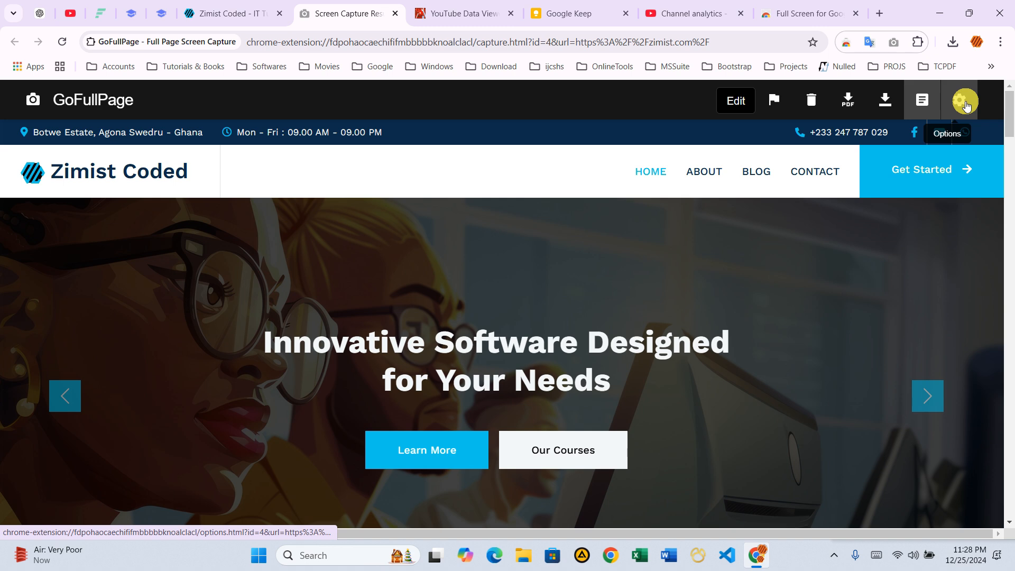
# Browse GoFullPage Options, keeping PNG image format and US letter portrait paper size.
pyautogui.click(964, 101)
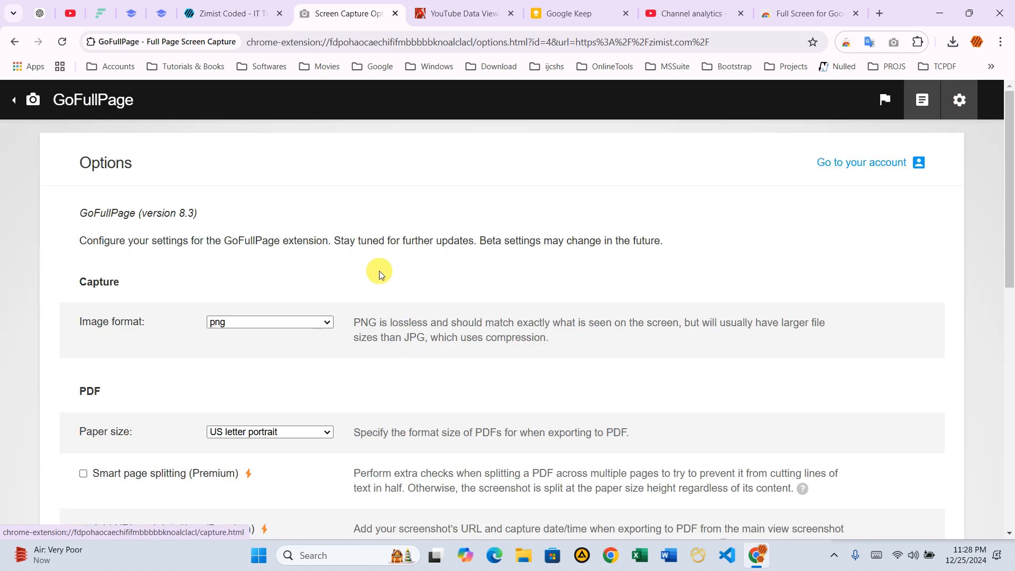
pyautogui.click(269, 322)
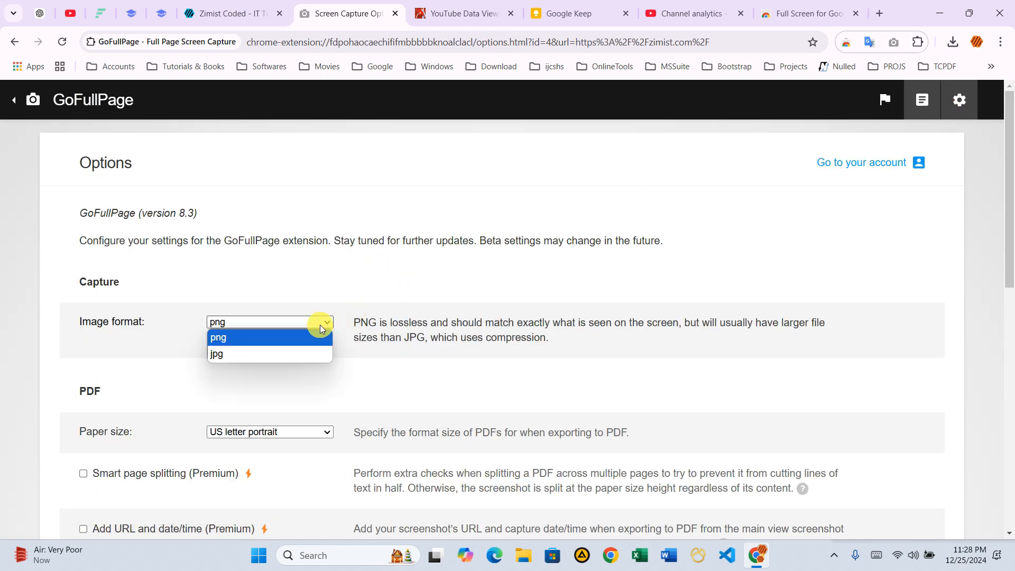
pyautogui.click(218, 337)
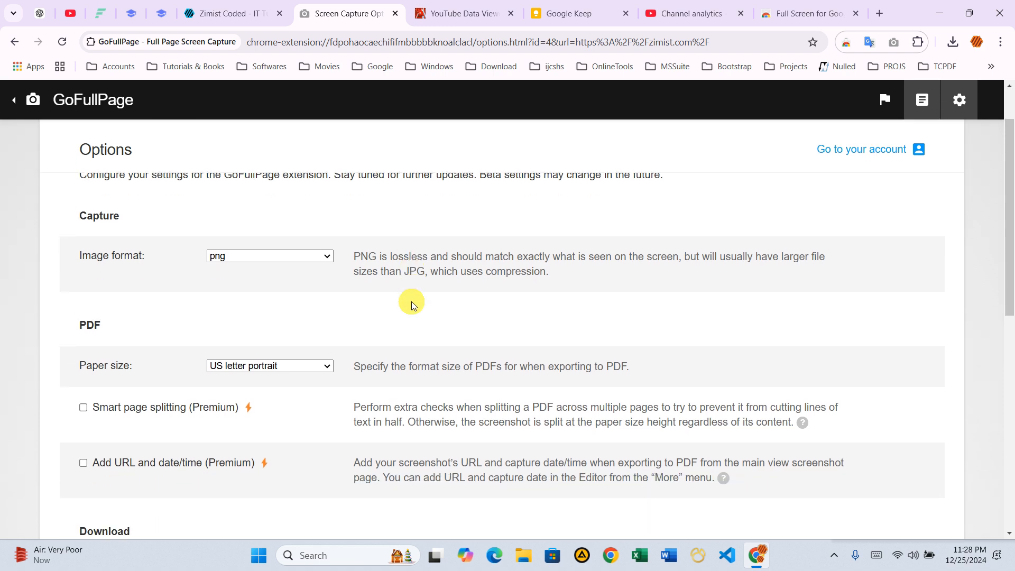
pyautogui.click(268, 365)
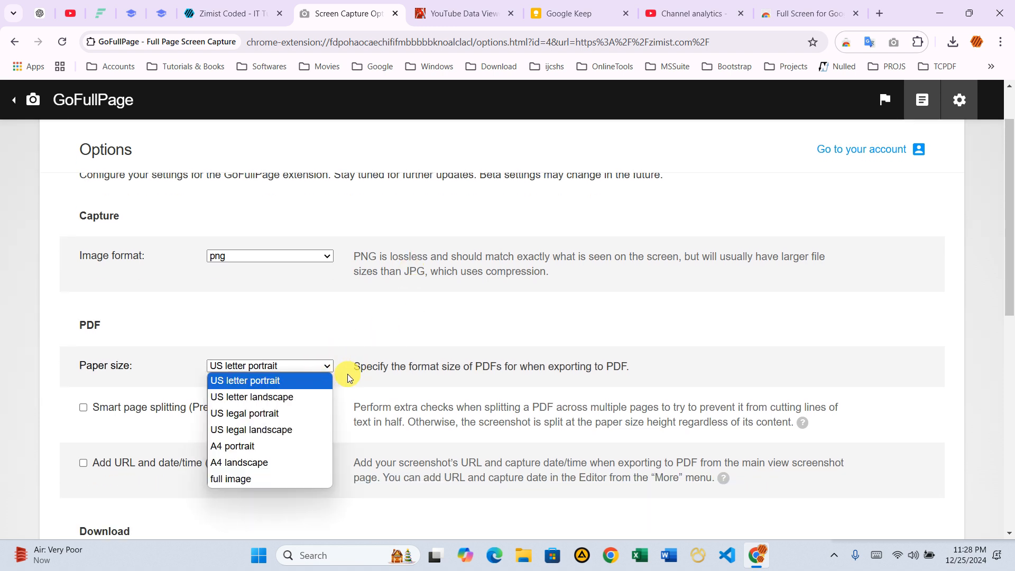
pyautogui.click(244, 380)
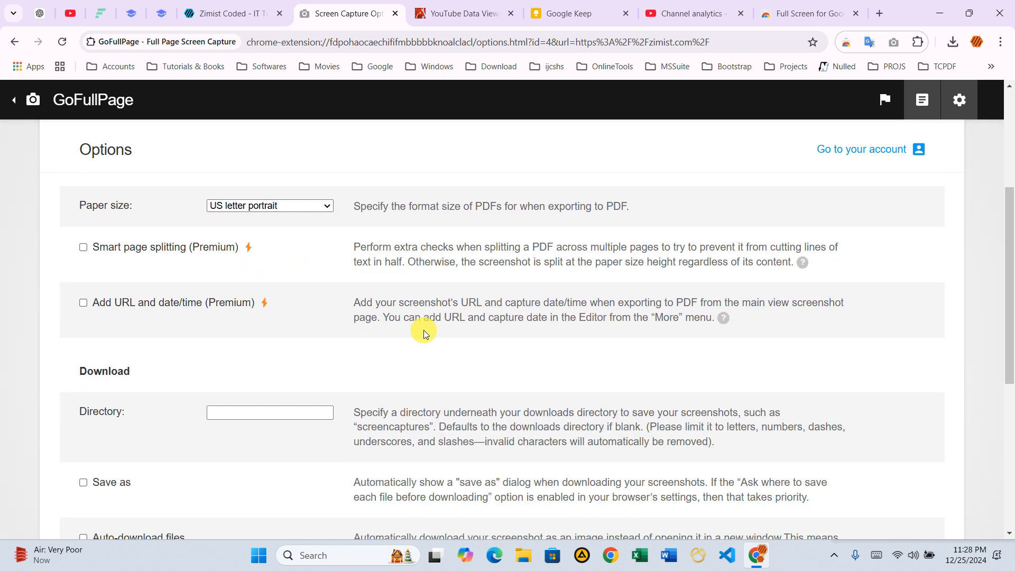
pyautogui.scroll(-3)
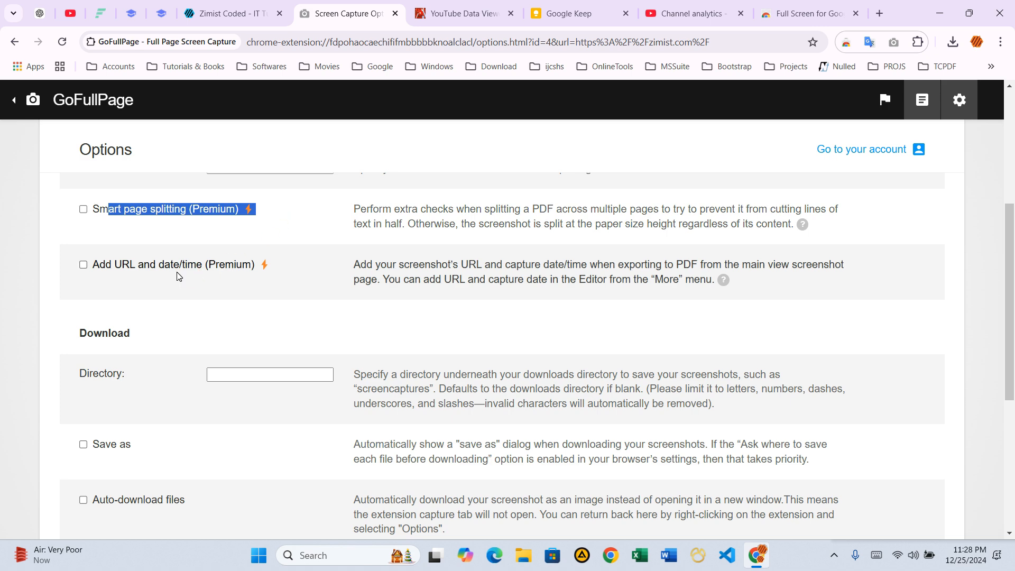
pyautogui.scroll(-3)
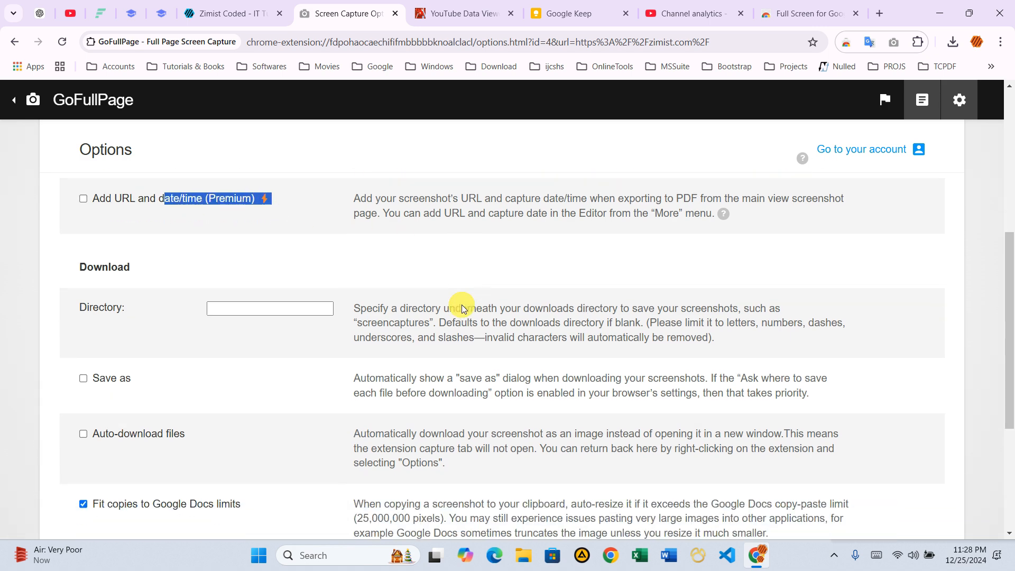
pyautogui.scroll(-3)
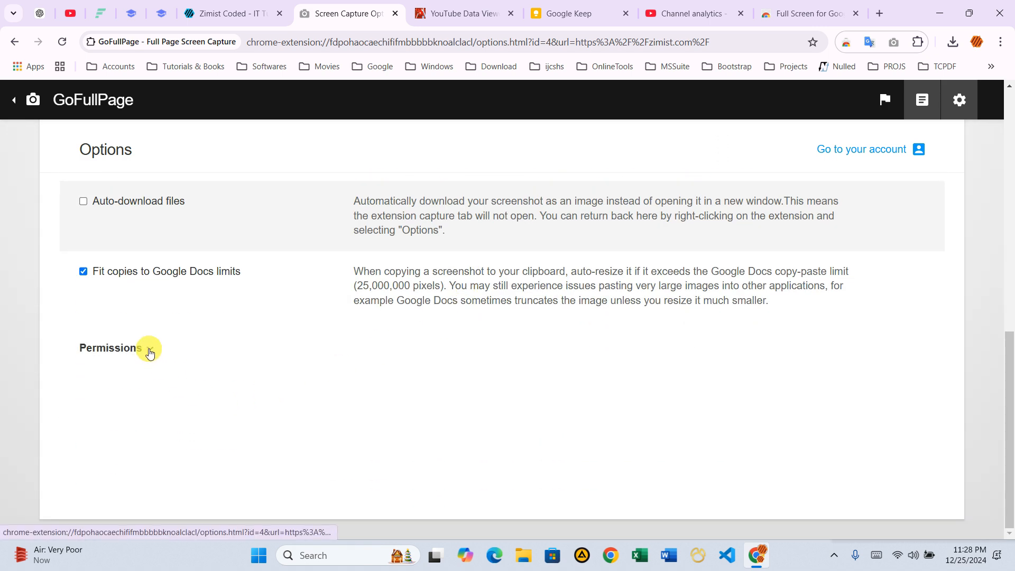
pyautogui.scroll(3)
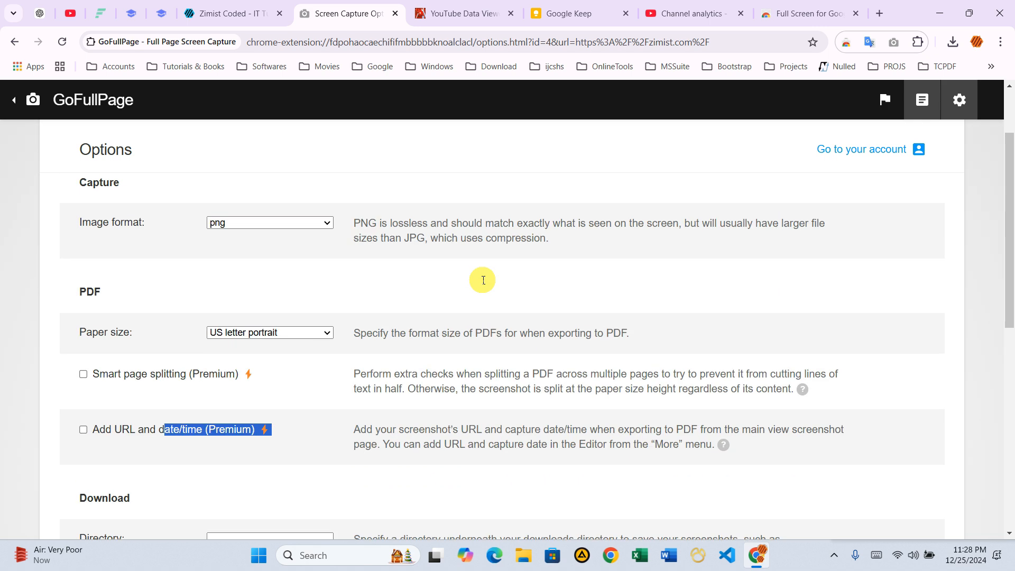
pyautogui.scroll(3)
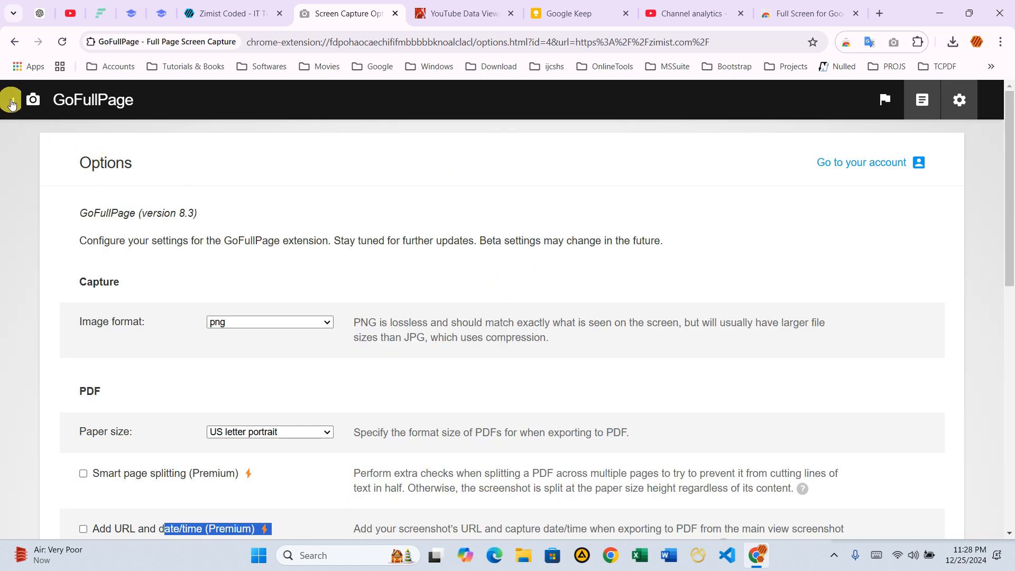
# Go back to the Zimist Coded capture result and enlarge the preview to full size.
pyautogui.click(32, 100)
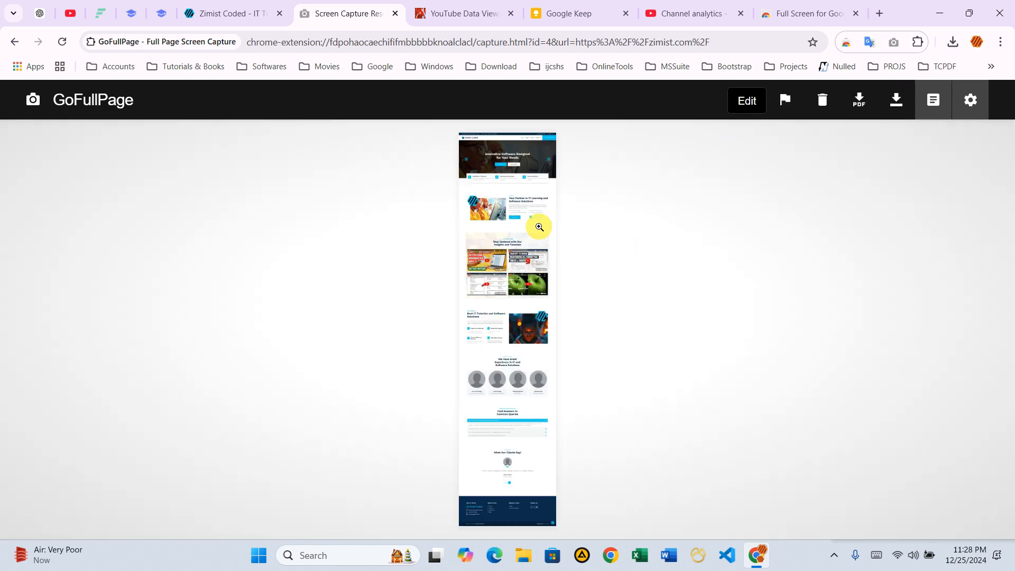
pyautogui.click(539, 227)
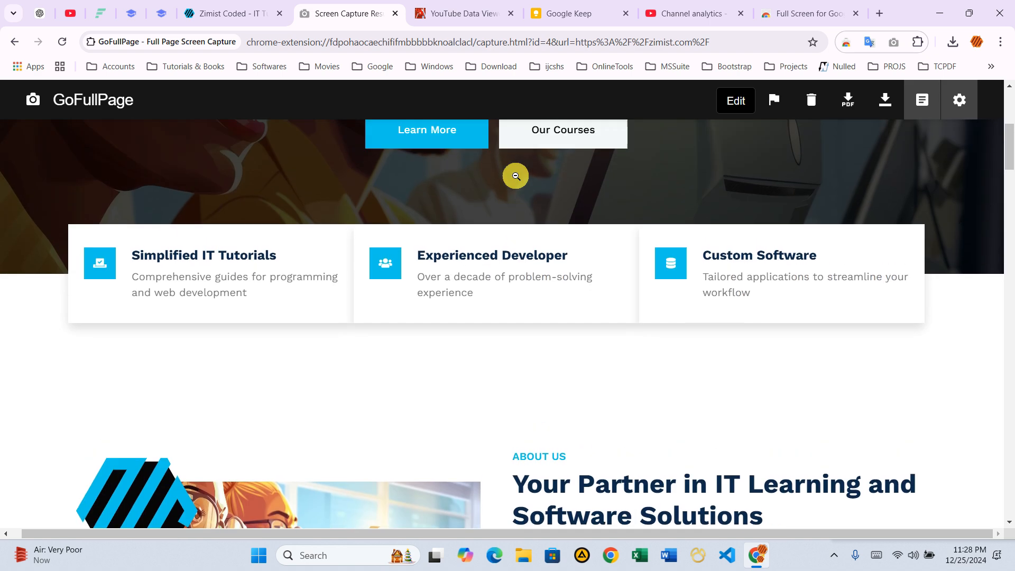
pyautogui.scroll(3)
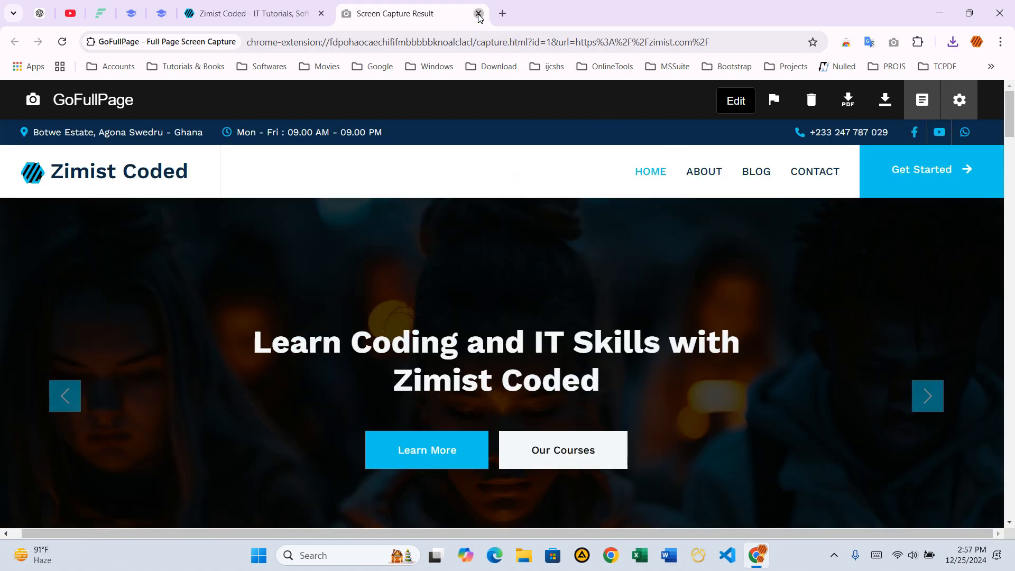
# Close the Screen Capture Result tab and scroll zimist.com back to the top.
pyautogui.click(478, 14)
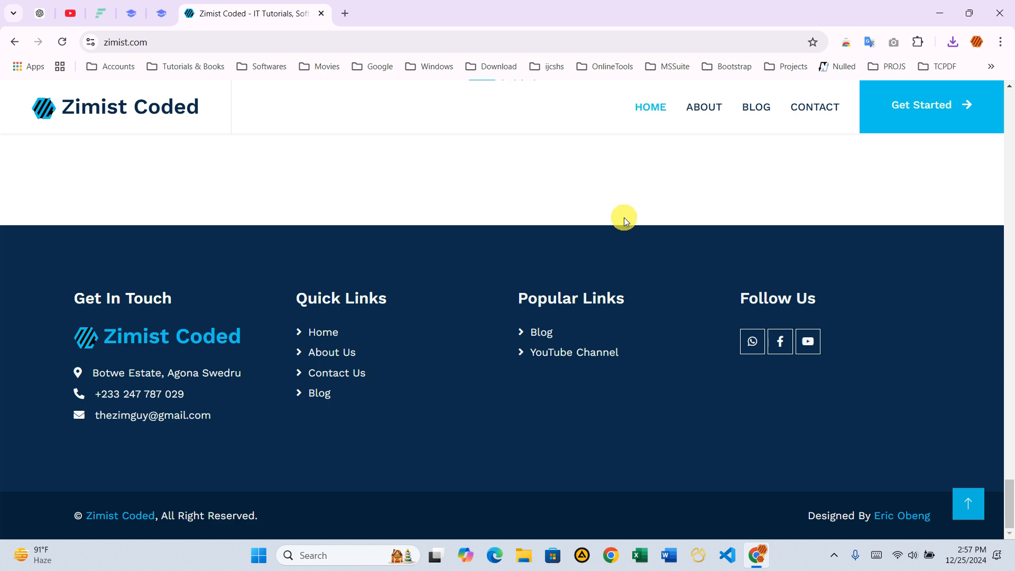
pyautogui.scroll(3)
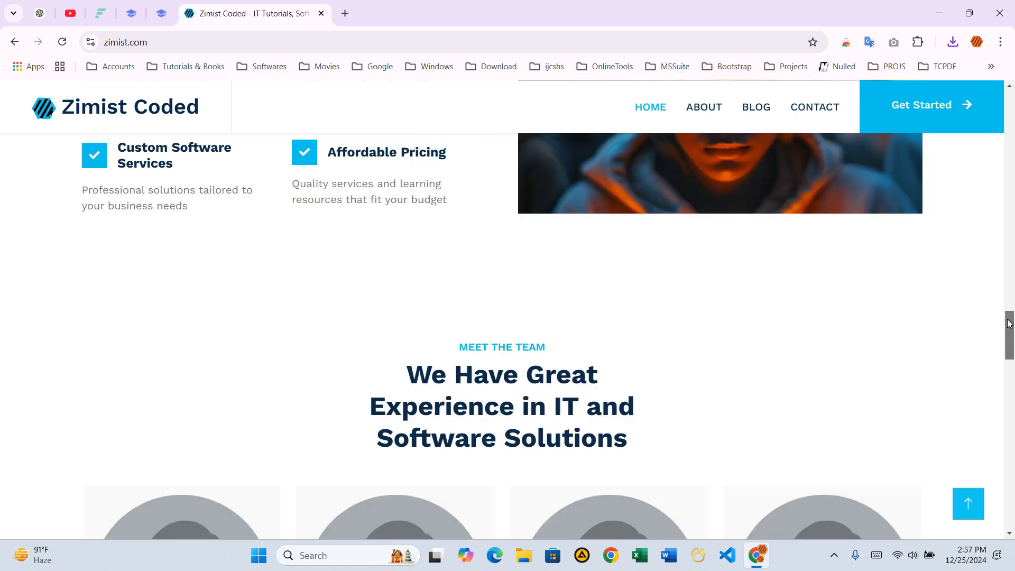
pyautogui.scroll(3)
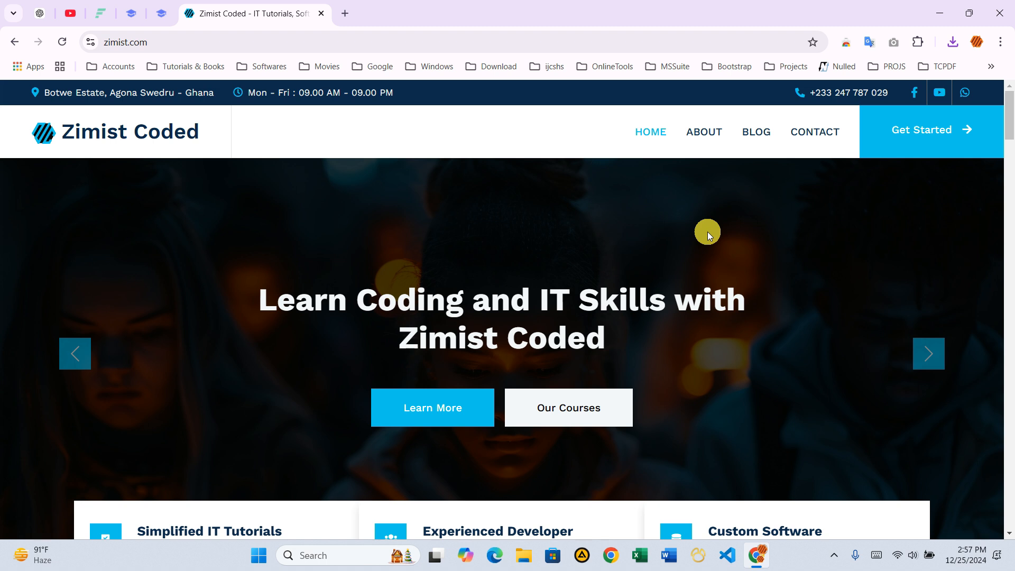
pyautogui.moveTo(492, 152)
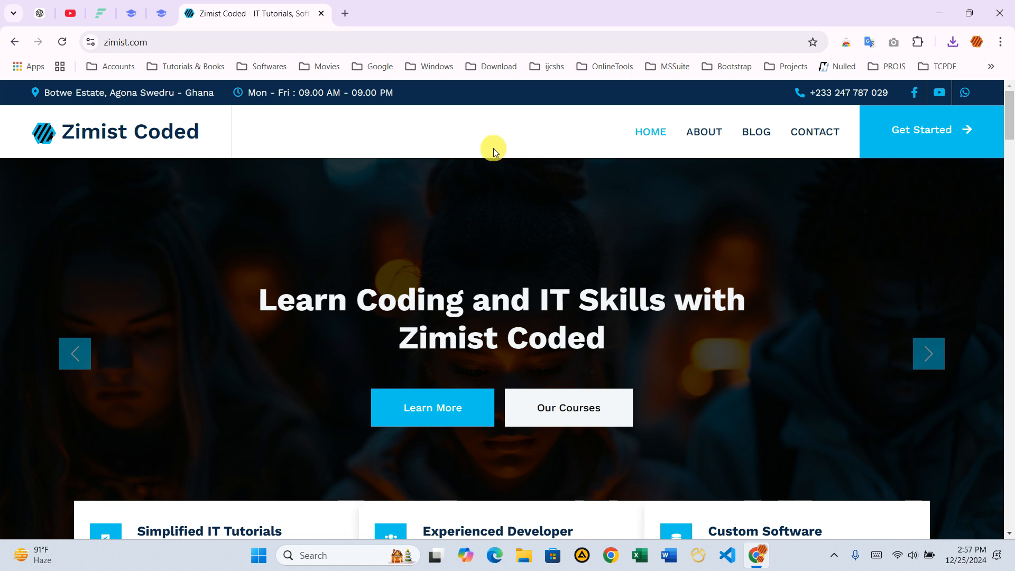
# Open Chrome DevTools on the Zimist Coded homepage via right-click Inspect.
pyautogui.rightClick(493, 149)
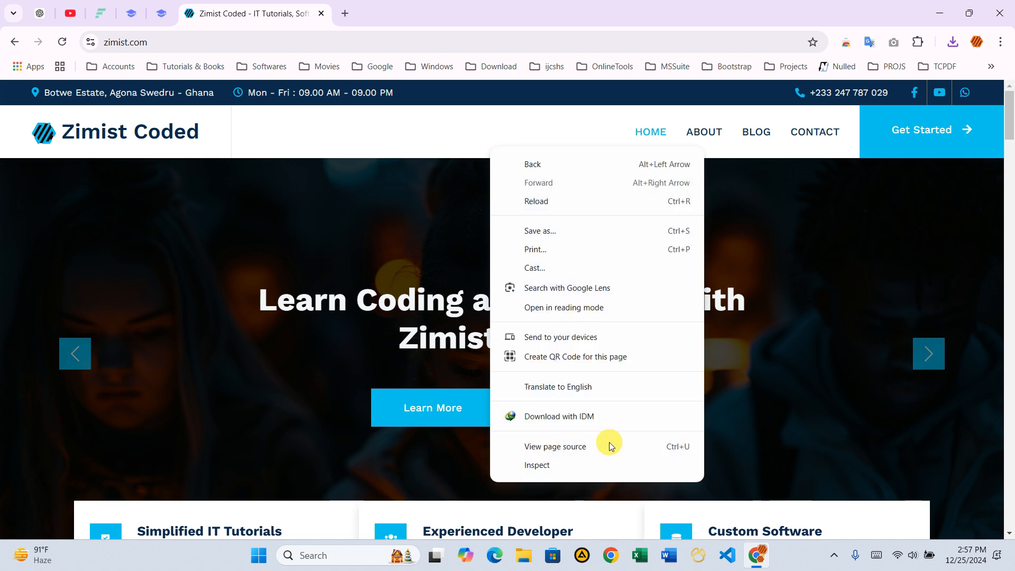
pyautogui.click(558, 460)
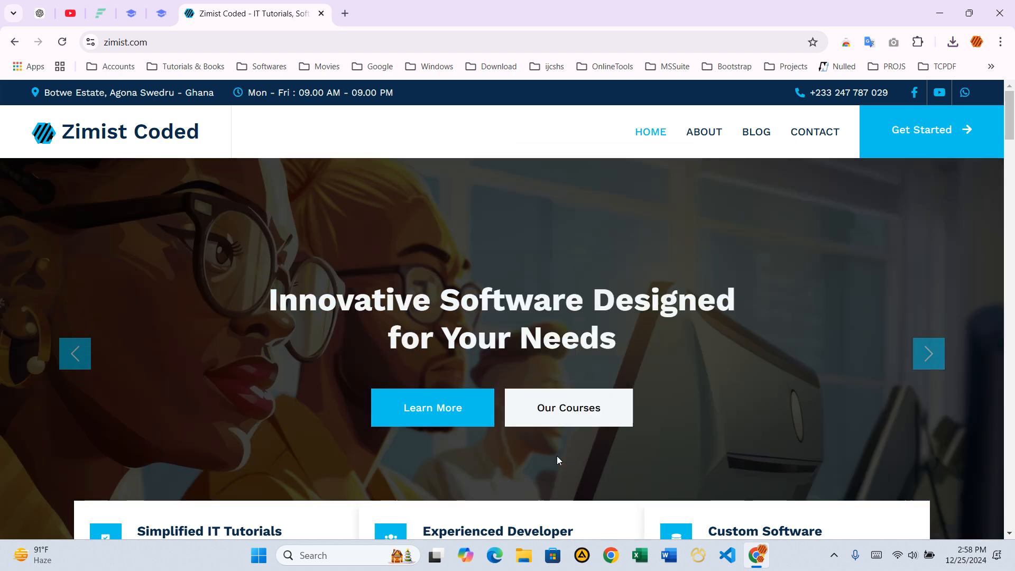
pyautogui.press('F12')
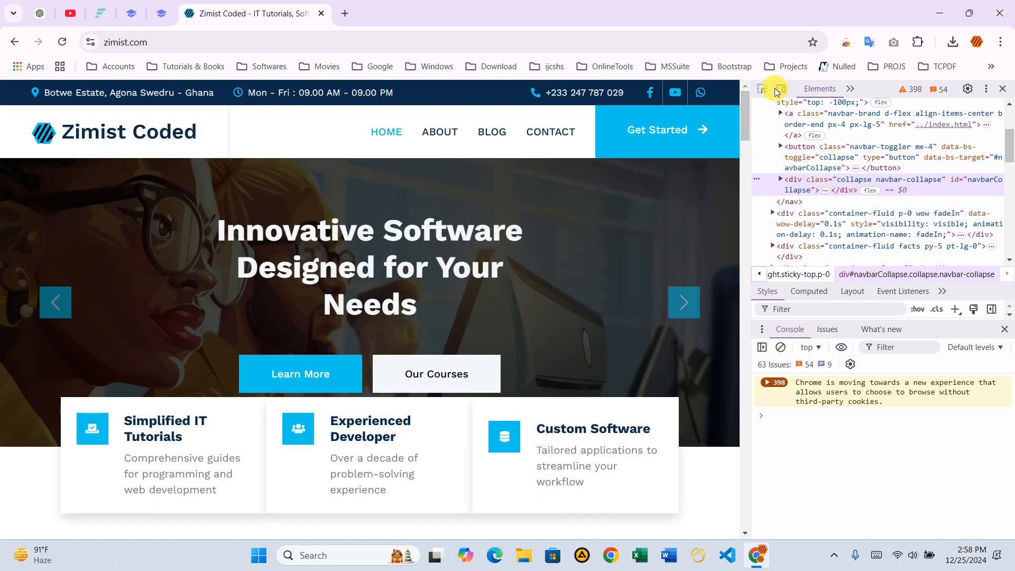
pyautogui.moveTo(781, 89)
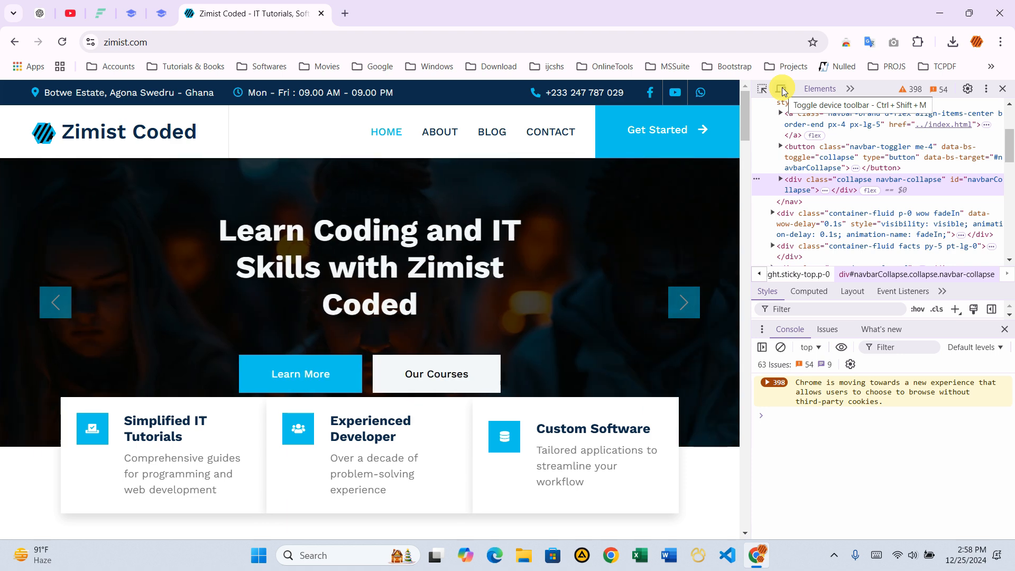
# Turn on the device toolbar and scroll through the Galaxy S8+ mobile layout.
pyautogui.click(781, 89)
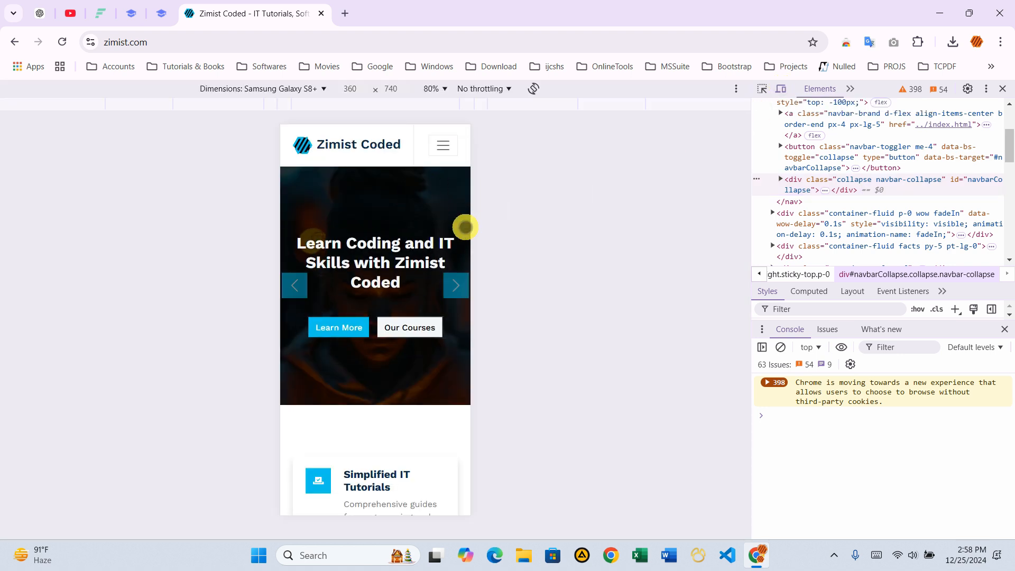
pyautogui.click(455, 284)
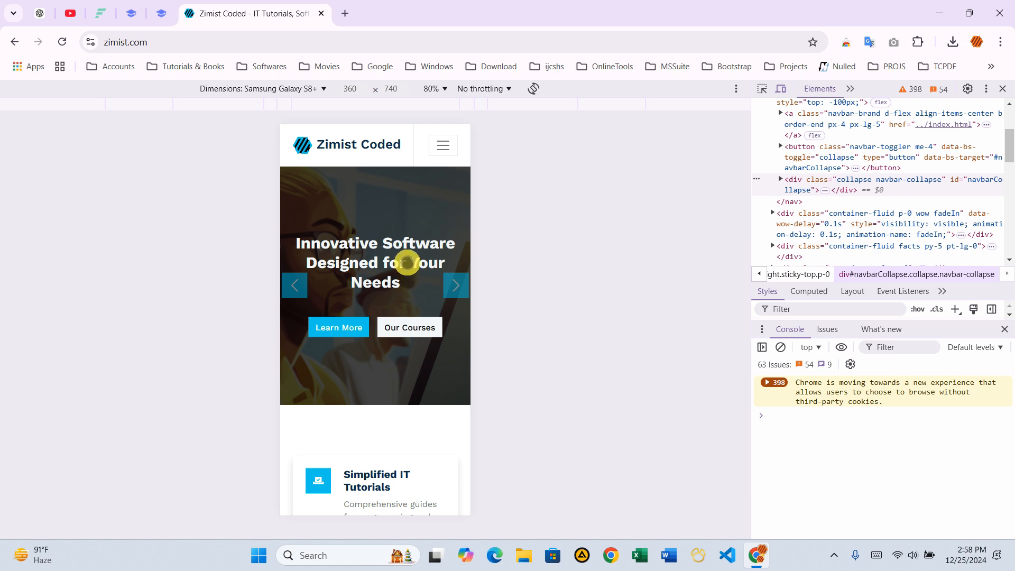
pyautogui.scroll(-3)
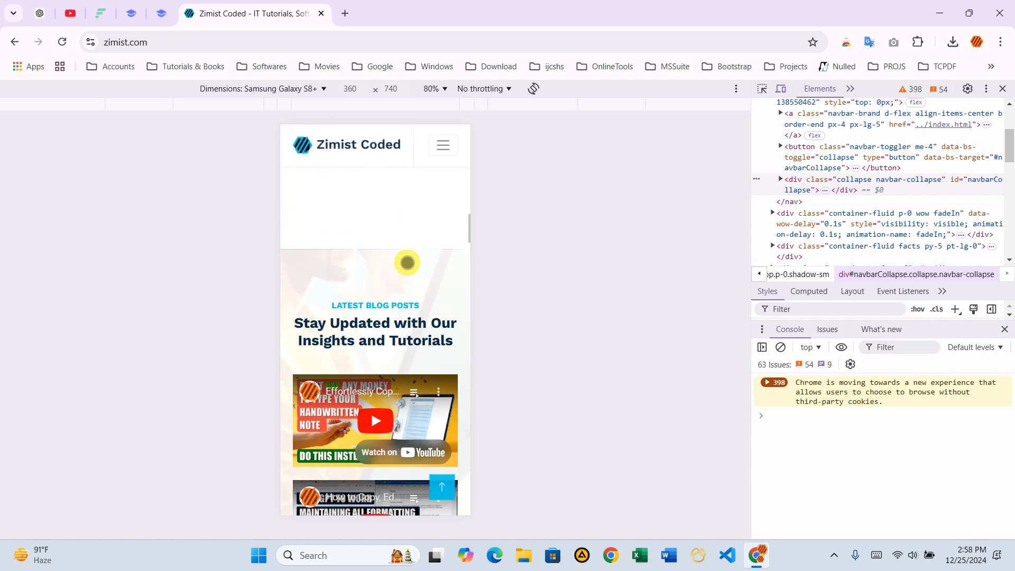
pyautogui.scroll(-3)
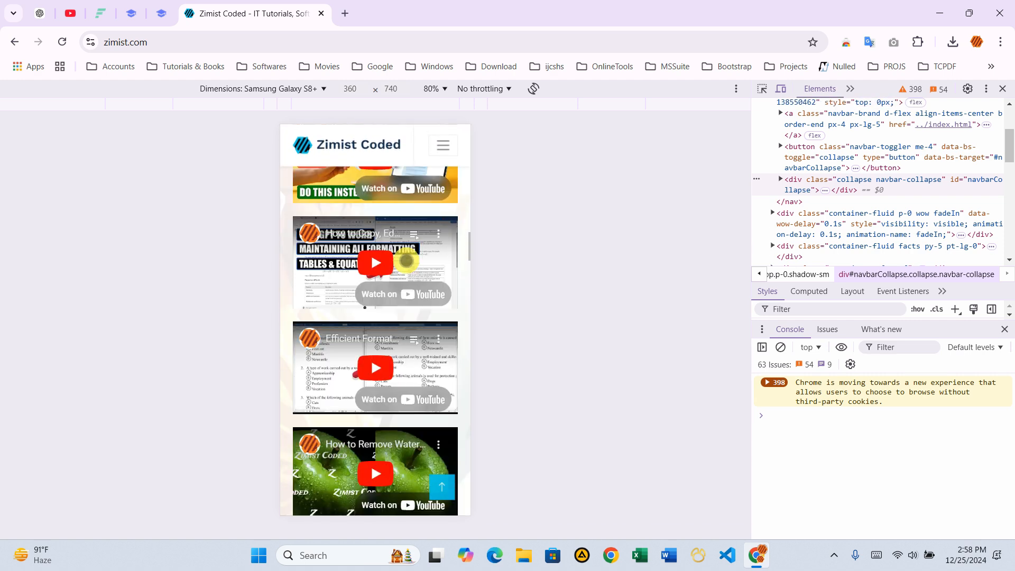
pyautogui.scroll(3)
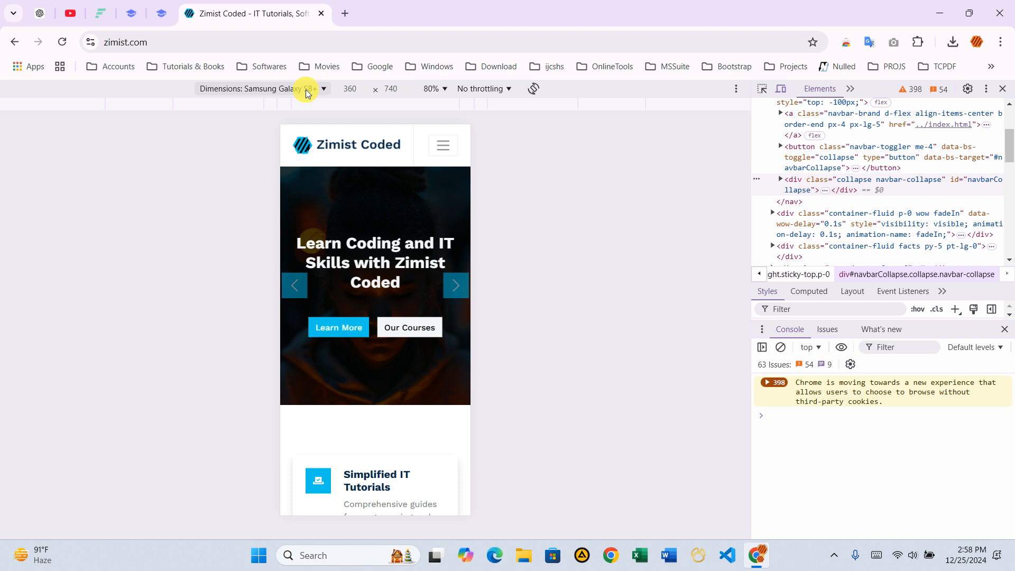
# Emulate Nest Hub Max (1280 x 800) and scroll through the homepage.
pyautogui.click(322, 89)
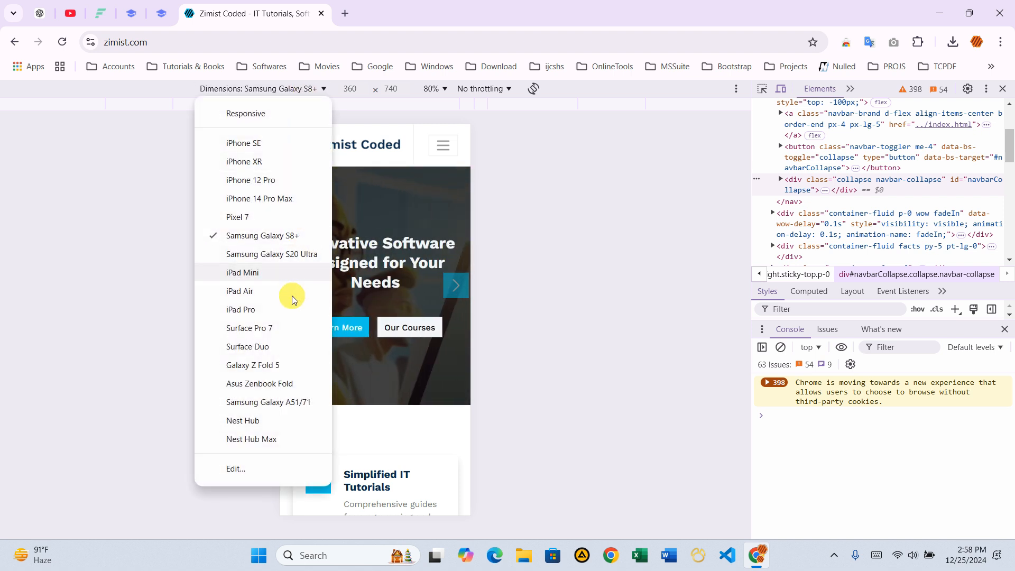
pyautogui.click(251, 439)
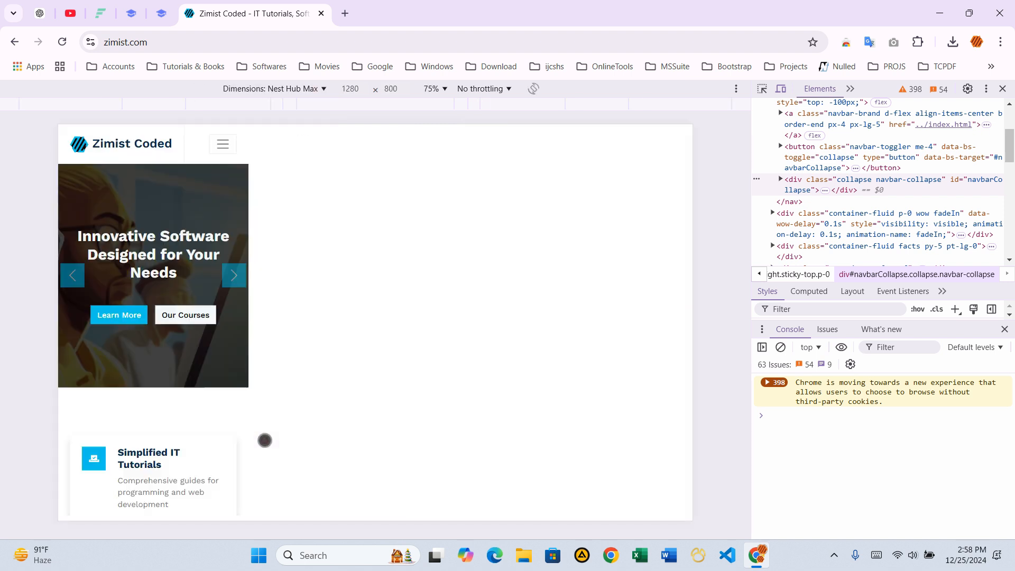
pyautogui.scroll(-3)
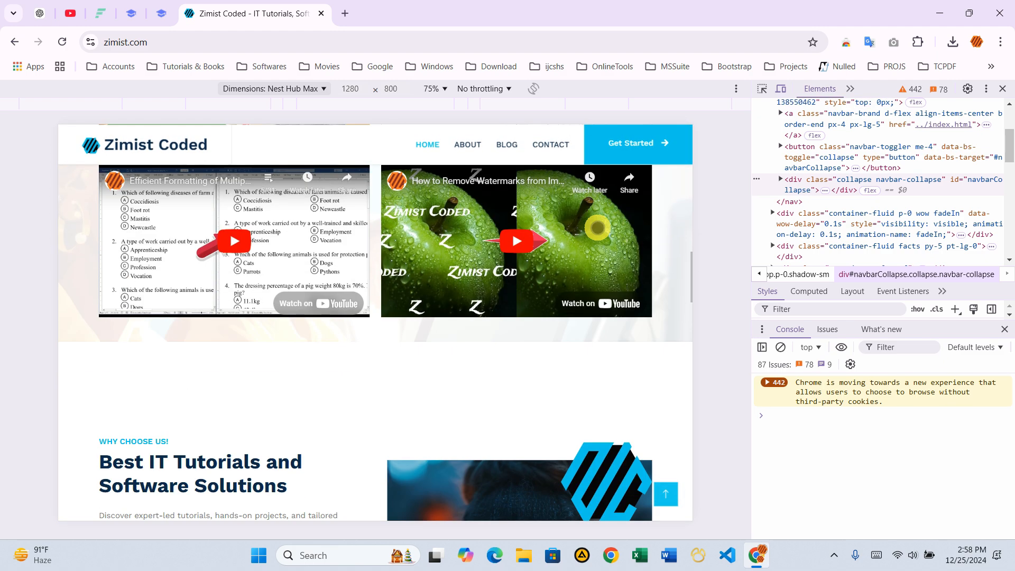
pyautogui.scroll(-3)
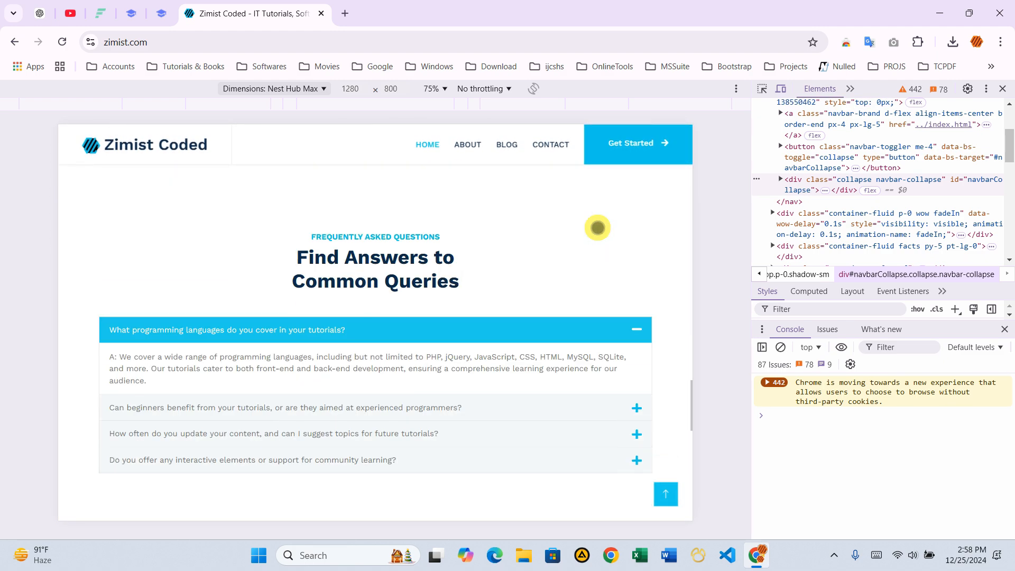
pyautogui.scroll(3)
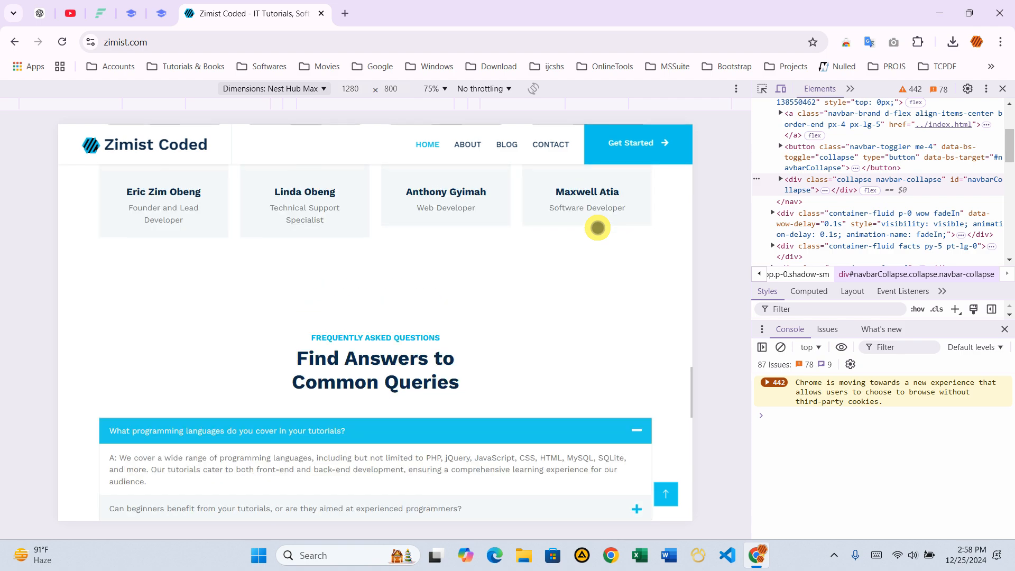
pyautogui.scroll(3)
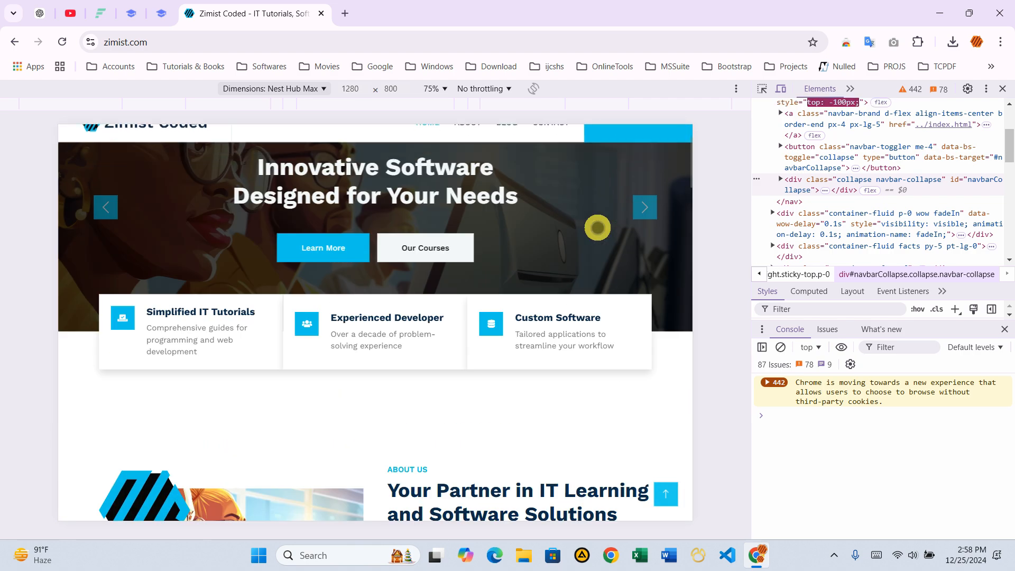
pyautogui.scroll(3)
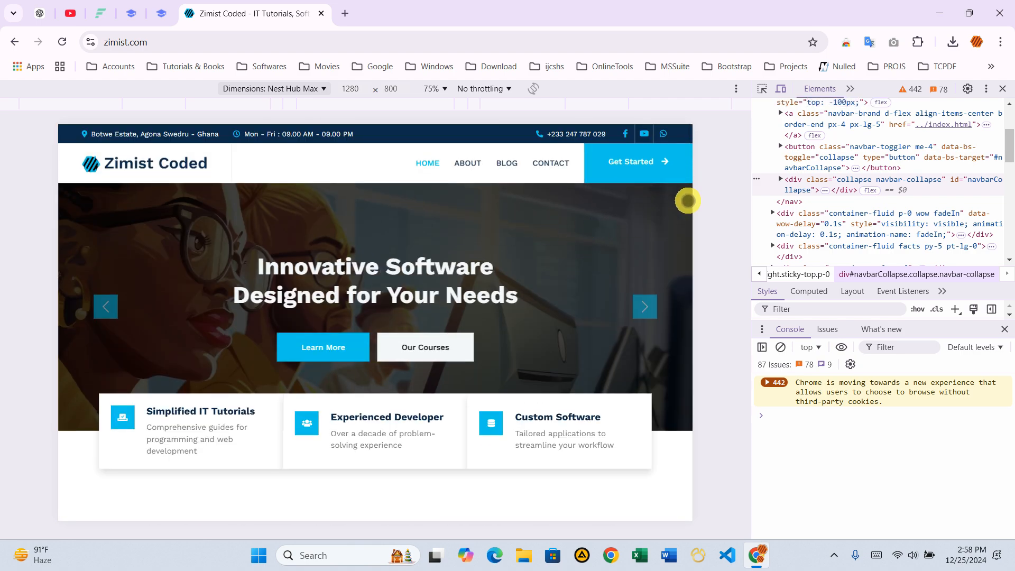
# Capture a full-size screenshot of the Nest Hub Max preview and show downloads.
pyautogui.click(735, 88)
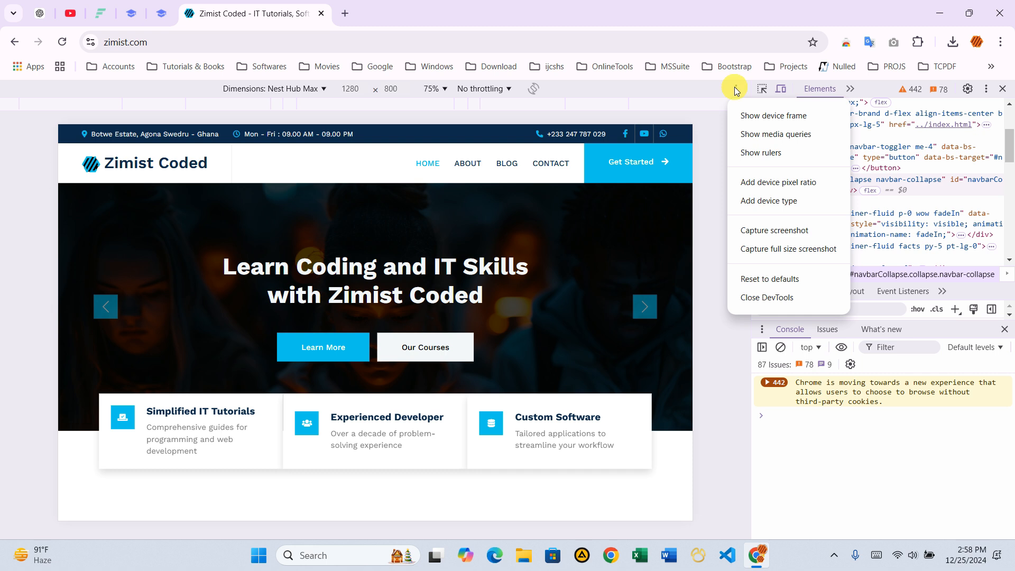
pyautogui.moveTo(774, 230)
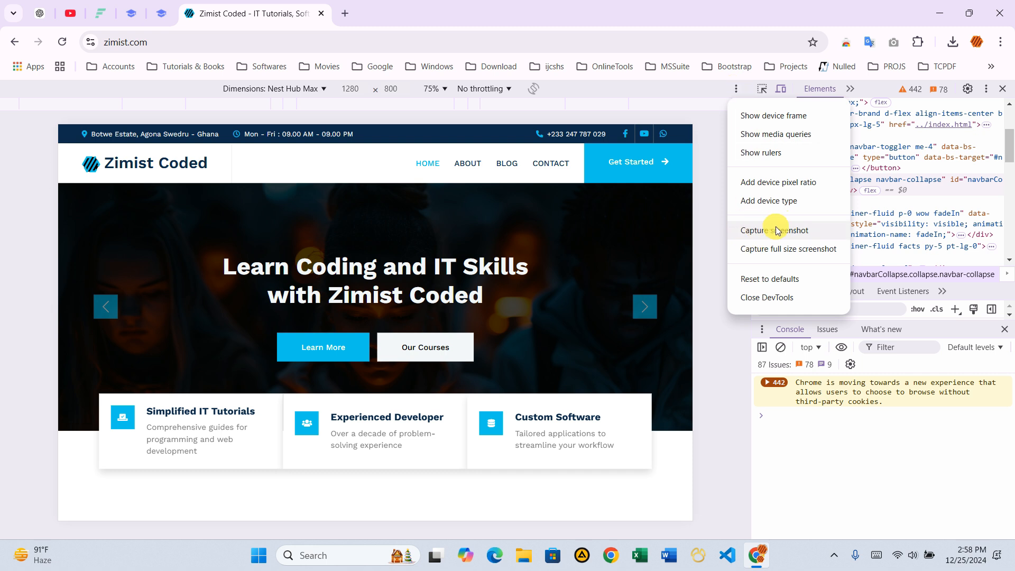
pyautogui.moveTo(789, 230)
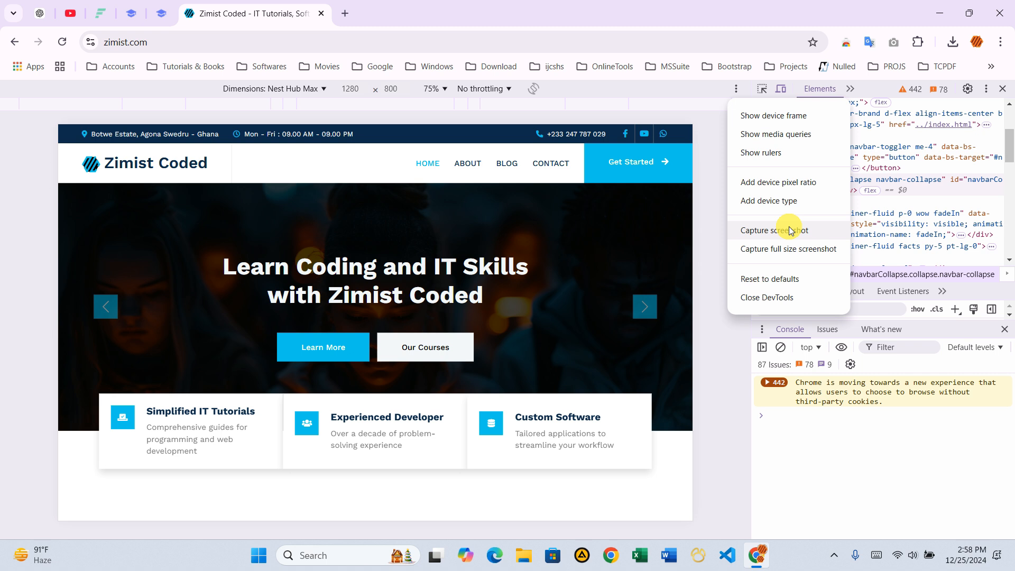
pyautogui.moveTo(836, 236)
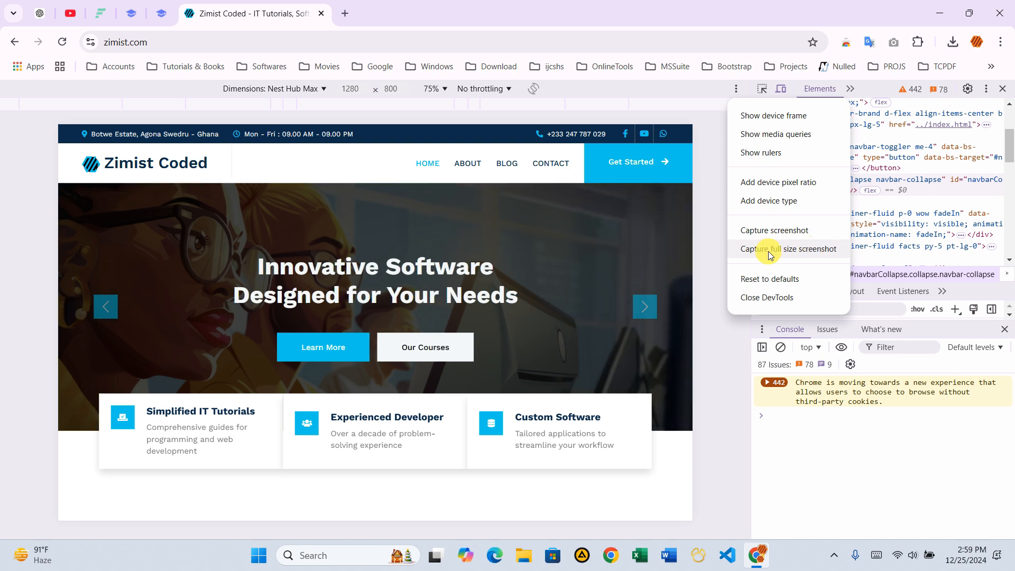
pyautogui.click(785, 248)
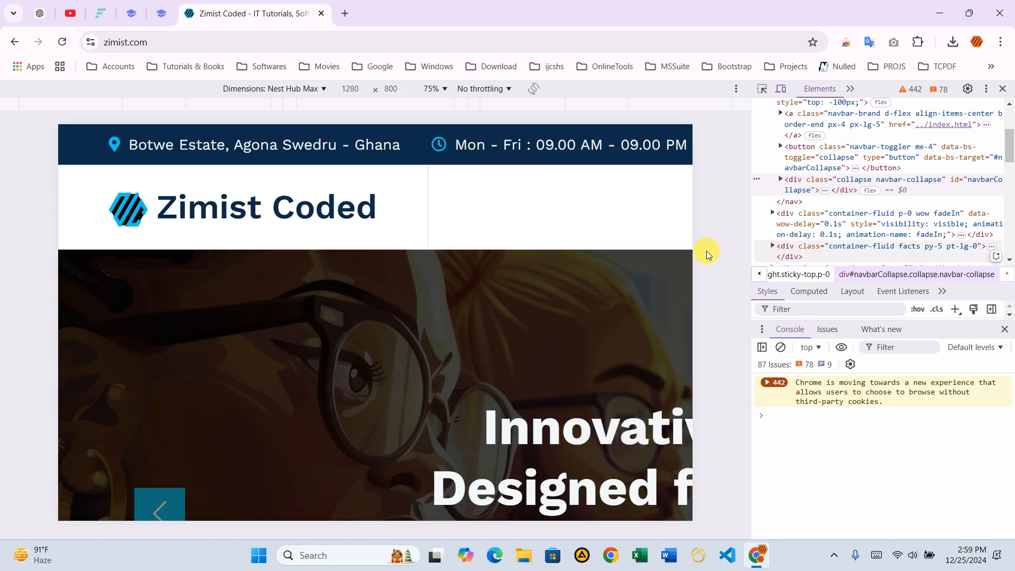
pyautogui.moveTo(705, 235)
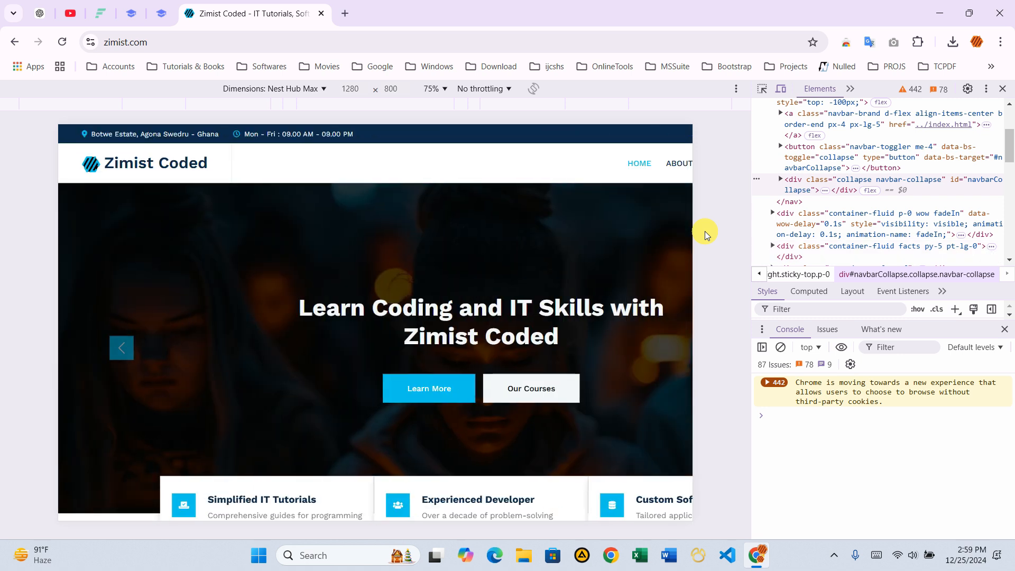
pyautogui.click(952, 41)
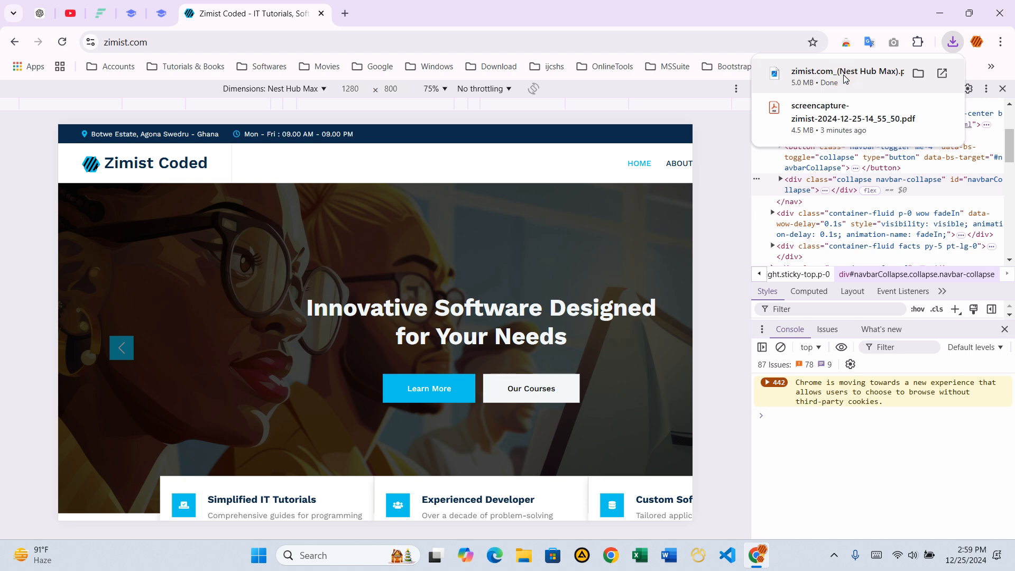
# View the 2560 x 12344 screenshot zoomed to fit in Photos, then close Photos.
pyautogui.click(847, 72)
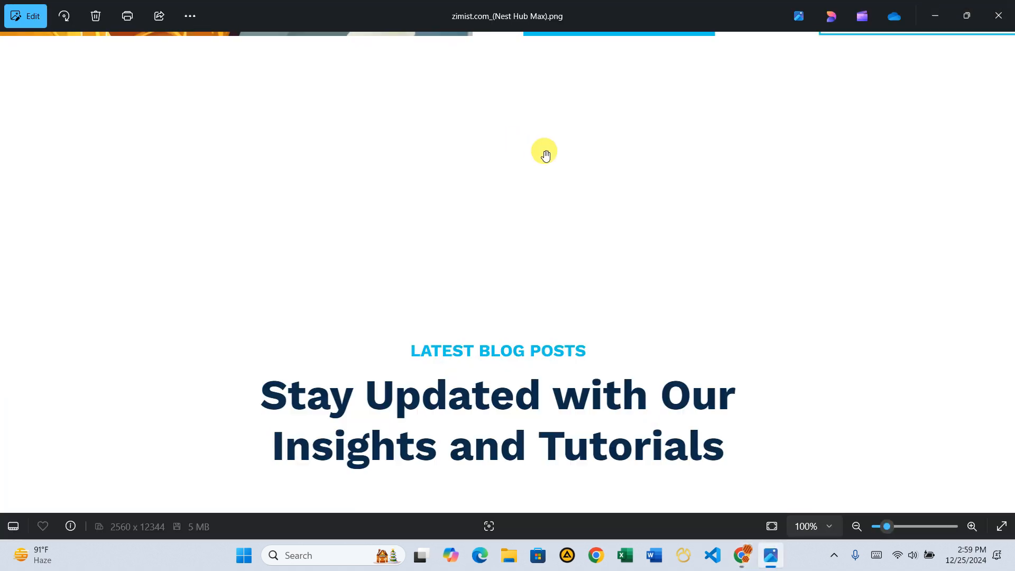
pyautogui.click(856, 525)
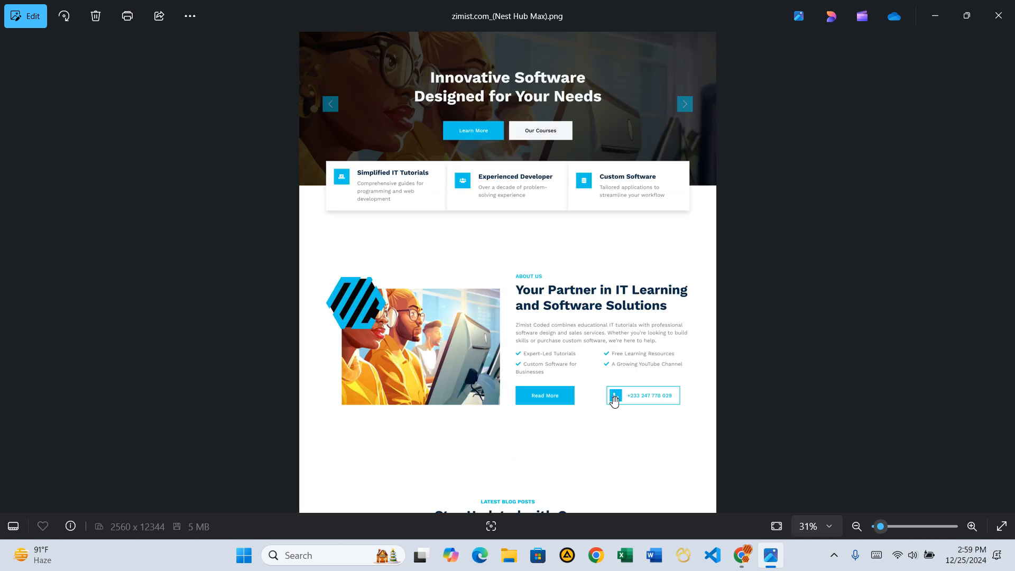
pyautogui.scroll(-3)
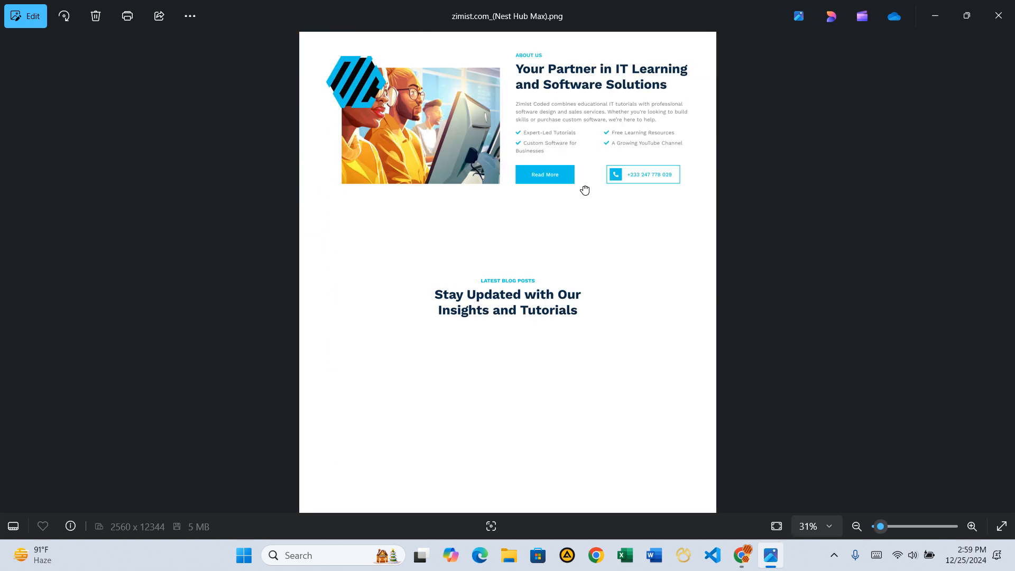
pyautogui.scroll(-3)
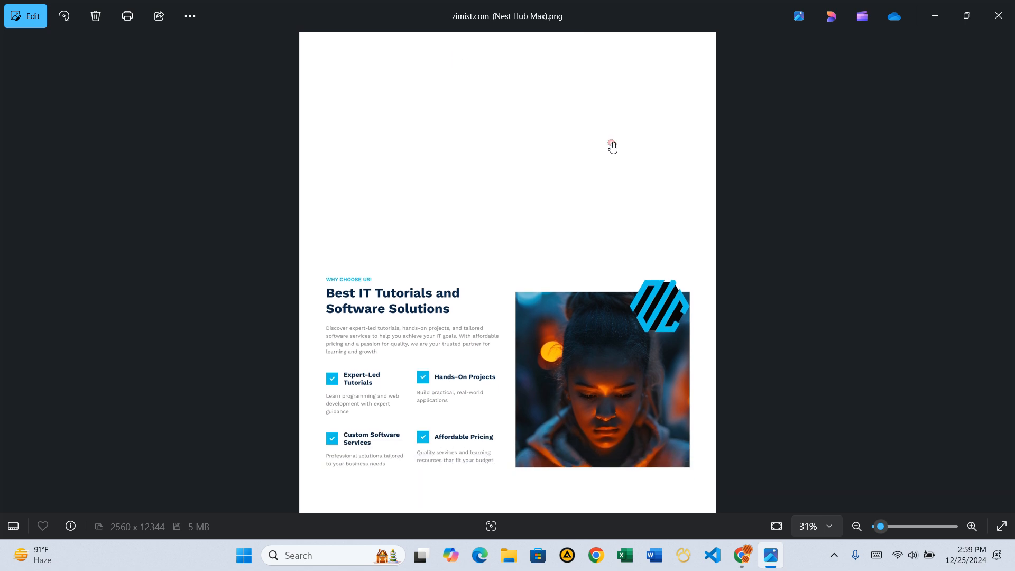
pyautogui.scroll(-3)
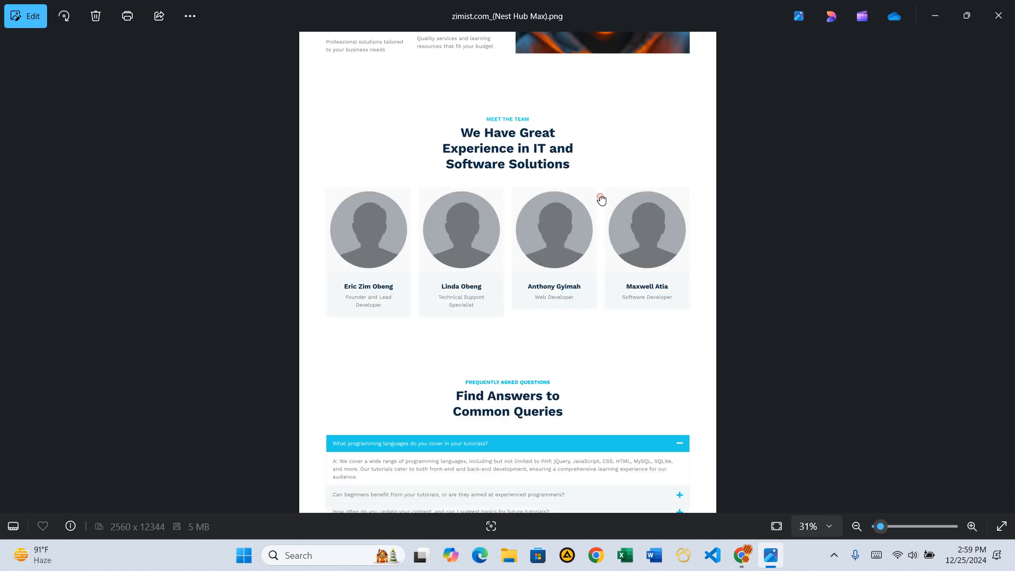
pyautogui.scroll(-3)
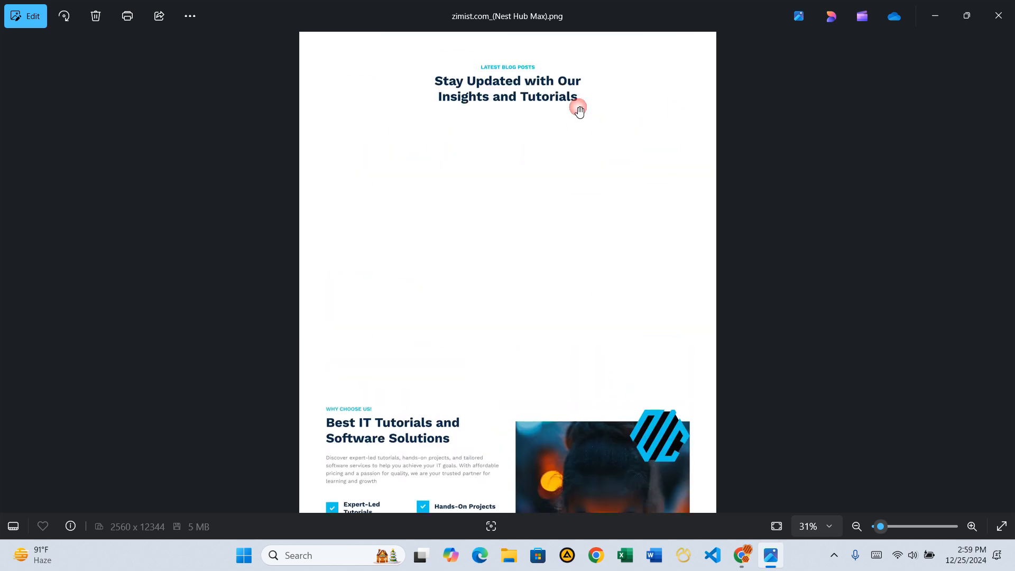
pyautogui.scroll(3)
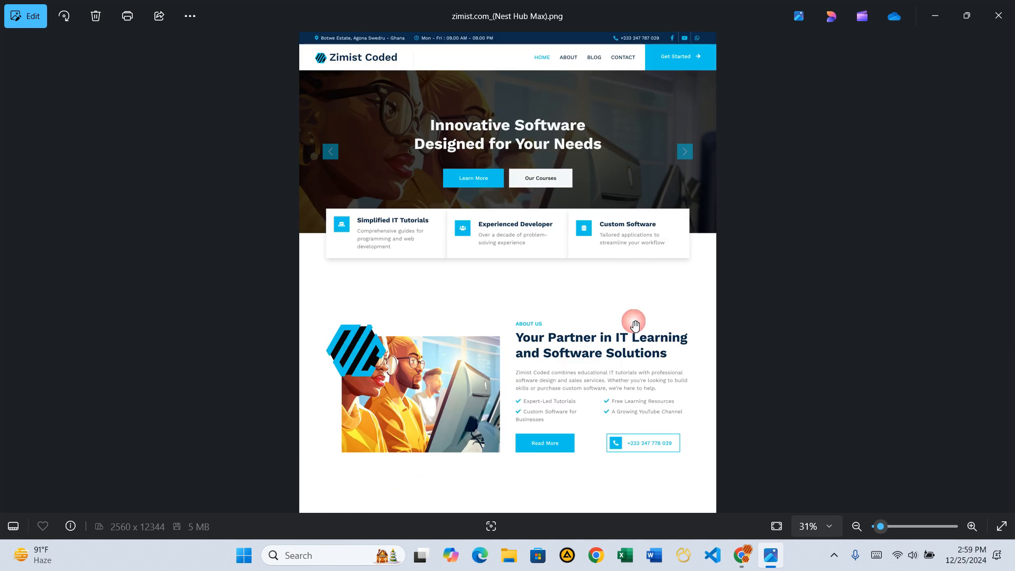
pyautogui.moveTo(1002, 25)
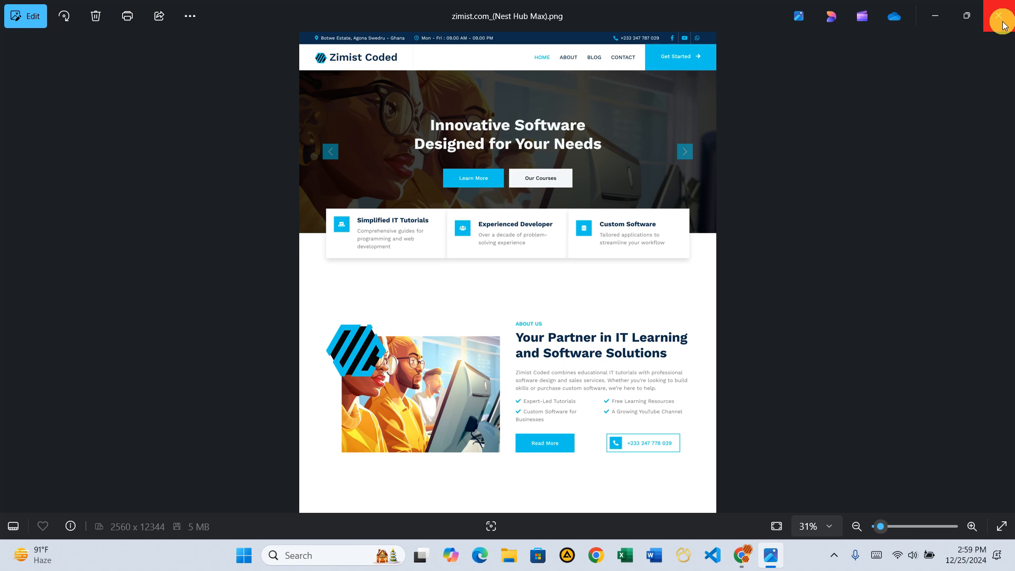
pyautogui.moveTo(1005, 21)
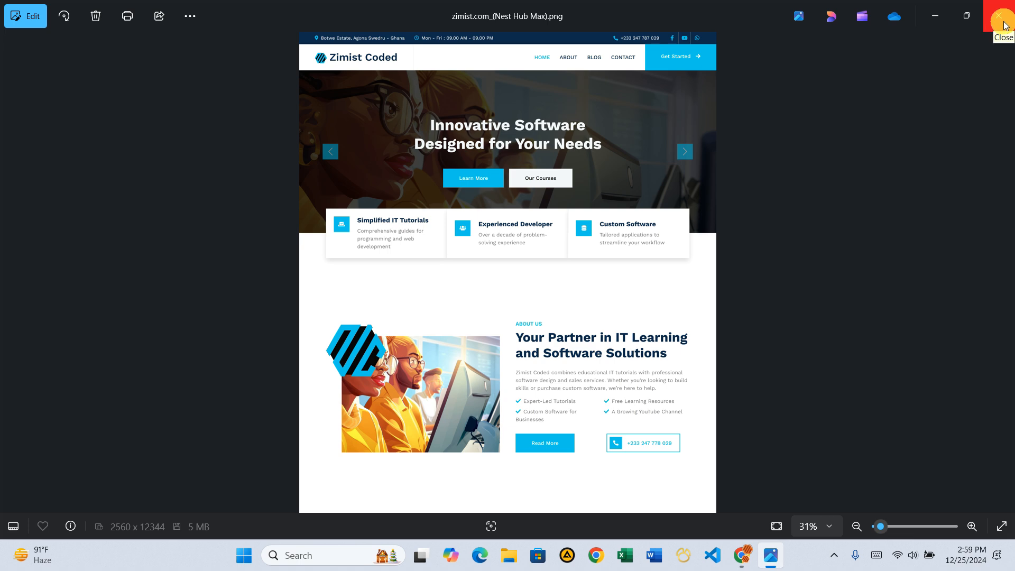
pyautogui.click(755, 555)
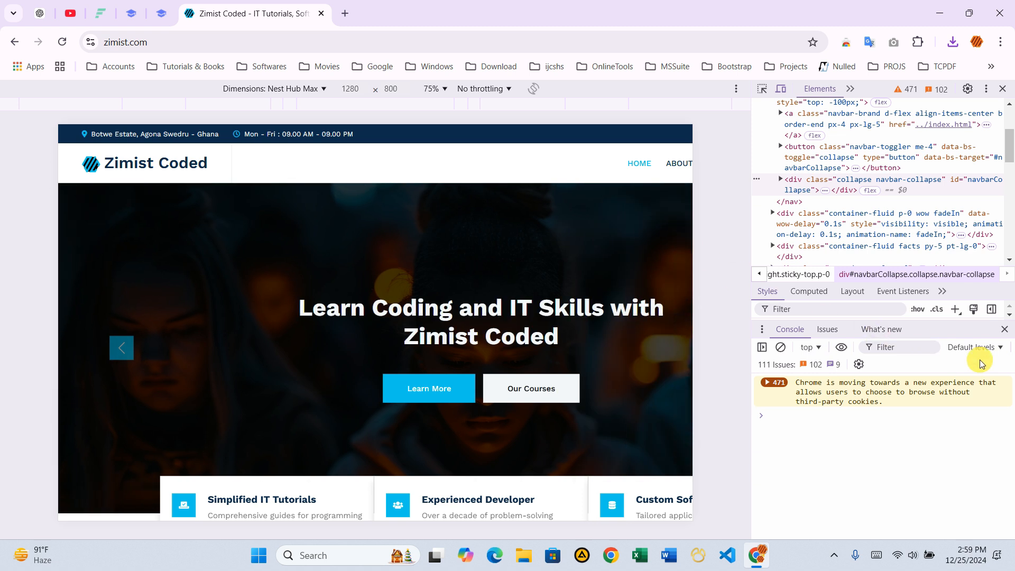
pyautogui.moveTo(996, 364)
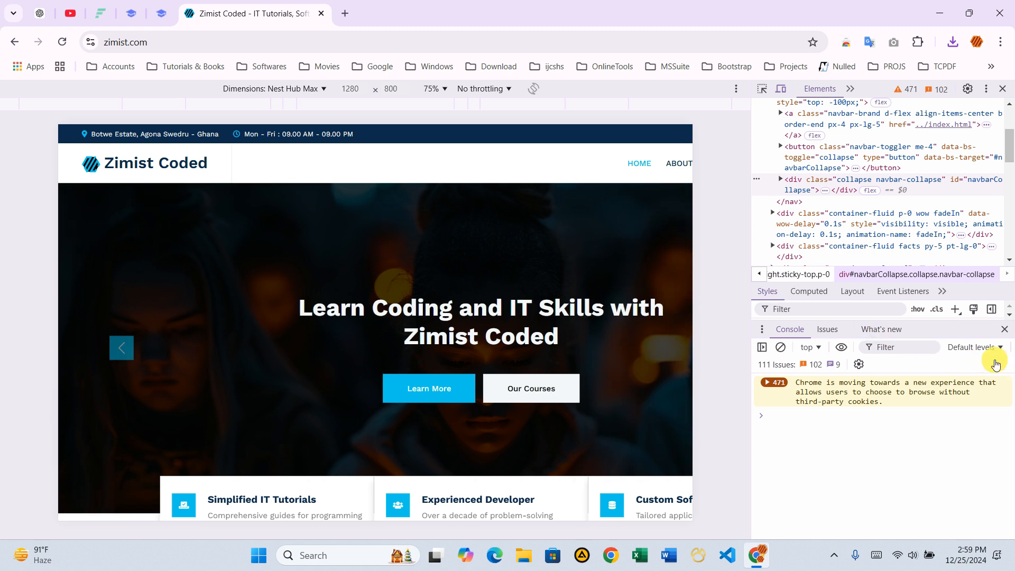